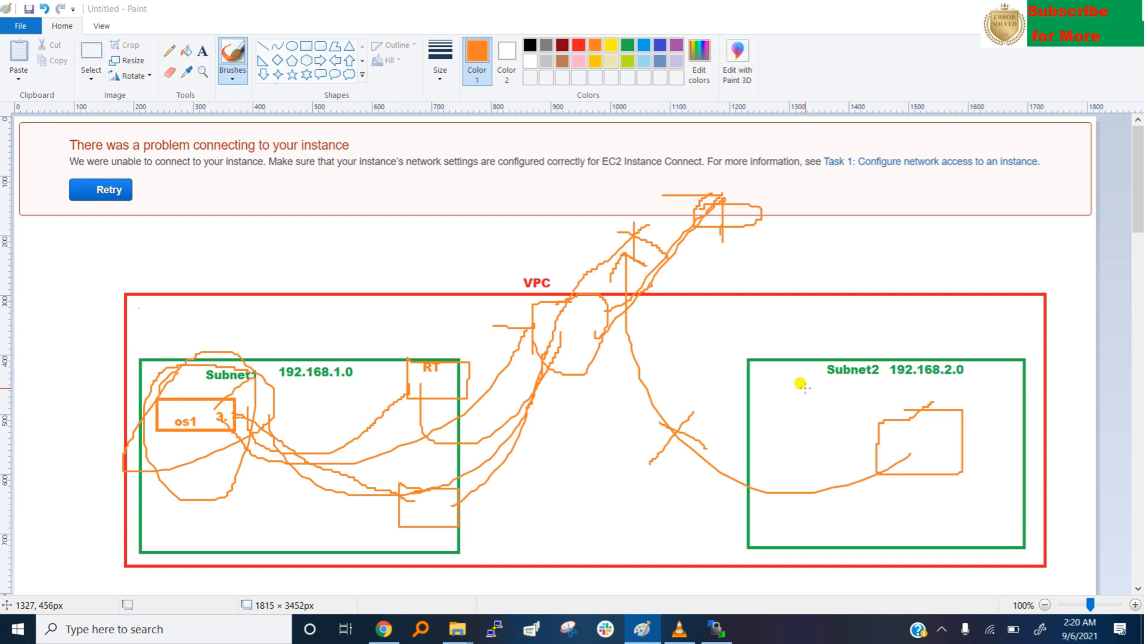
pyautogui.moveTo(223, 407)
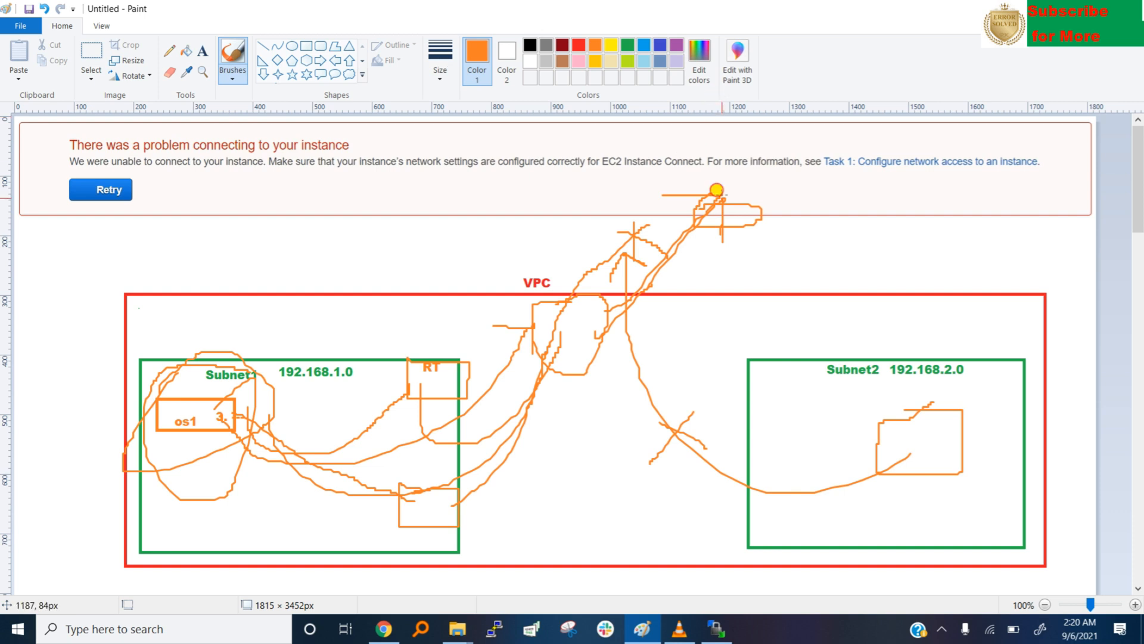
pyautogui.moveTo(929, 467)
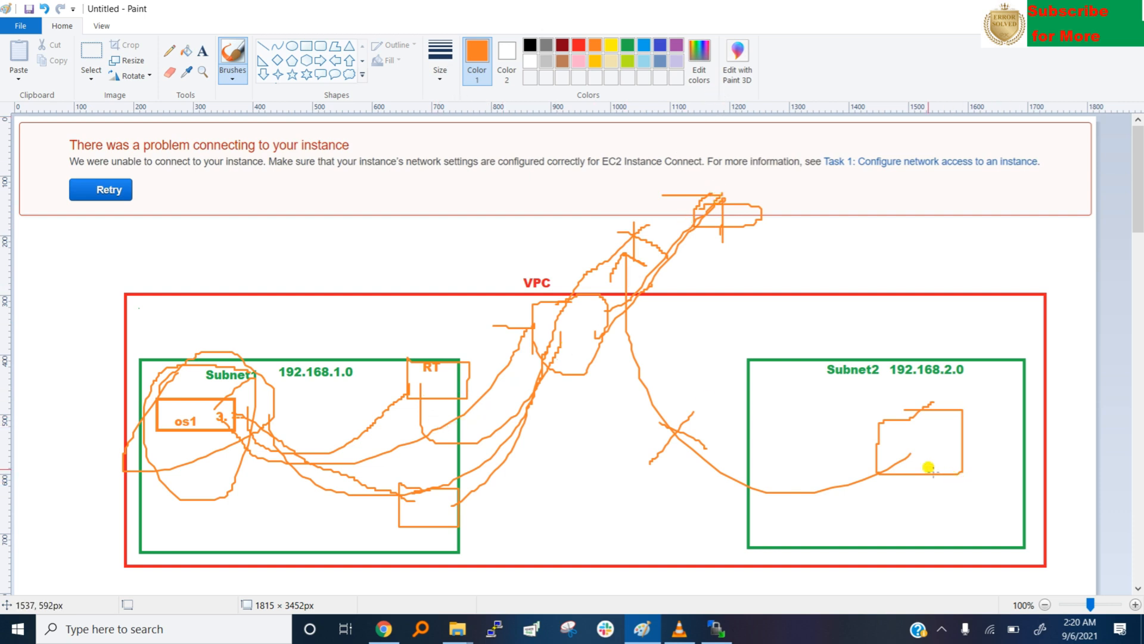
# Draw freehand orange route strokes from the Subnet2 box outward to the right of the diagram
pyautogui.moveTo(932, 467); pyautogui.dragTo(750, 489)
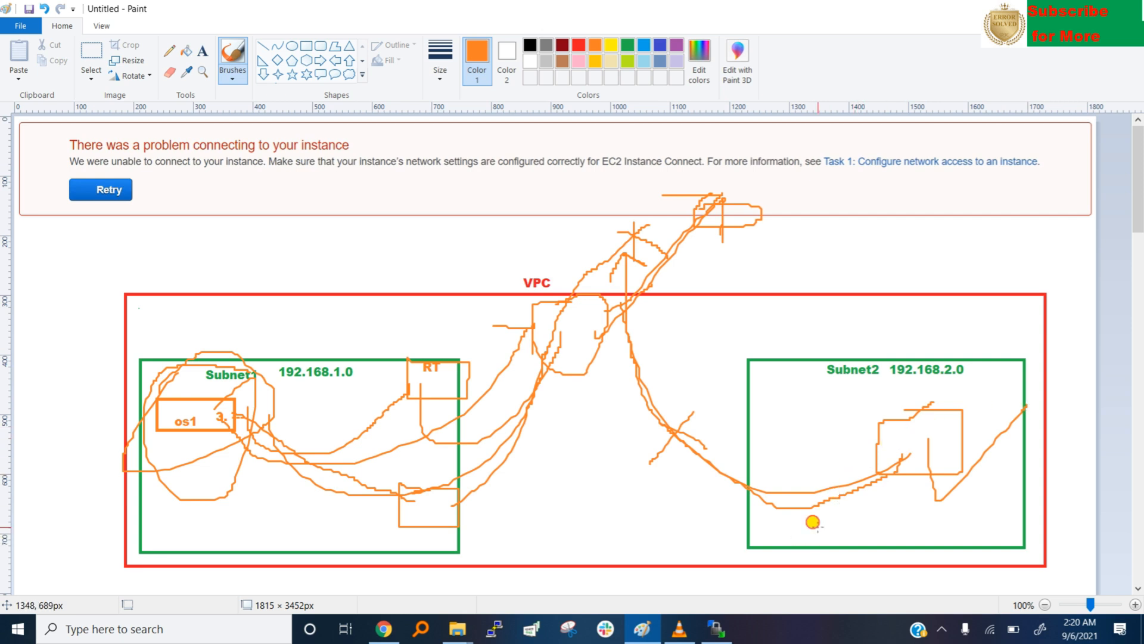
pyautogui.moveTo(811, 521); pyautogui.dragTo(324, 528)
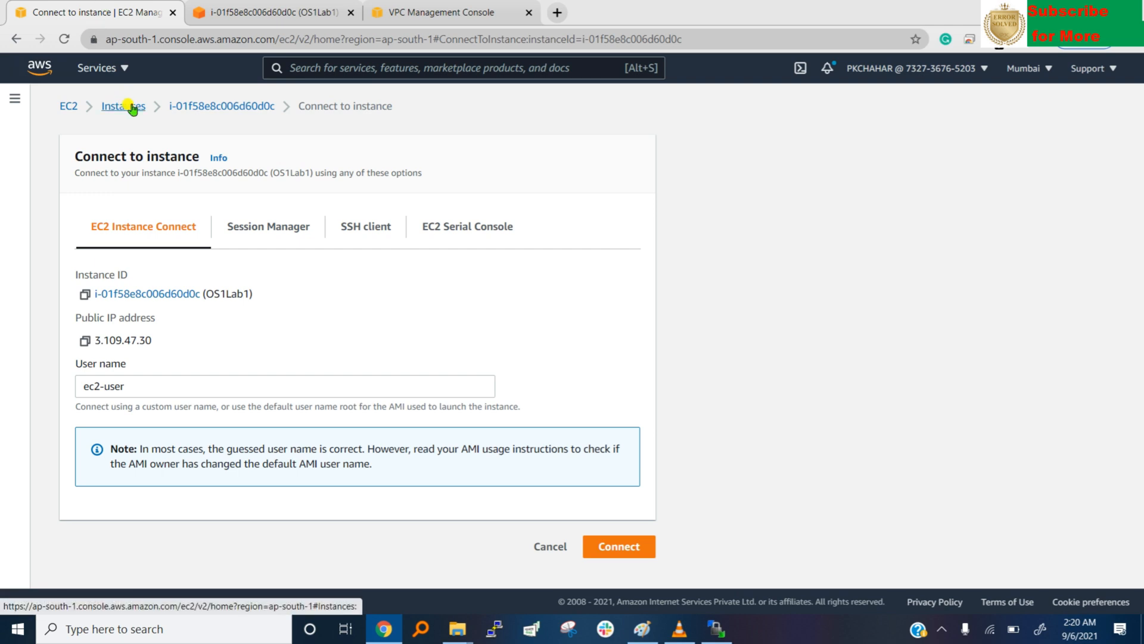
# Begin a new instance launch with the chosen AMI and the t2.micro instance type
pyautogui.click(123, 106)
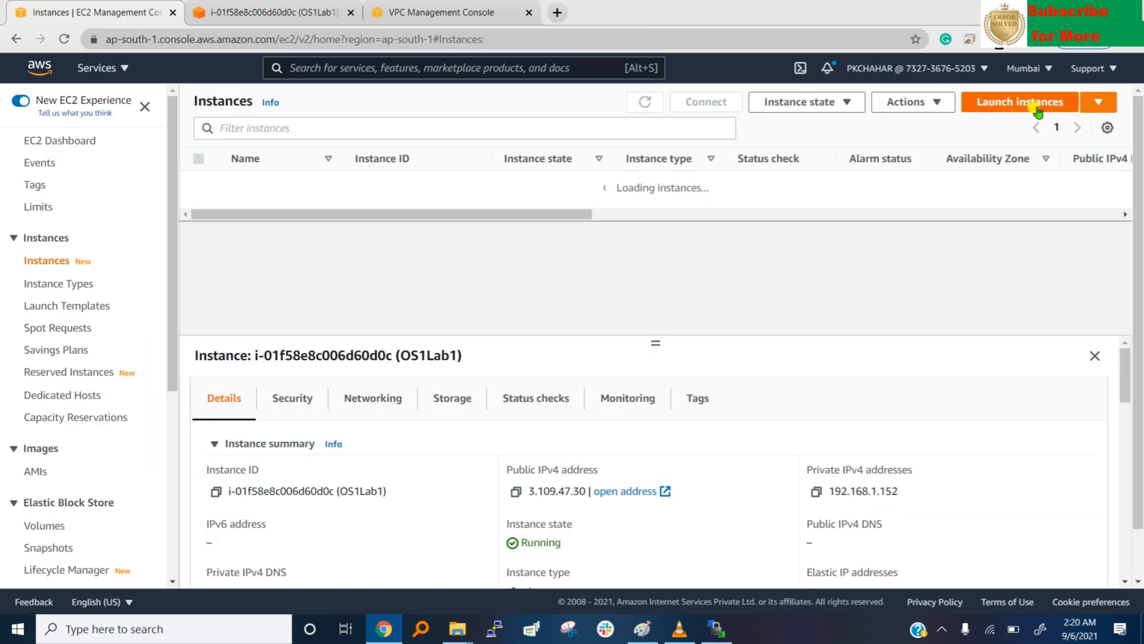
pyautogui.click(1019, 101)
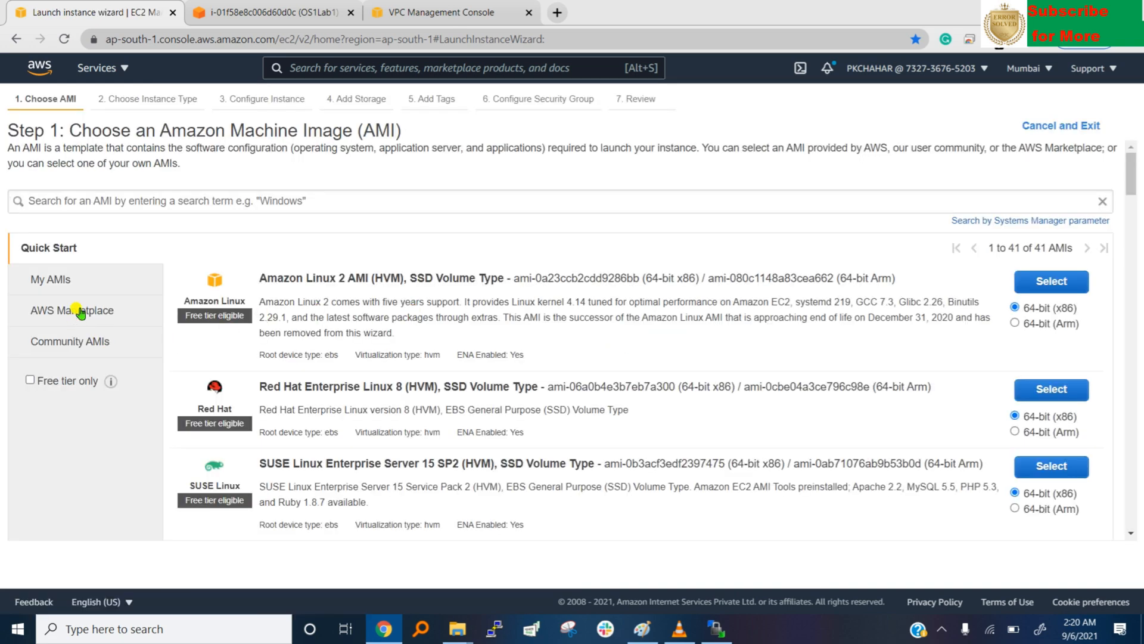
pyautogui.click(50, 279)
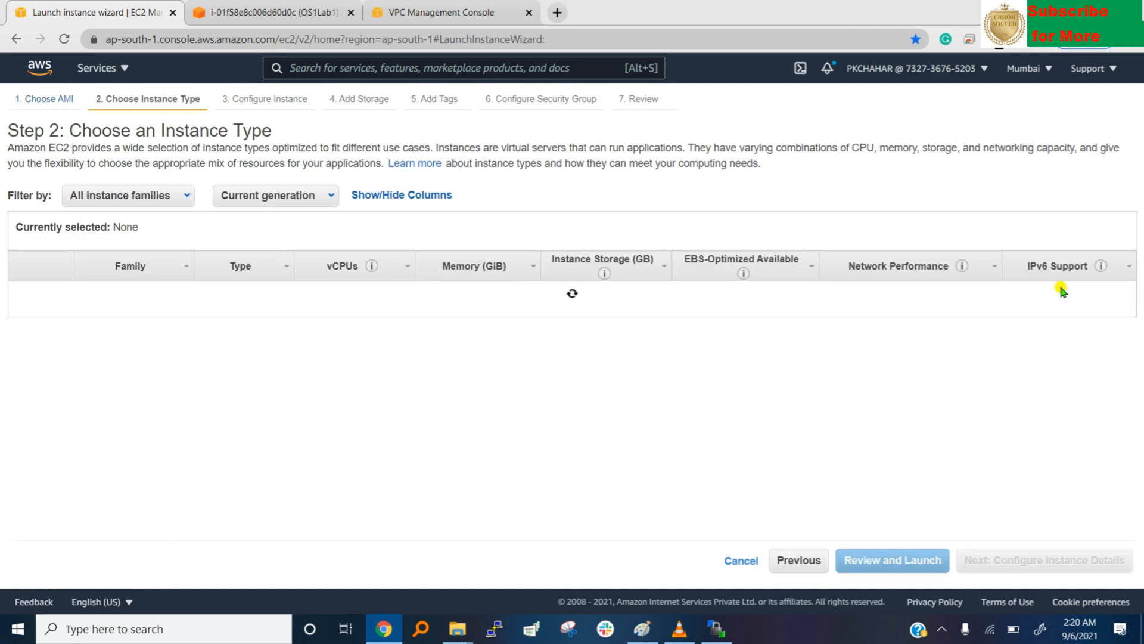
pyautogui.click(22, 330)
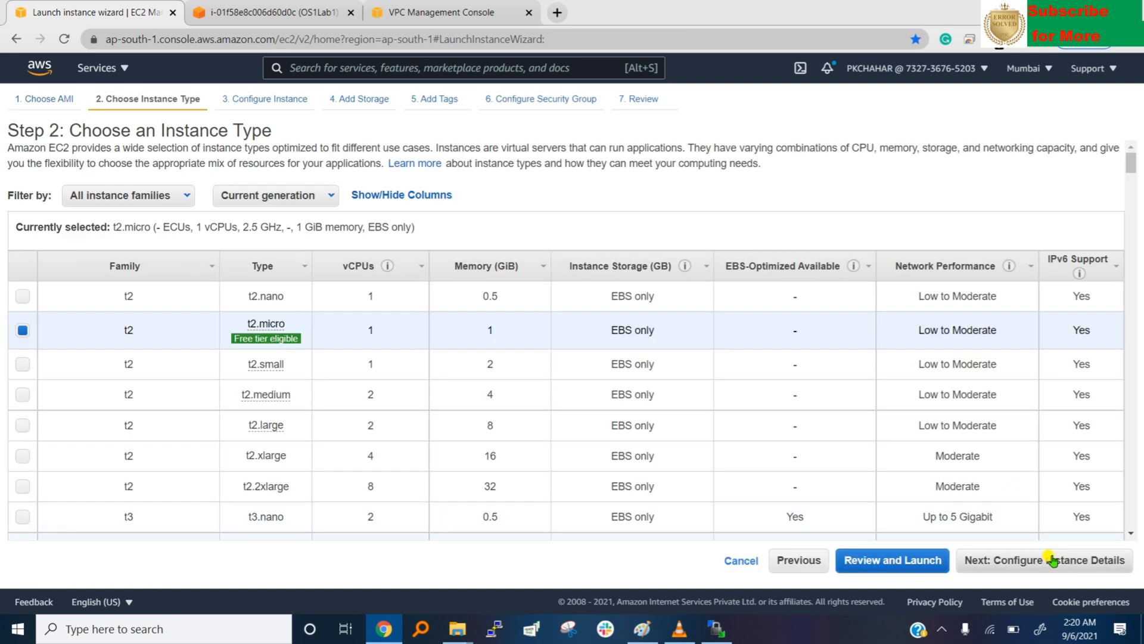
pyautogui.click(1043, 560)
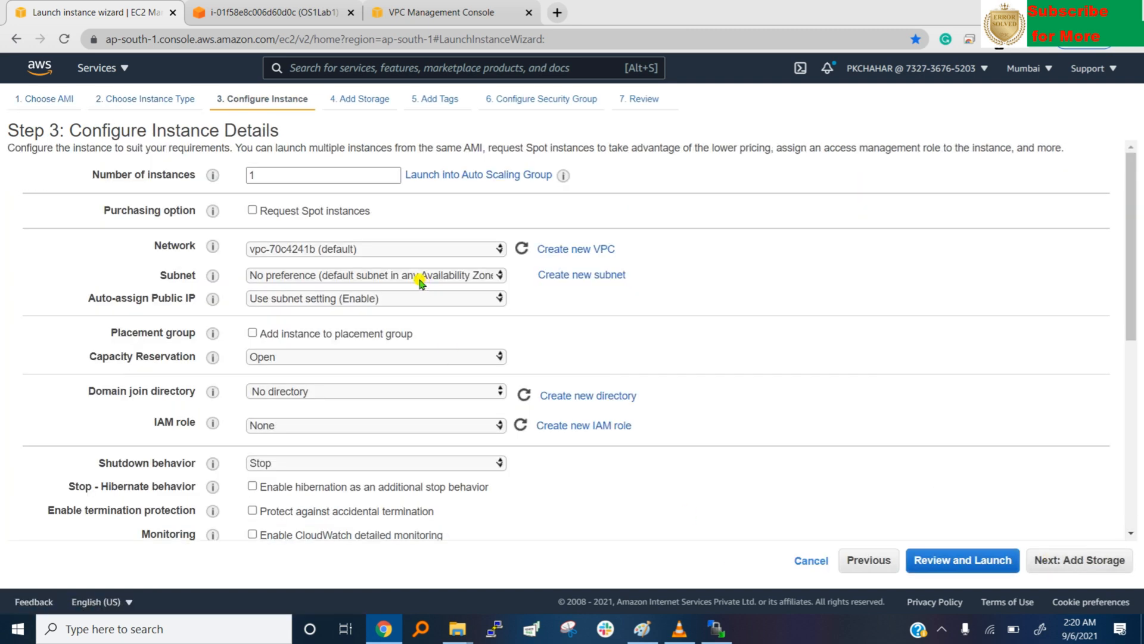
# Place the instance in VPC01 with auto-assign public IP disabled, continuing past storage to tags
pyautogui.click(375, 249)
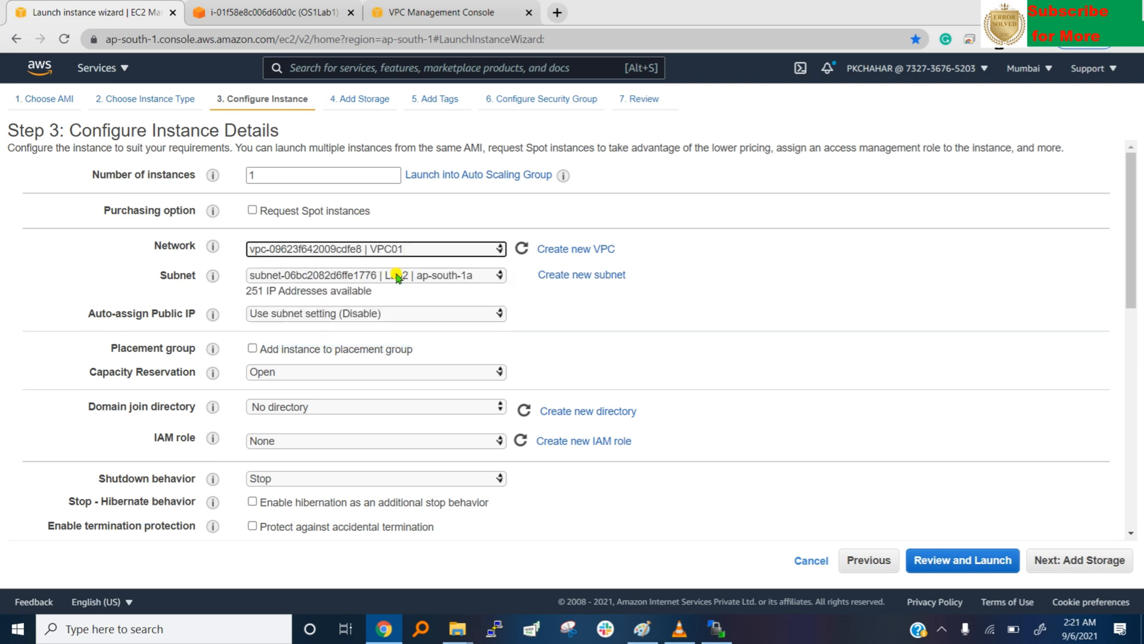
pyautogui.click(376, 314)
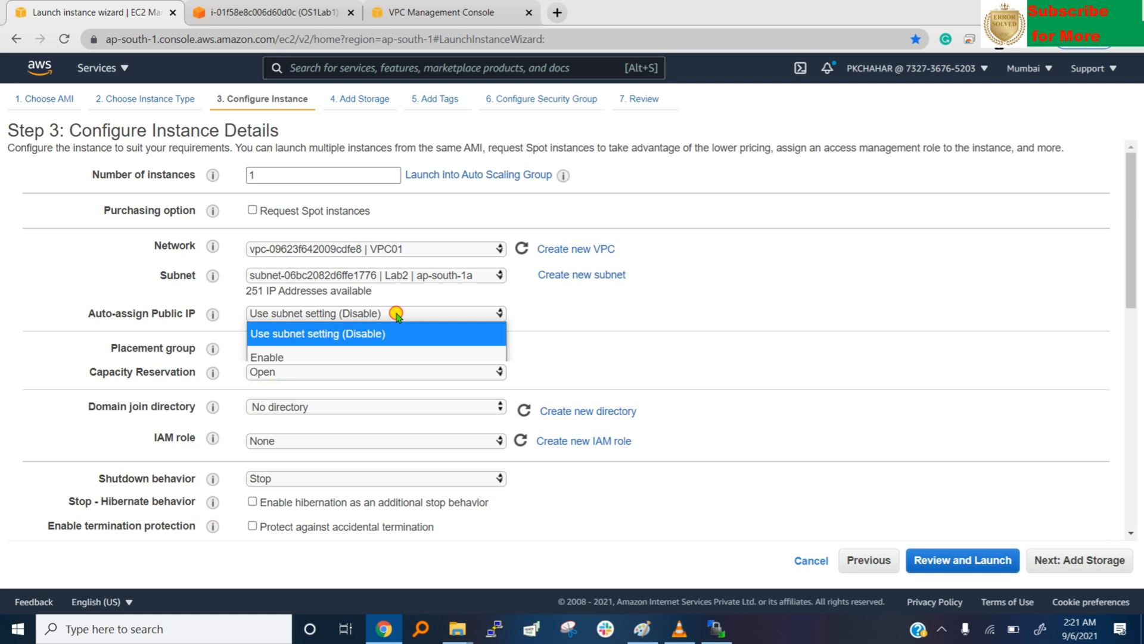
pyautogui.click(318, 333)
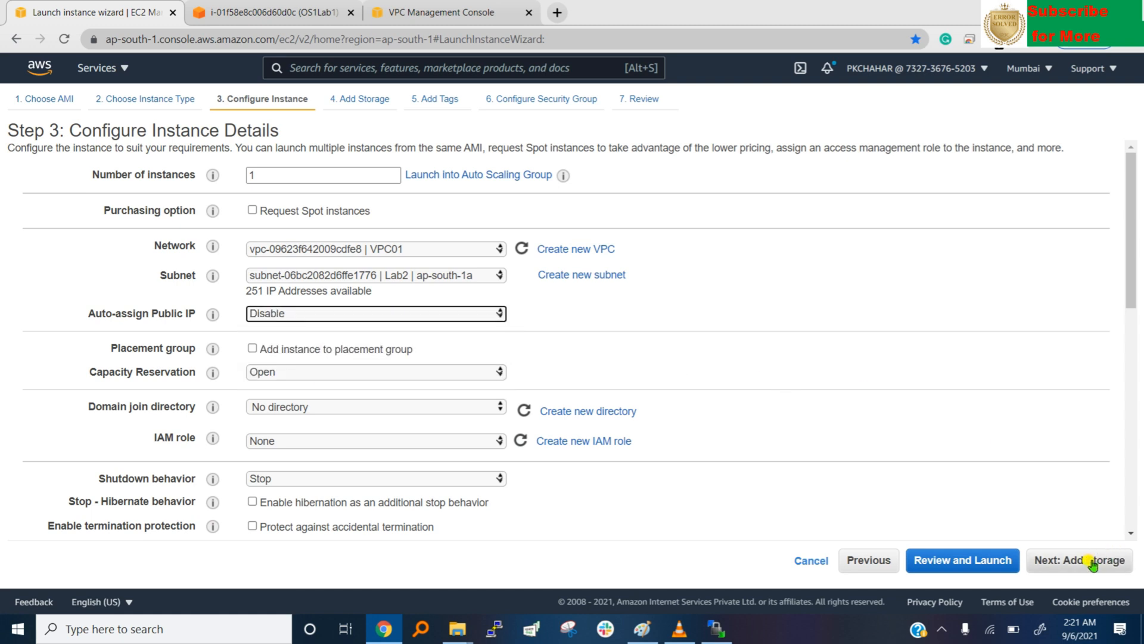
pyautogui.click(1080, 561)
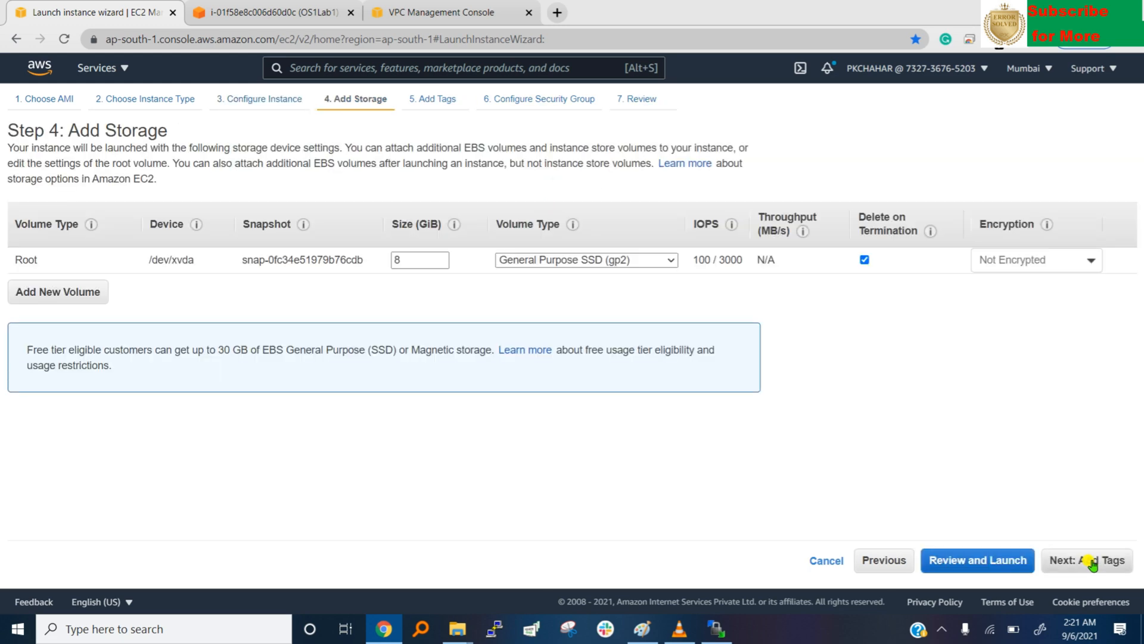
pyautogui.click(1087, 560)
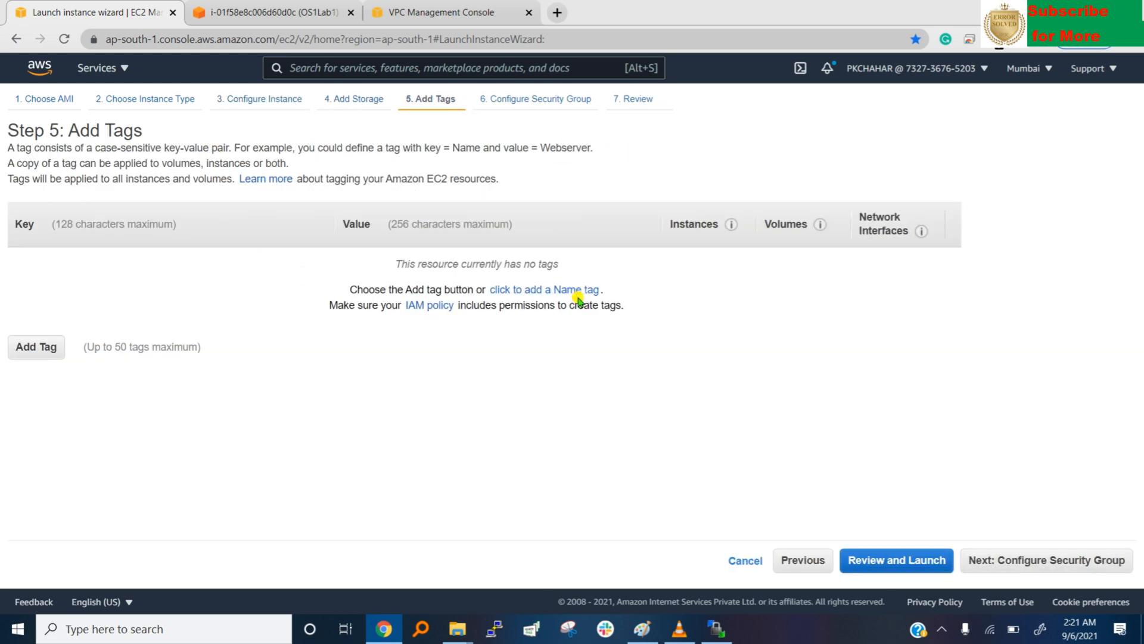
# Add a Name tag with value OS2Lab2 to the instance
pyautogui.click(545, 289)
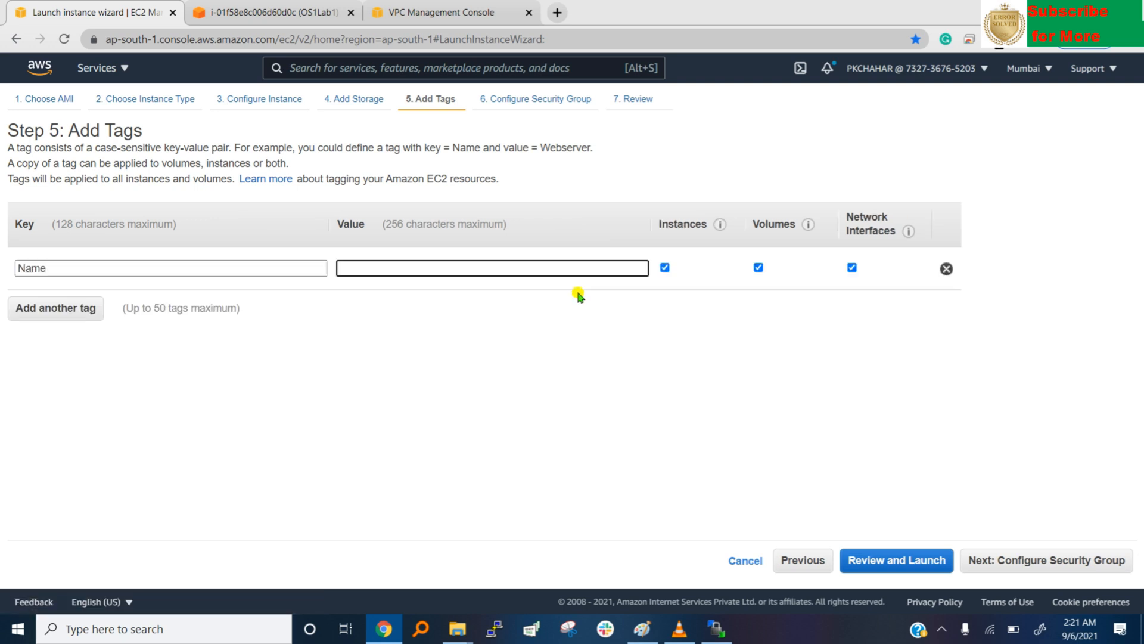
pyautogui.write('OS1Lab')
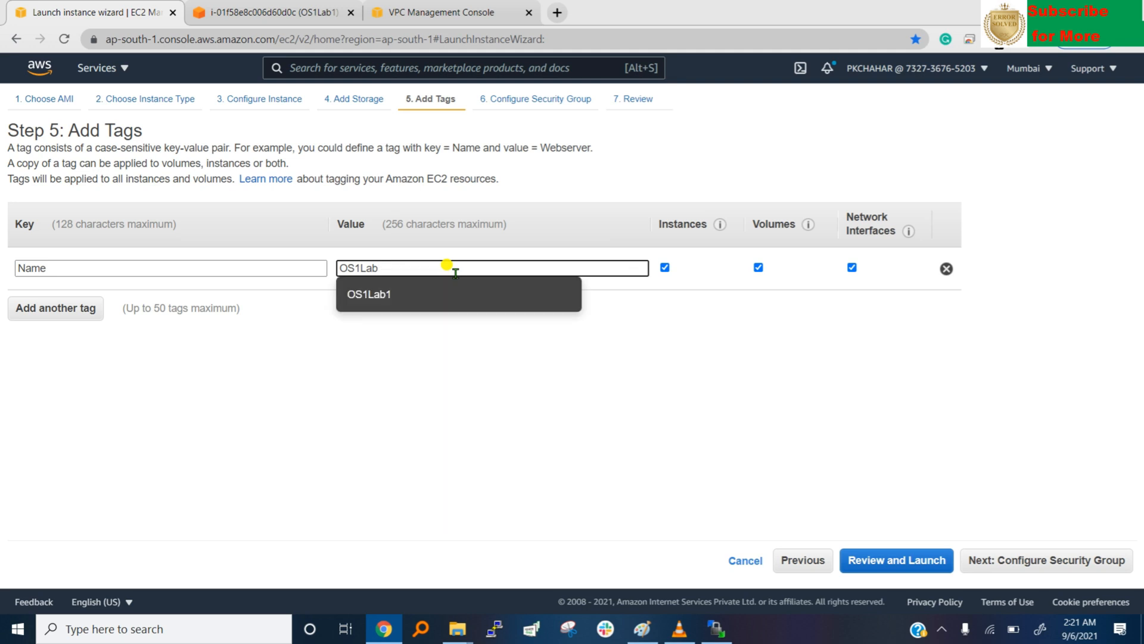
pyautogui.write('OS2Lab2')
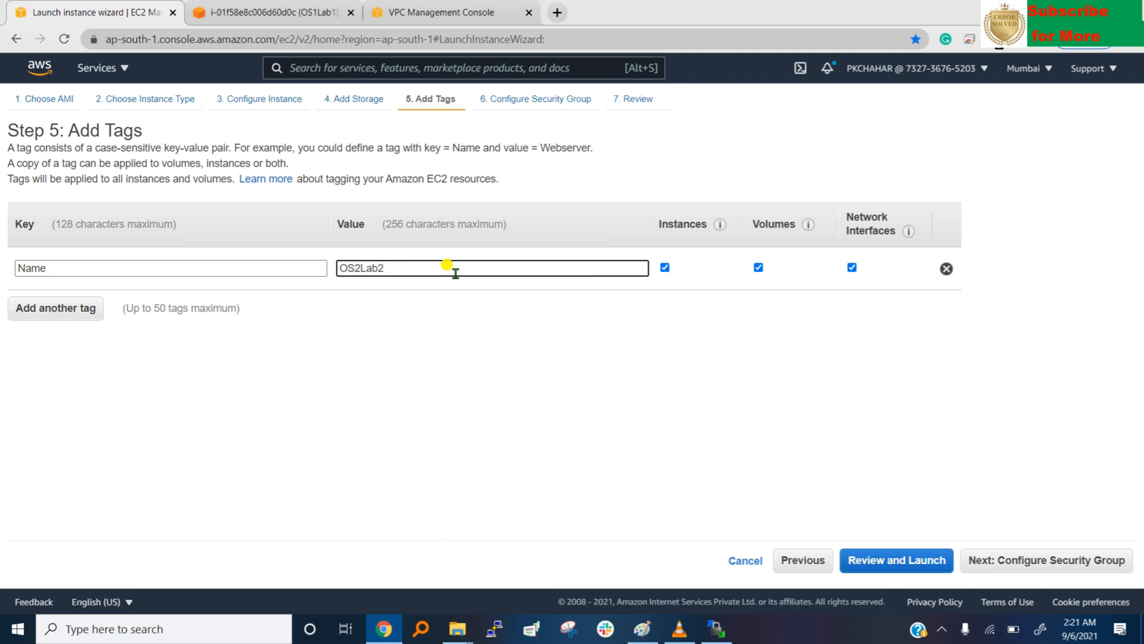
# Set the security group inbound rule to All traffic from source Anywhere
pyautogui.click(1045, 560)
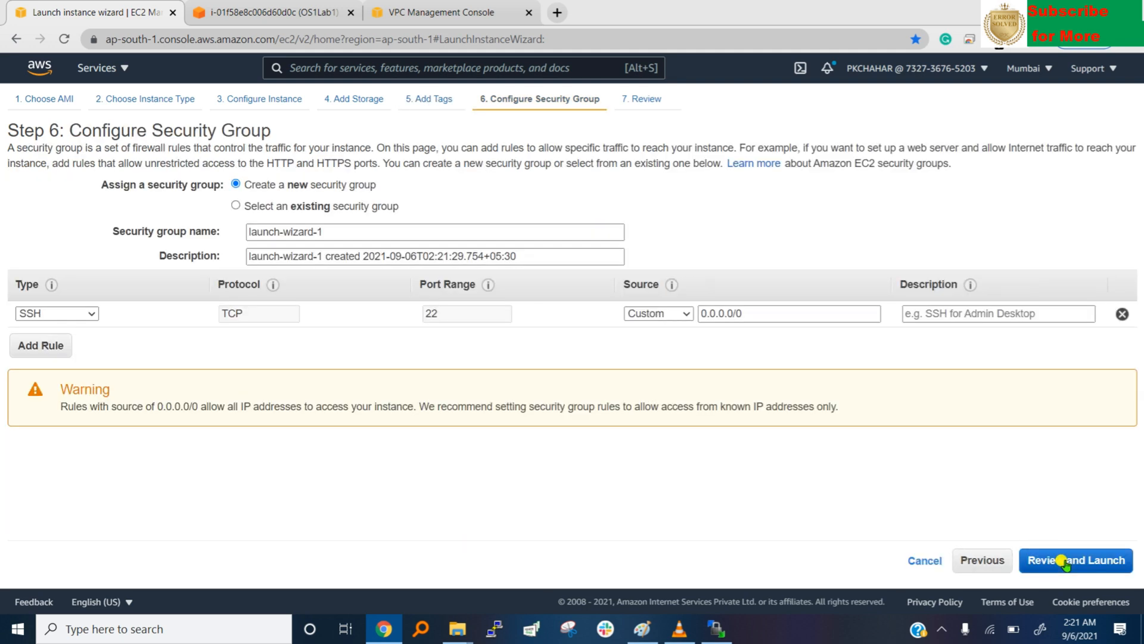
pyautogui.moveTo(73, 334)
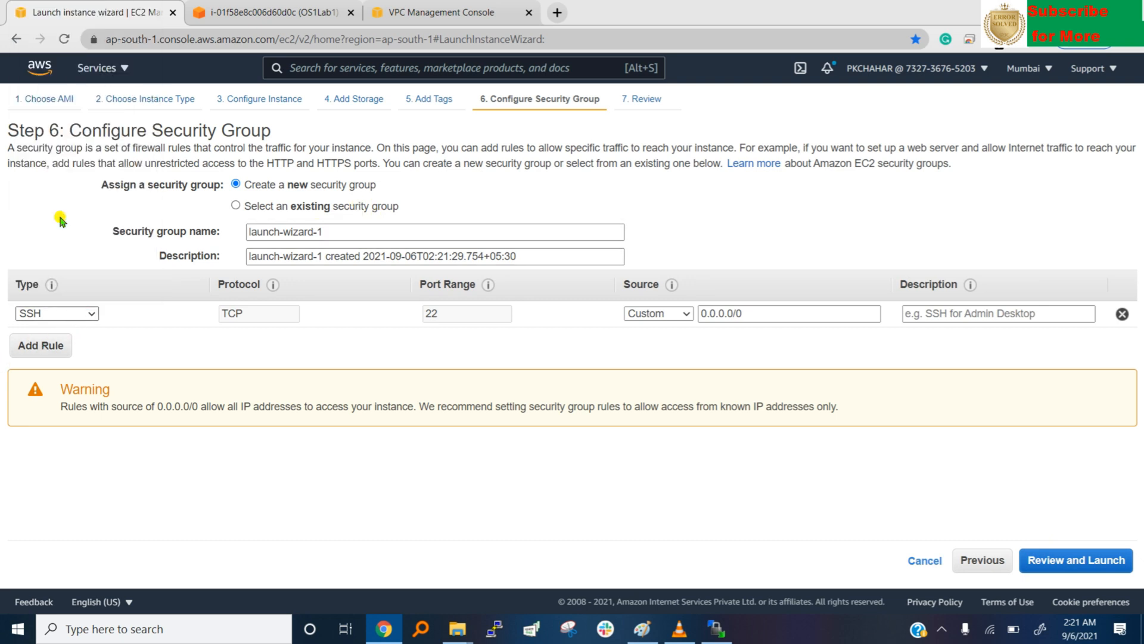
pyautogui.click(56, 314)
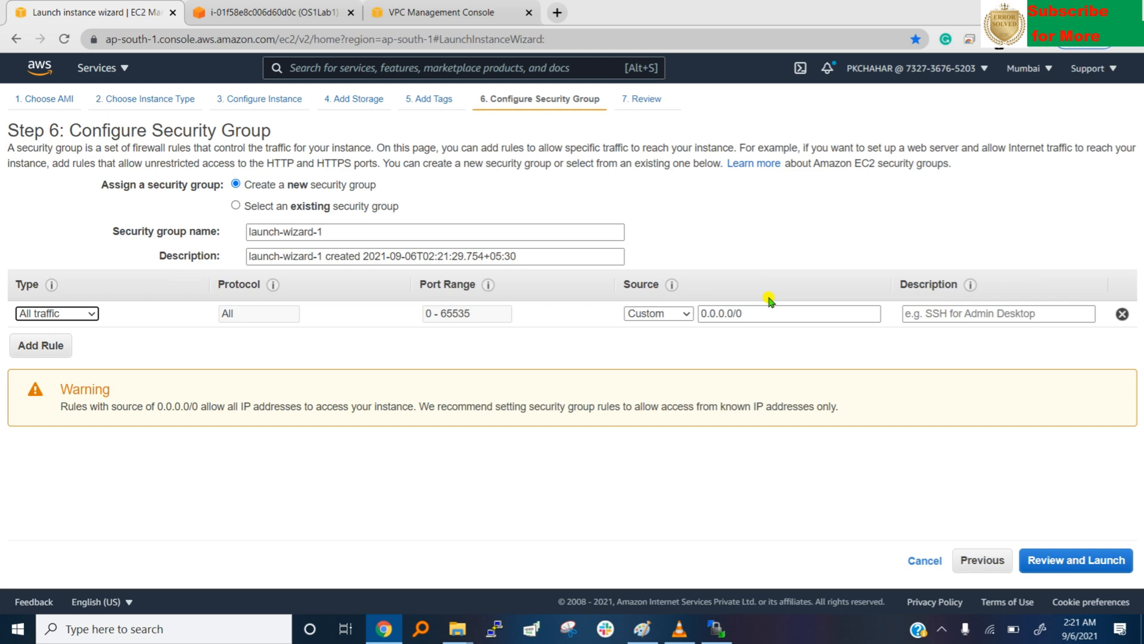
pyautogui.click(655, 314)
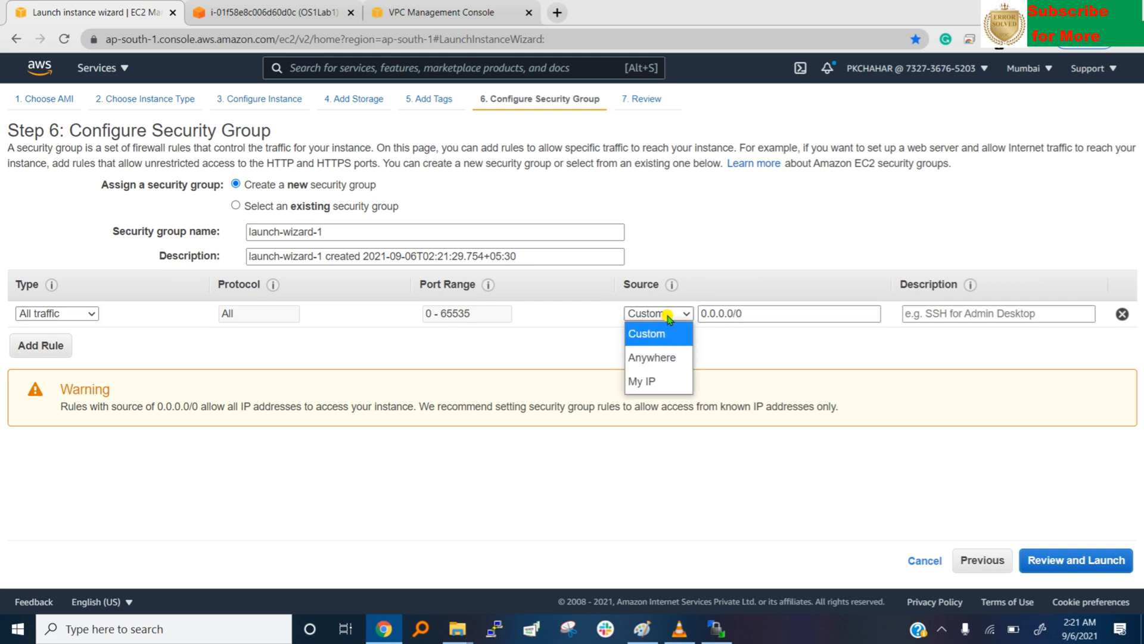
pyautogui.click(652, 356)
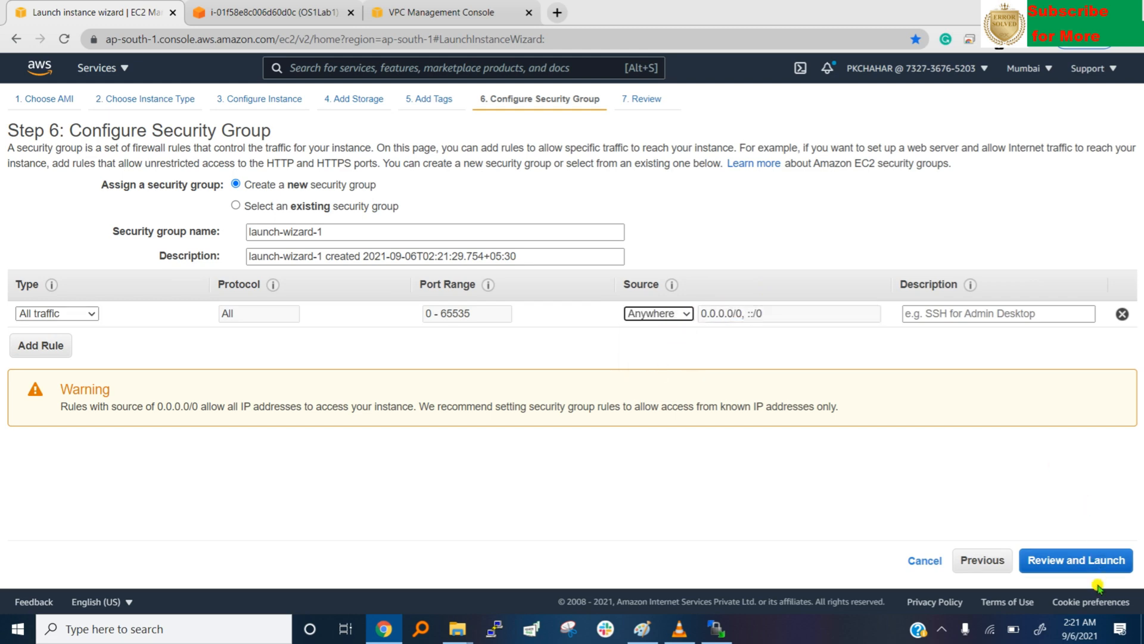
# Review and launch the instance, acknowledging the existing private key file
pyautogui.click(1074, 561)
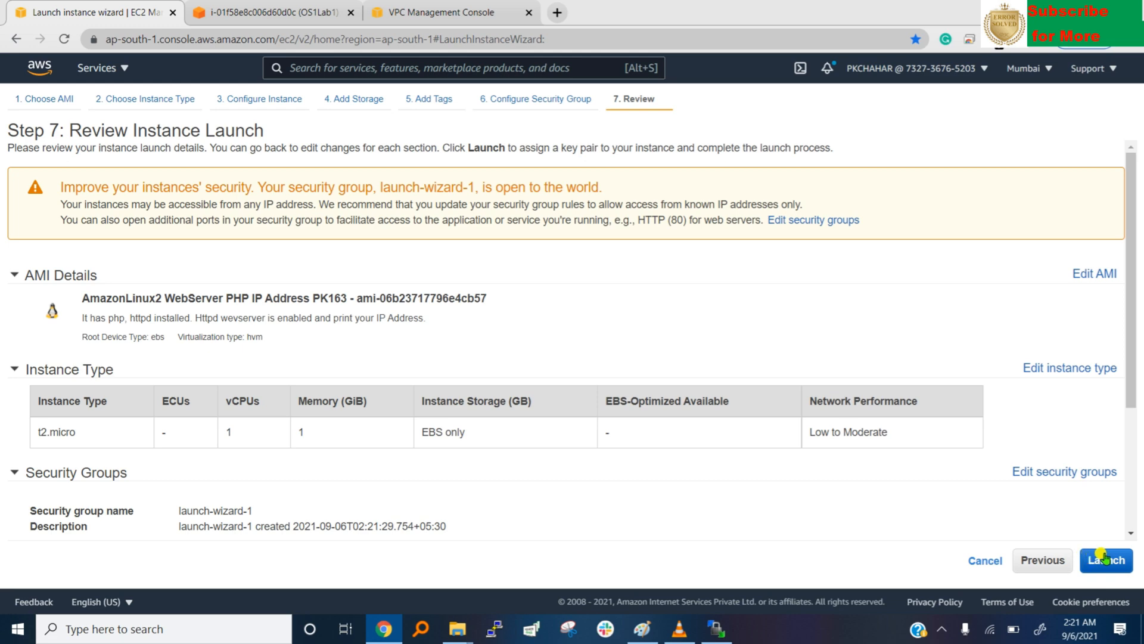
pyautogui.click(1105, 560)
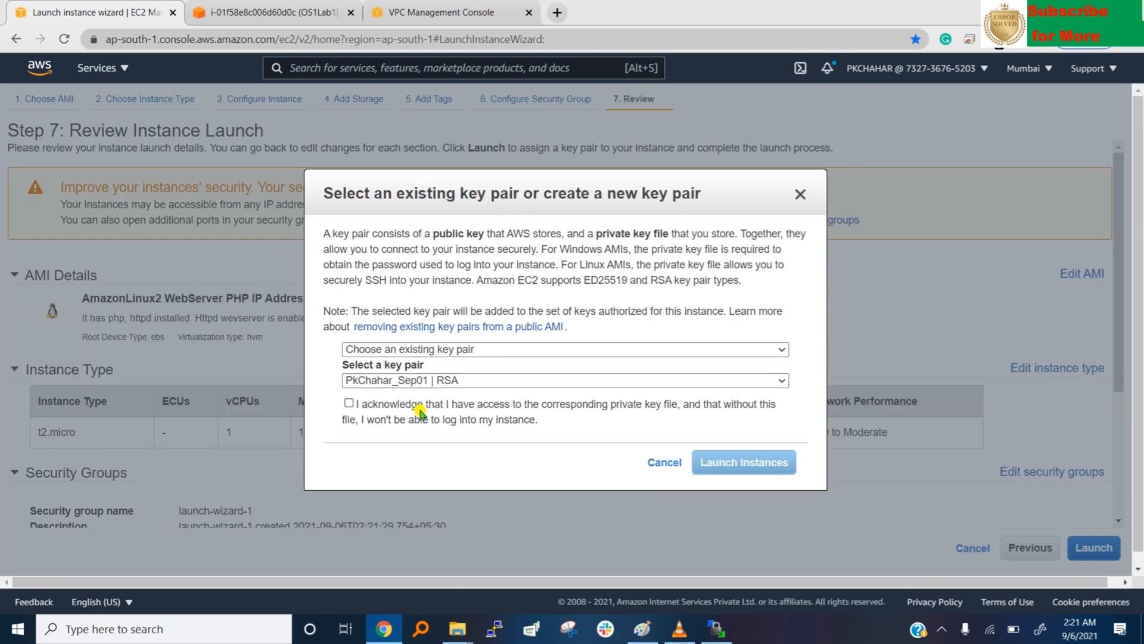
pyautogui.click(349, 403)
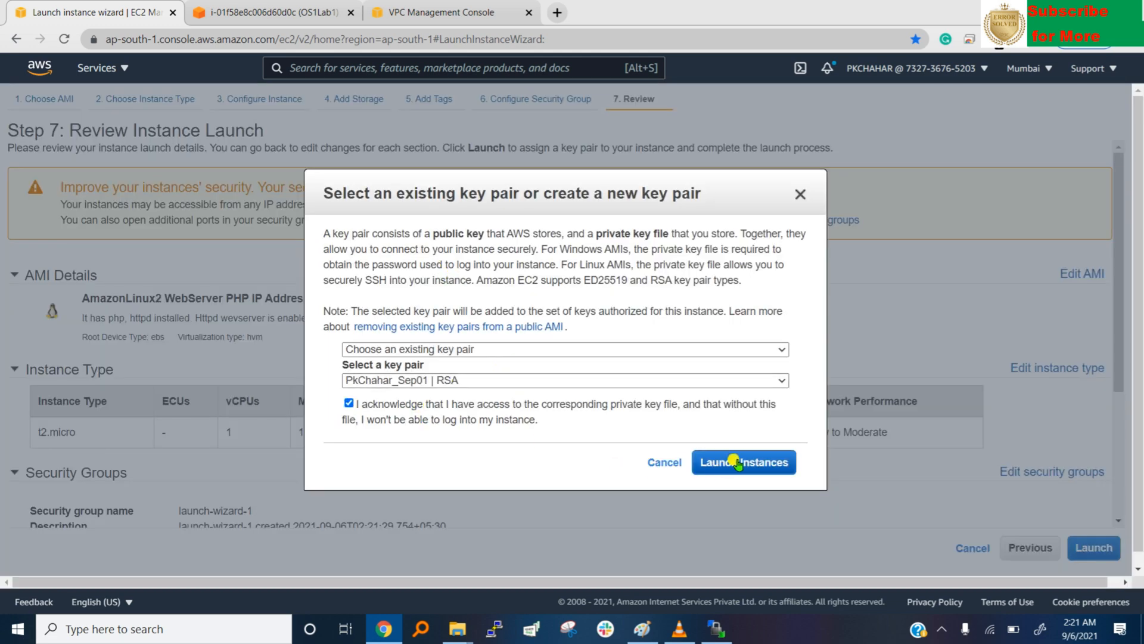
pyautogui.click(744, 463)
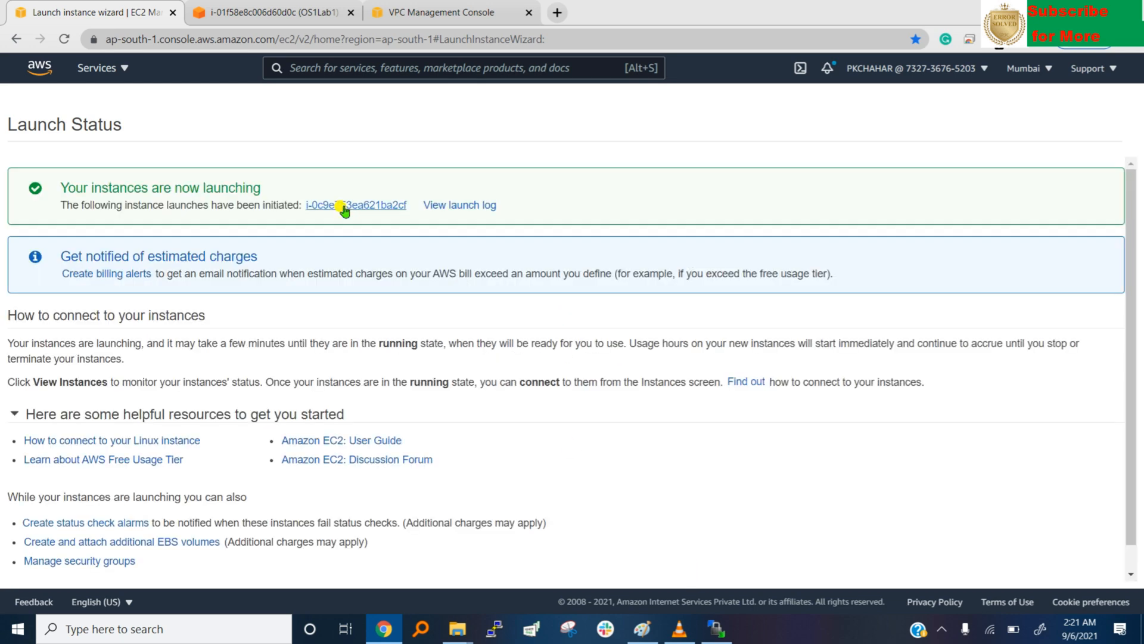
# View the new OS2Lab2 instance's details and copy its private IPv4 address 192.168.2.250
pyautogui.click(356, 205)
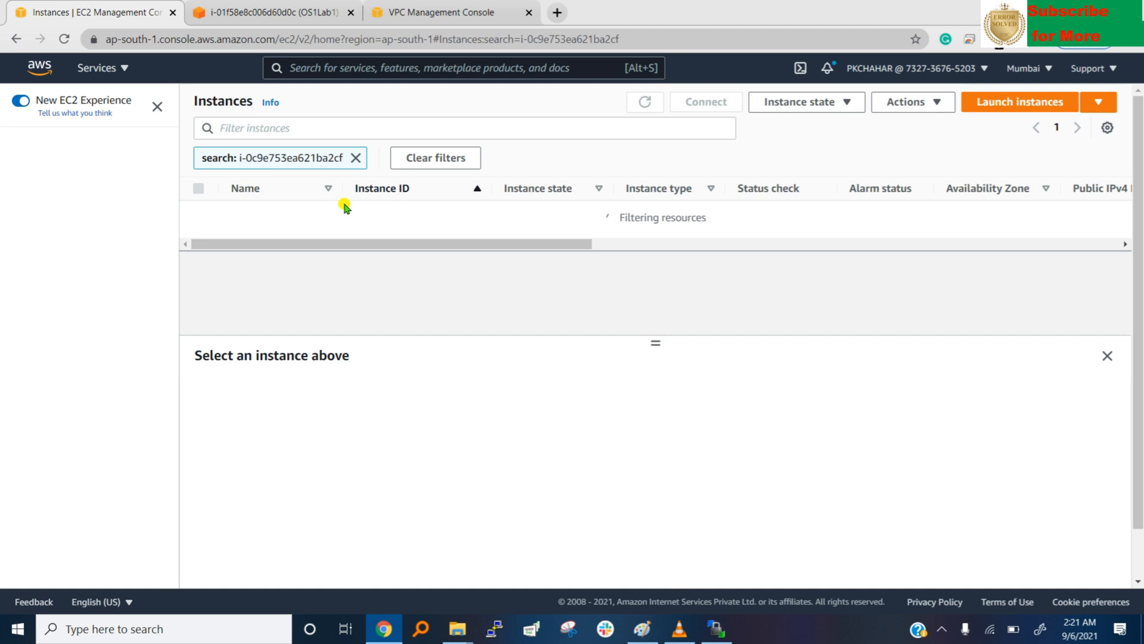
pyautogui.click(405, 213)
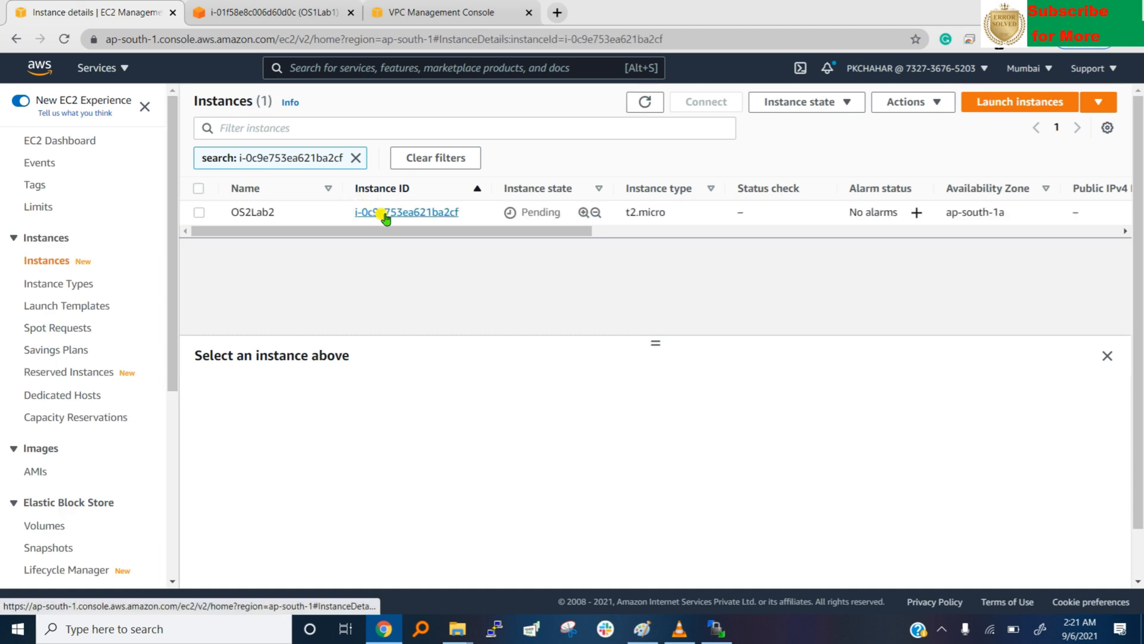
pyautogui.click(406, 213)
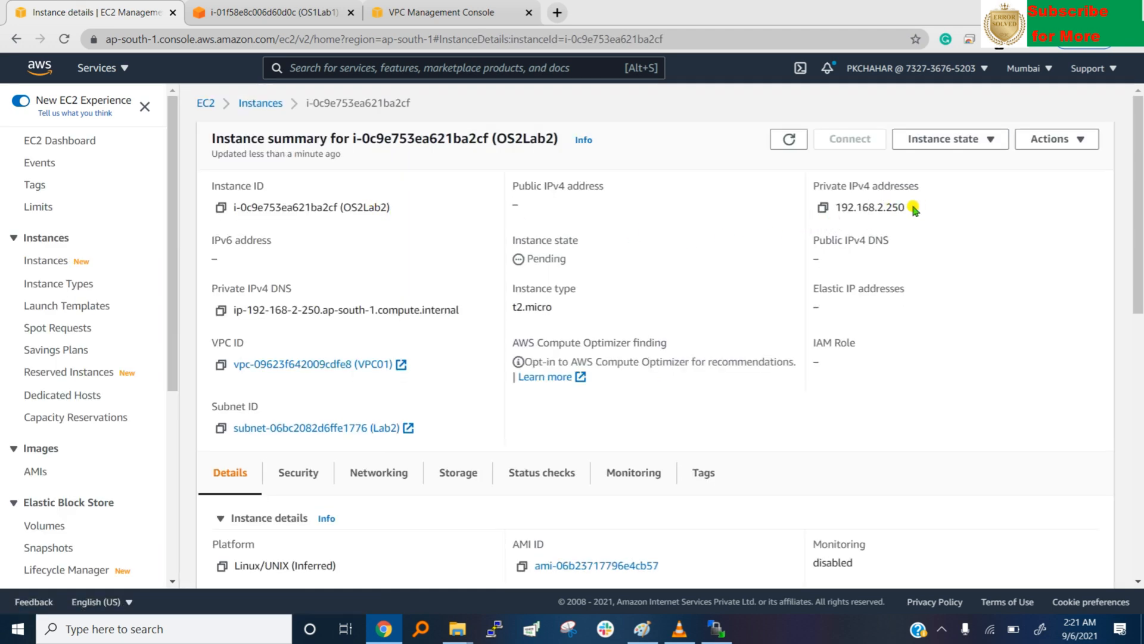
pyautogui.doubleClick(869, 208)
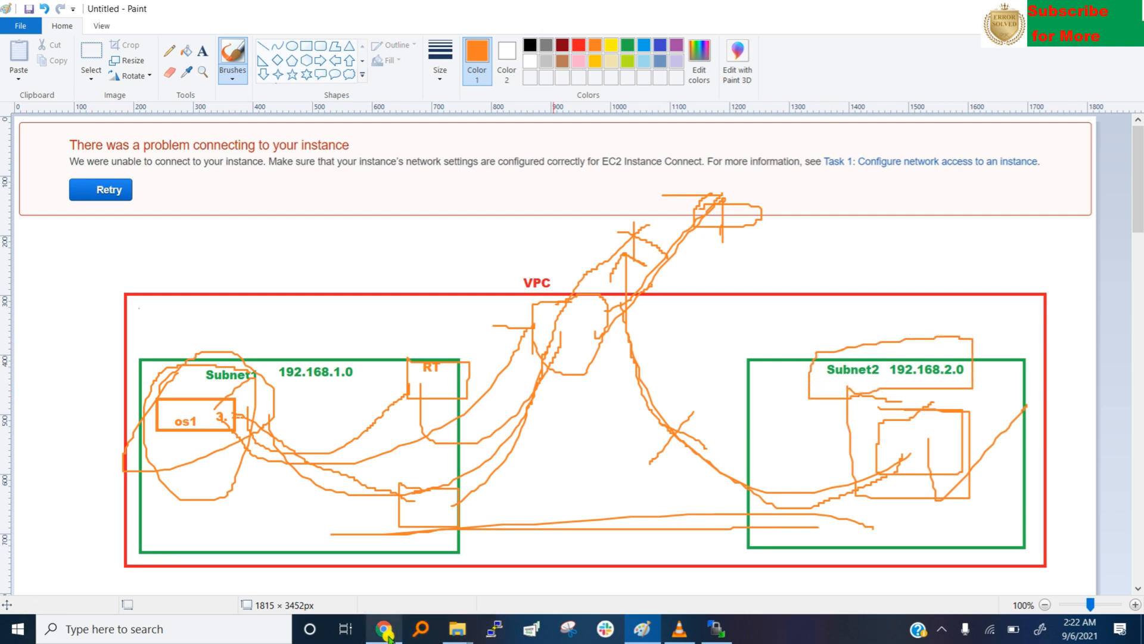
pyautogui.click(382, 628)
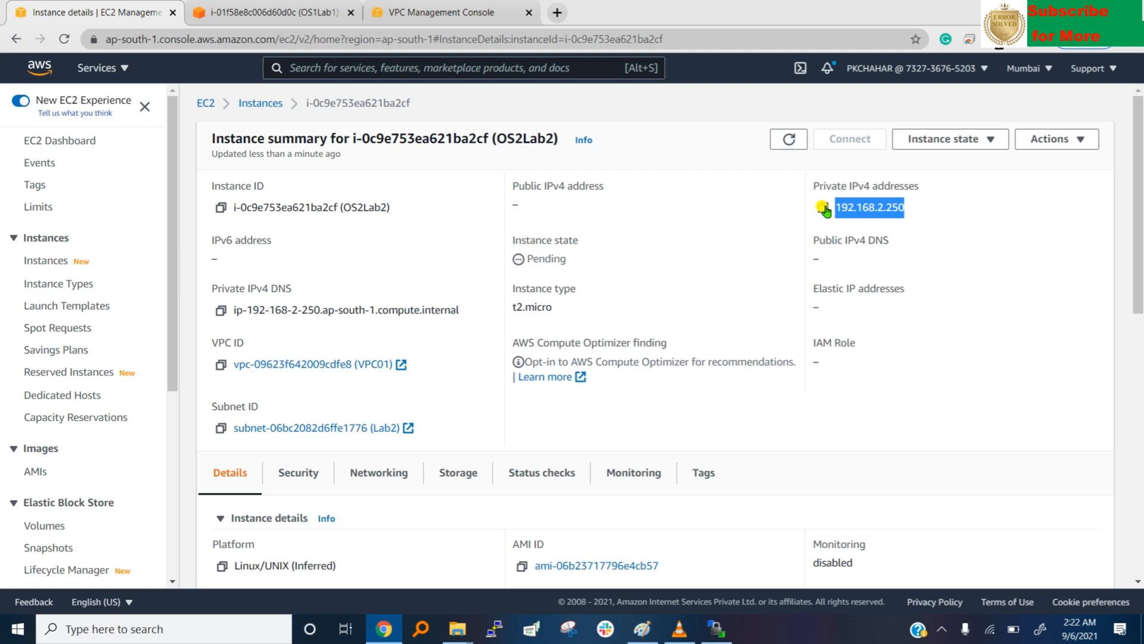
# From the OS1Lab1 session run ping 192.168.2.250, checking OS2Lab2's state while replies arrive
pyautogui.click(262, 12)
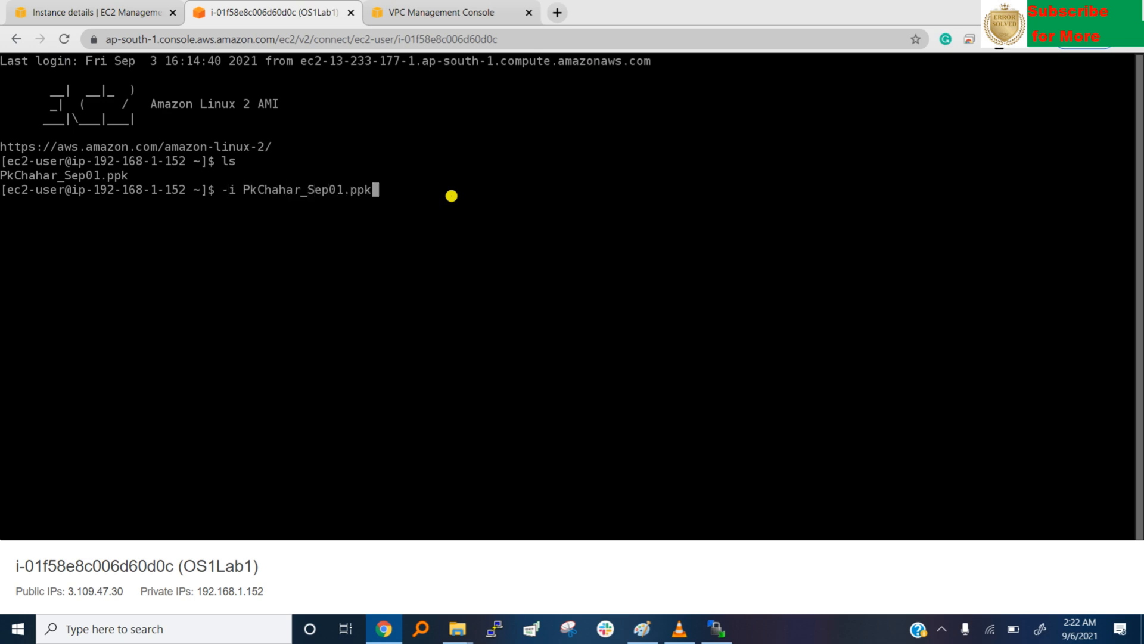
pyautogui.press('Backspace')
pyautogui.write('pi')
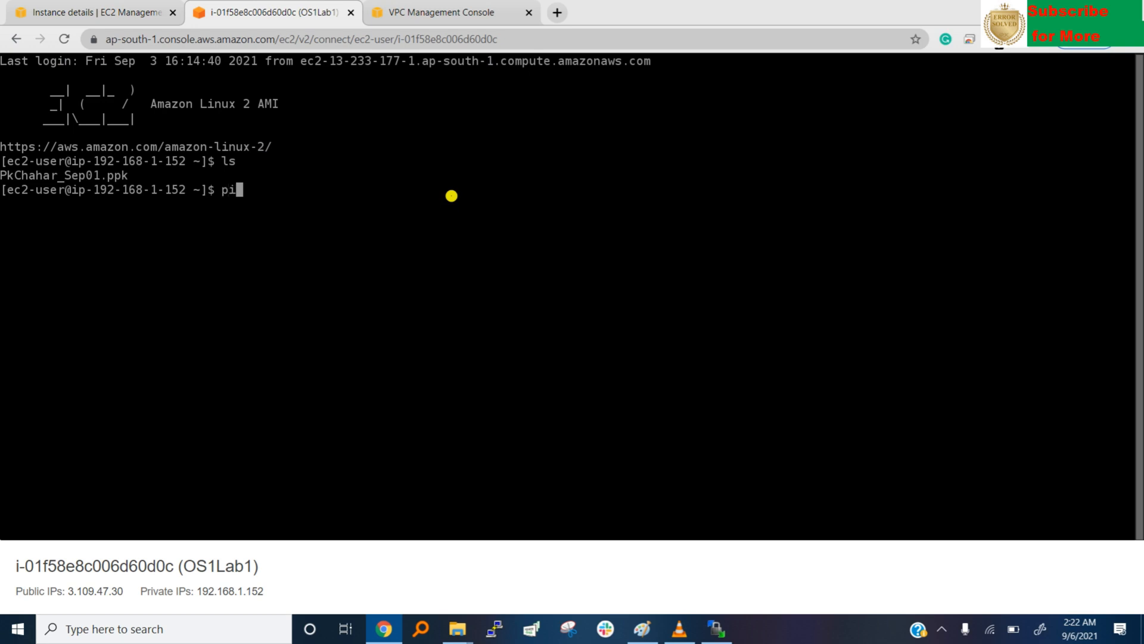
pyautogui.write('ng')
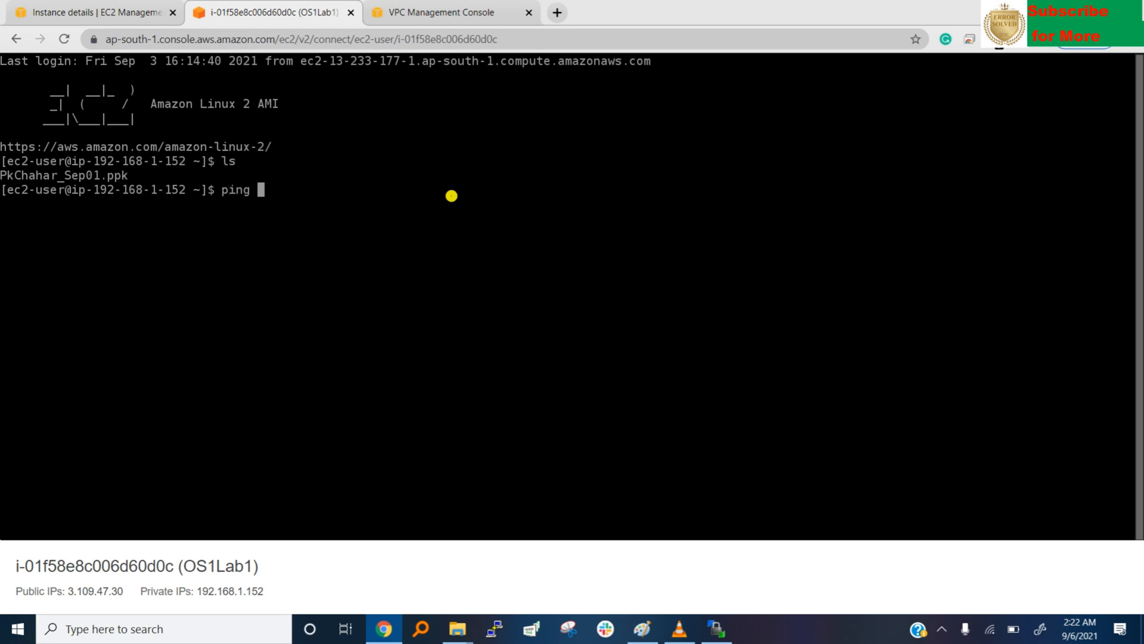
pyautogui.write('192.168.2.250')
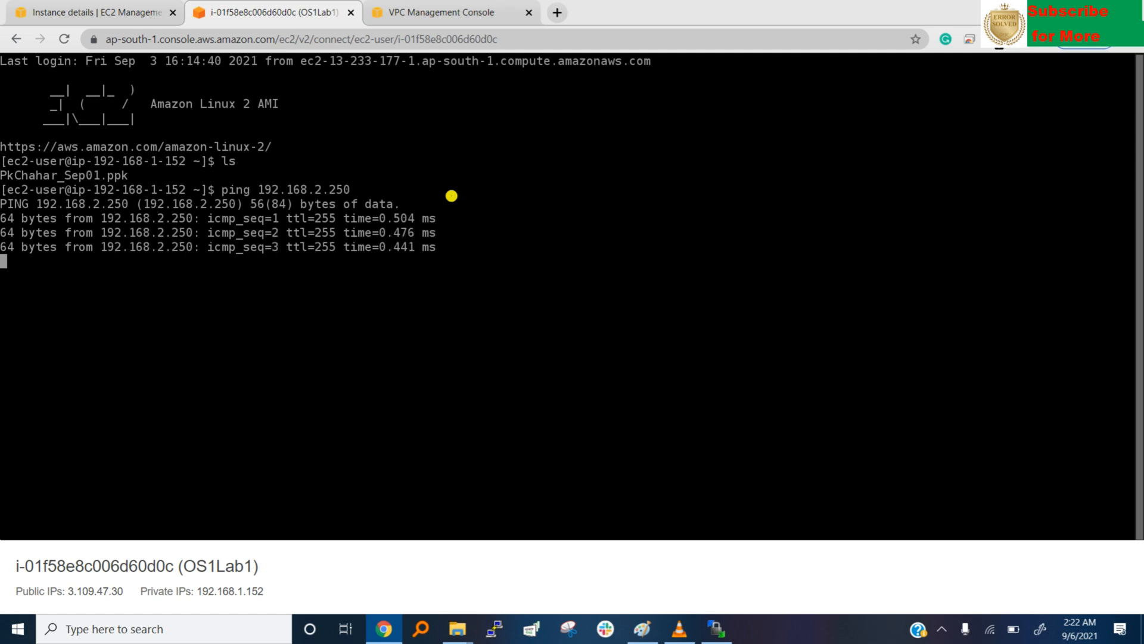
pyautogui.click(95, 12)
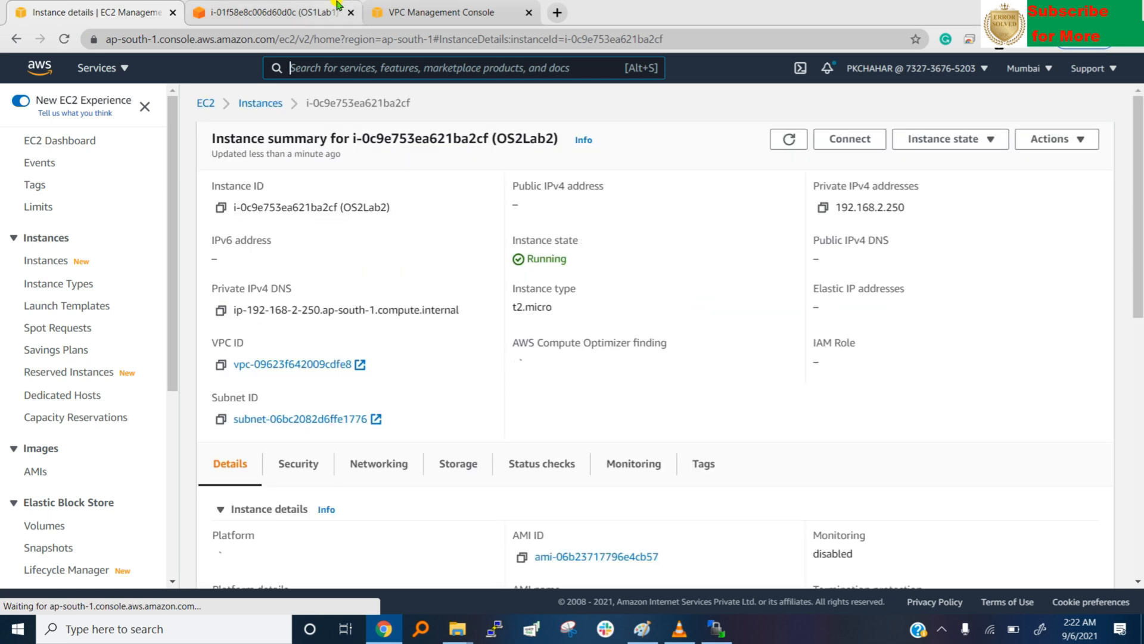
pyautogui.click(270, 11)
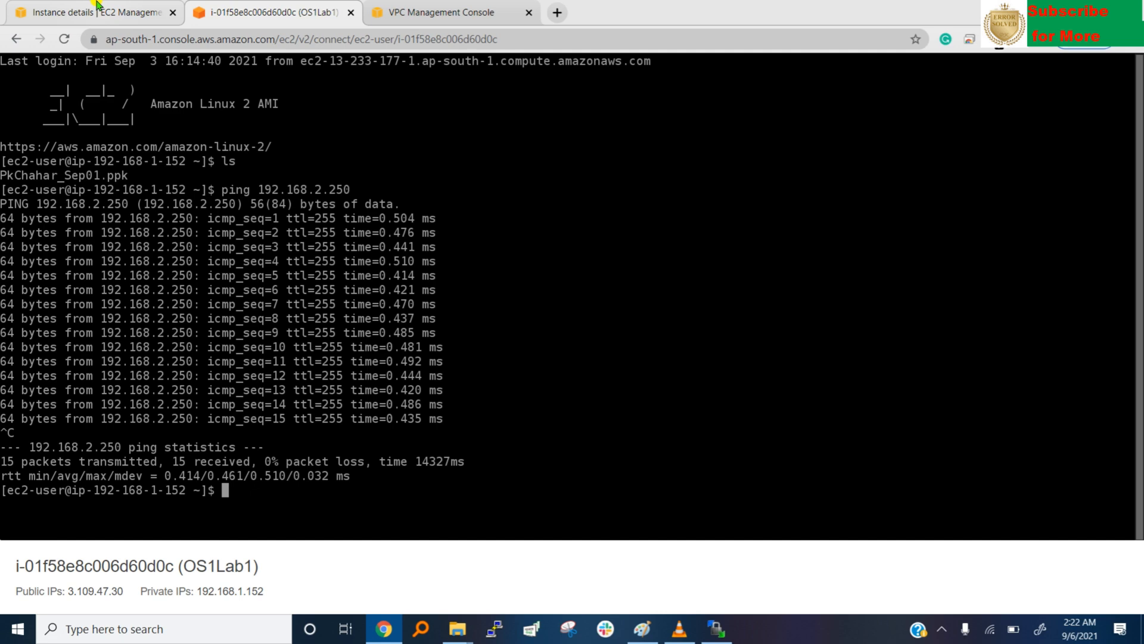
# Try connecting to OS2Lab2, read the no-public-IPv4 warning, then view the Lab1 subnet details
pyautogui.click(87, 12)
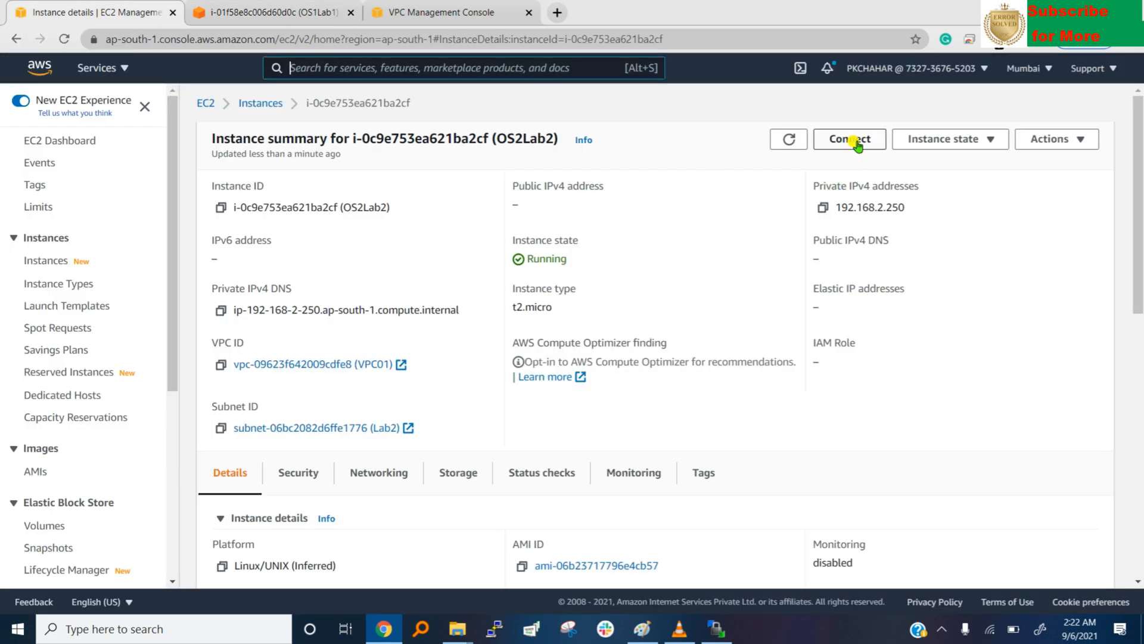
pyautogui.click(849, 138)
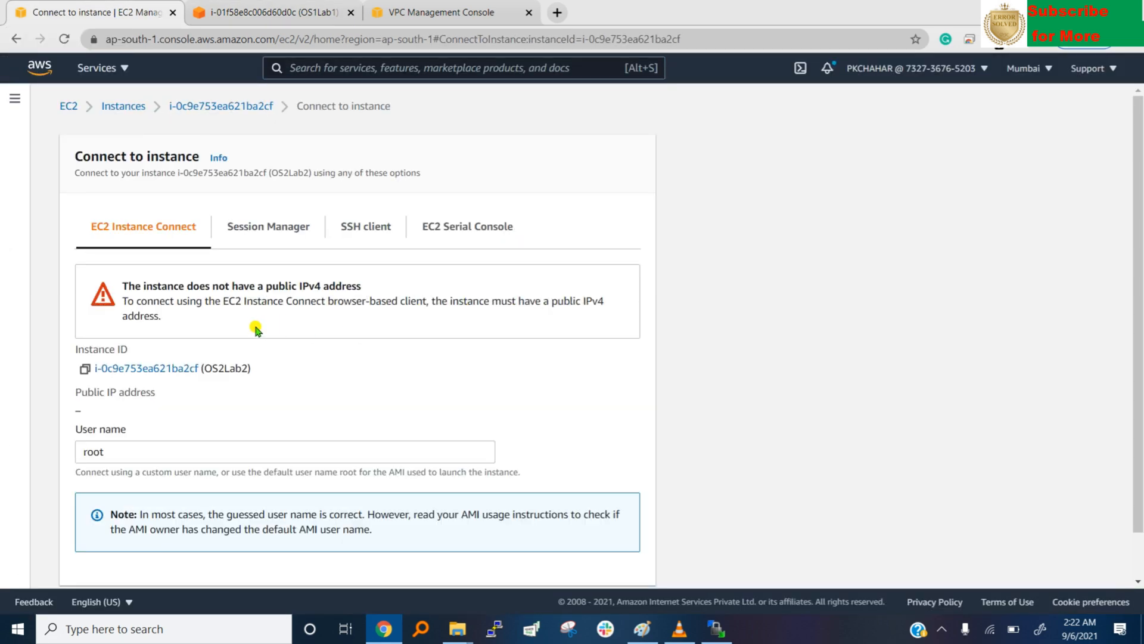
pyautogui.moveTo(124, 285); pyautogui.dragTo(269, 285)
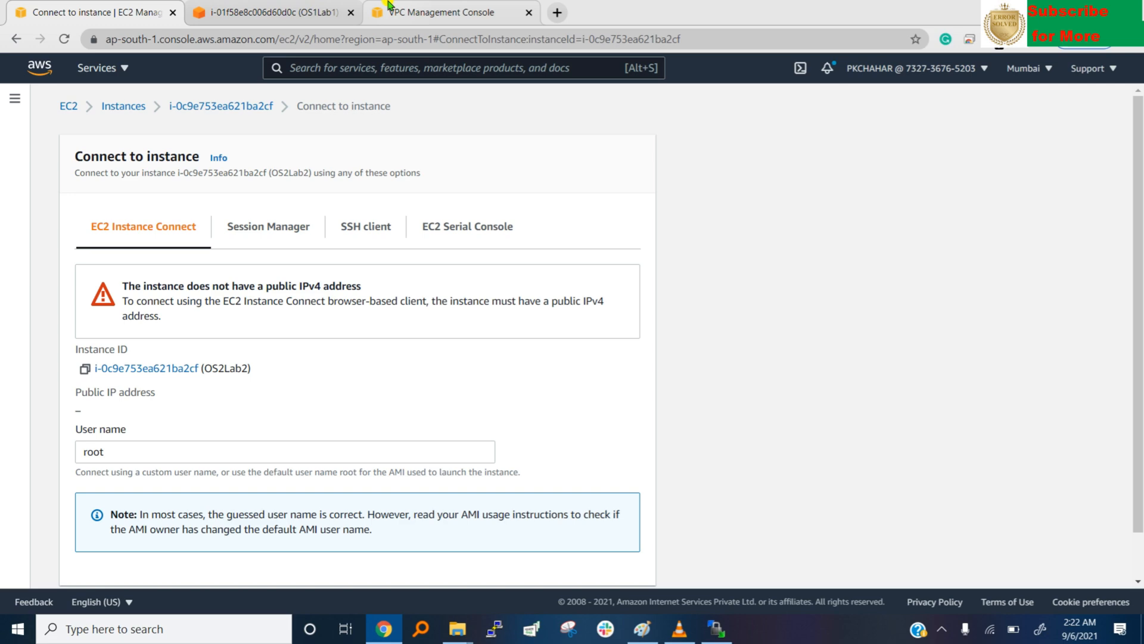
pyautogui.click(447, 12)
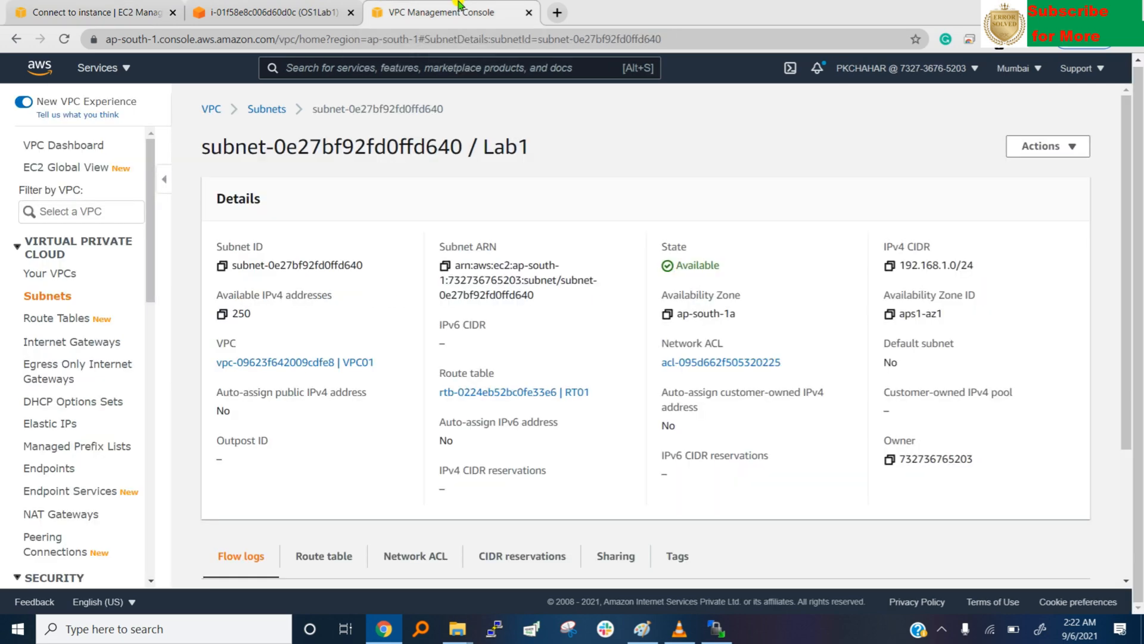
# Sketch an orange path in Paint from os1 in Subnet1 across into Subnet2
pyautogui.click(717, 628)
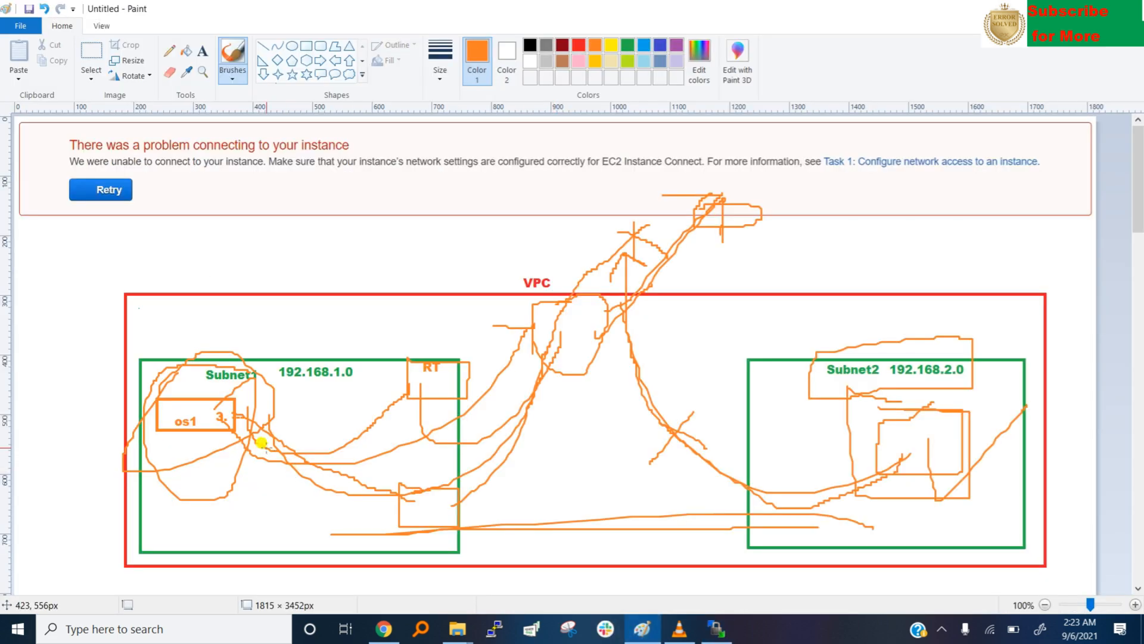
pyautogui.moveTo(261, 444); pyautogui.dragTo(864, 477)
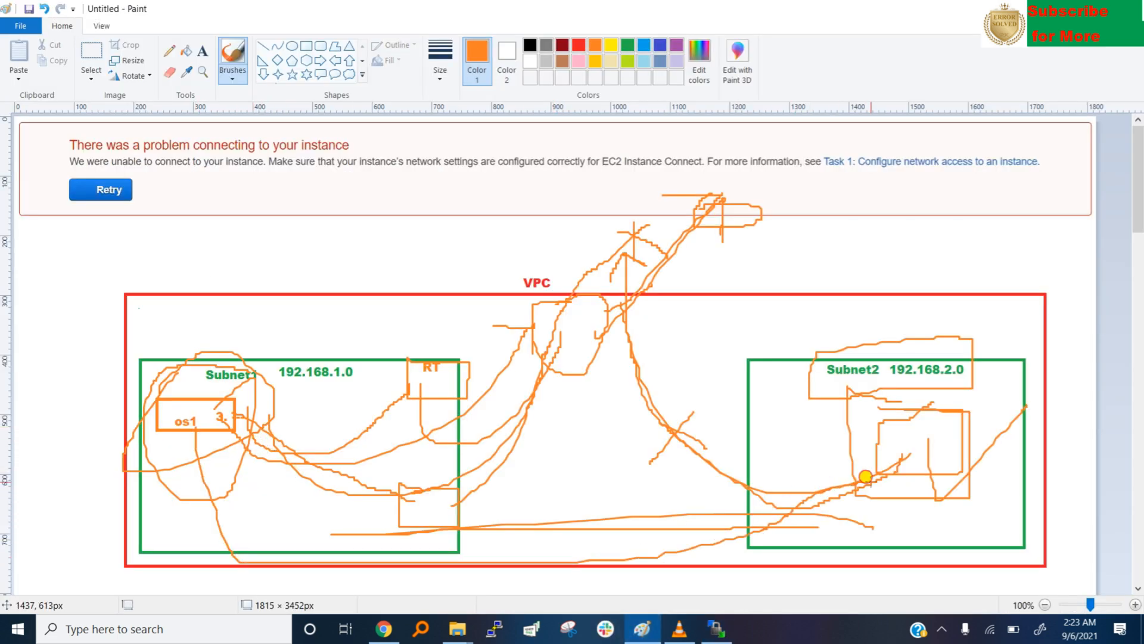
pyautogui.moveTo(864, 477); pyautogui.dragTo(762, 529)
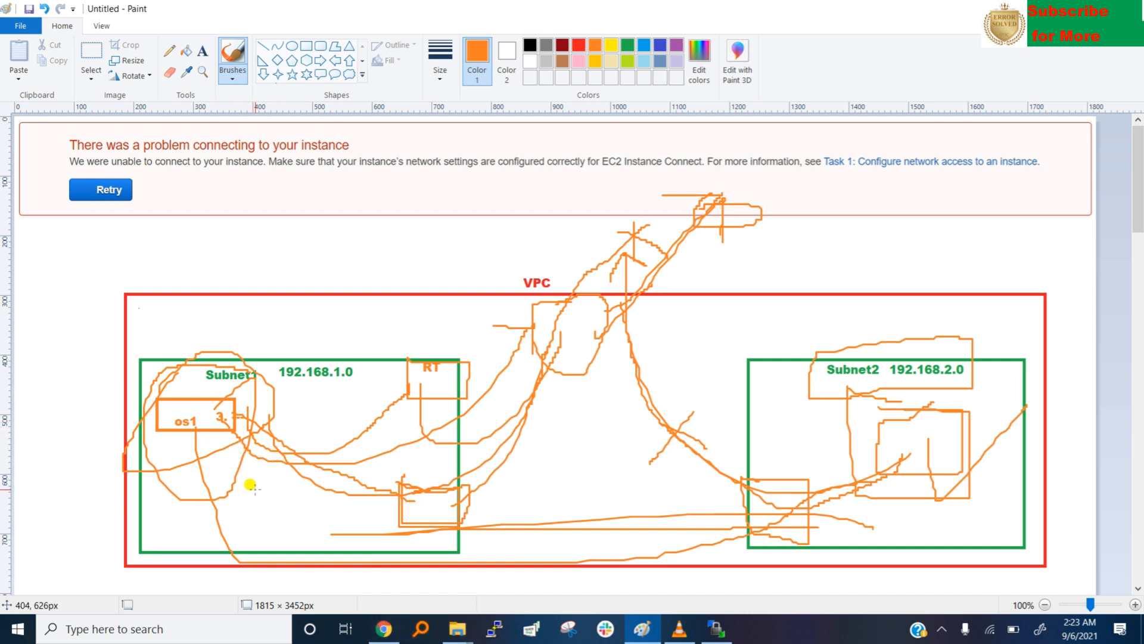
pyautogui.moveTo(918, 428)
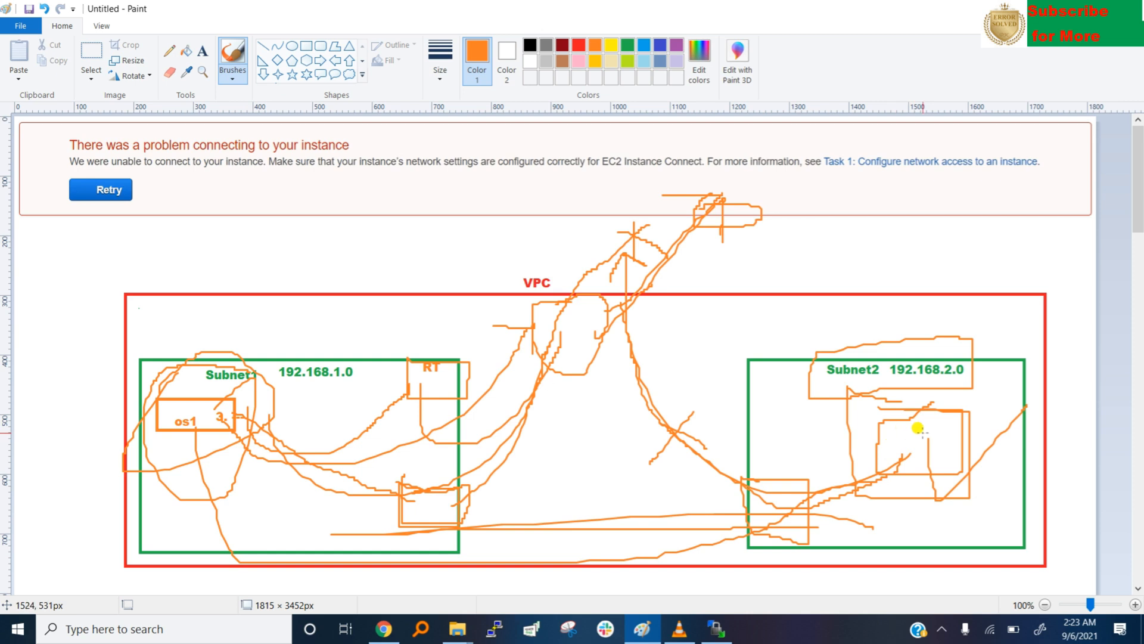
pyautogui.moveTo(925, 437)
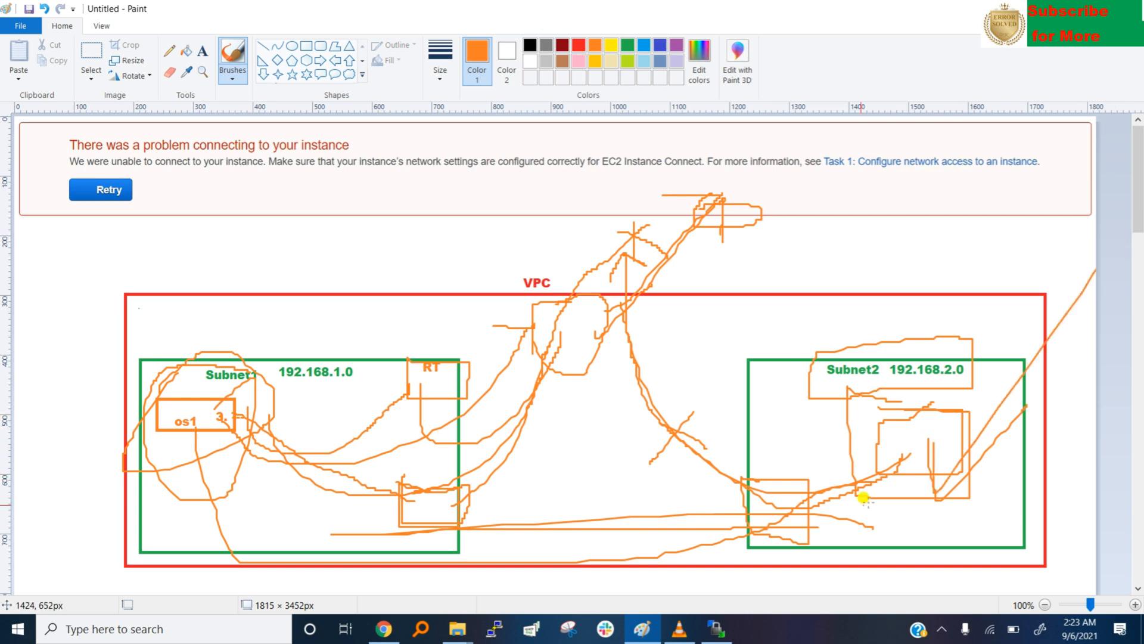
pyautogui.moveTo(247, 477)
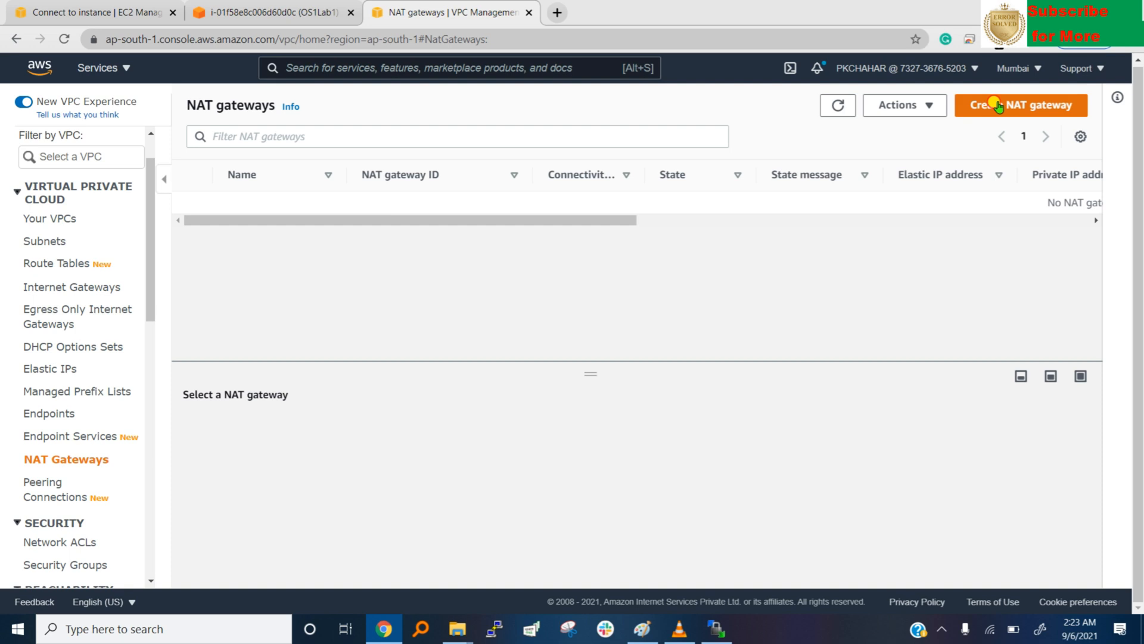
# Start a new NAT gateway and name it NG01
pyautogui.click(1022, 105)
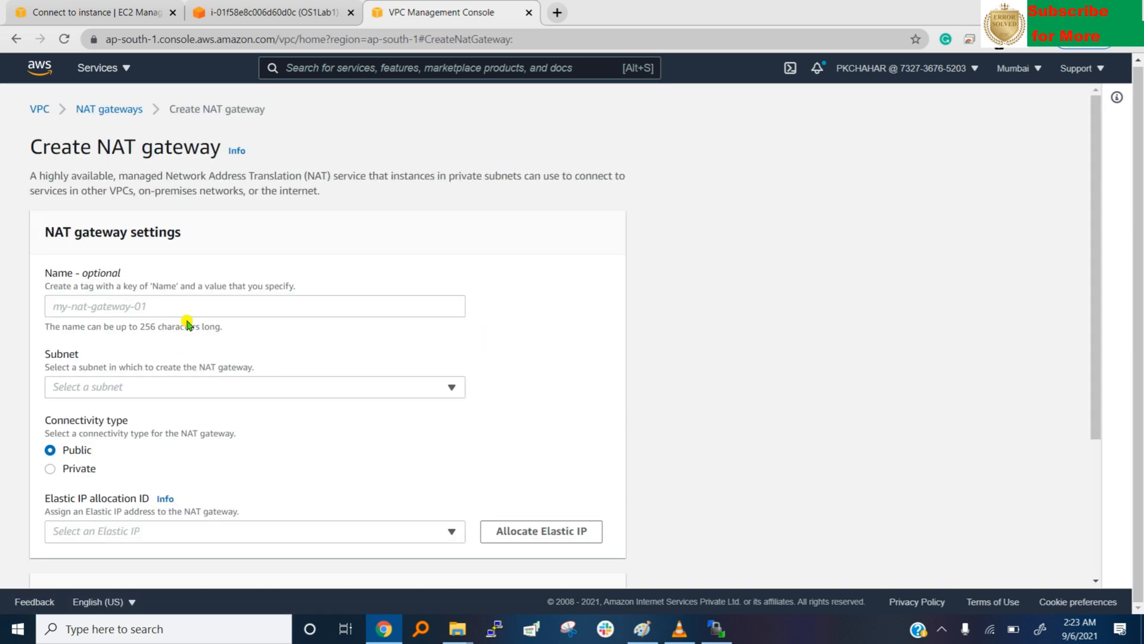
pyautogui.click(254, 306)
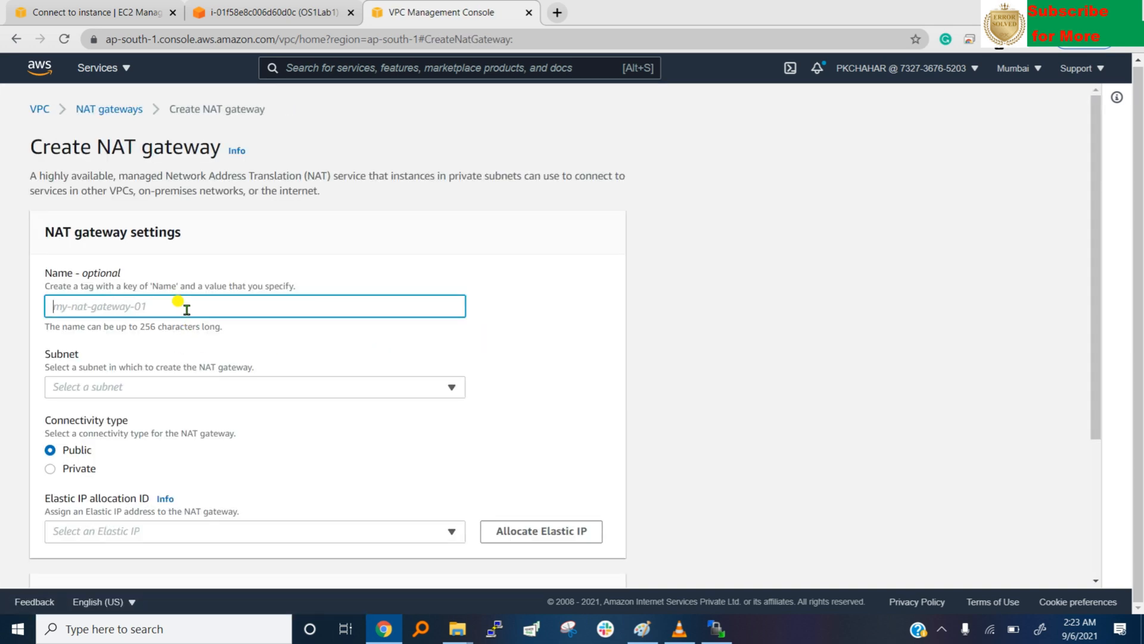
pyautogui.write('T')
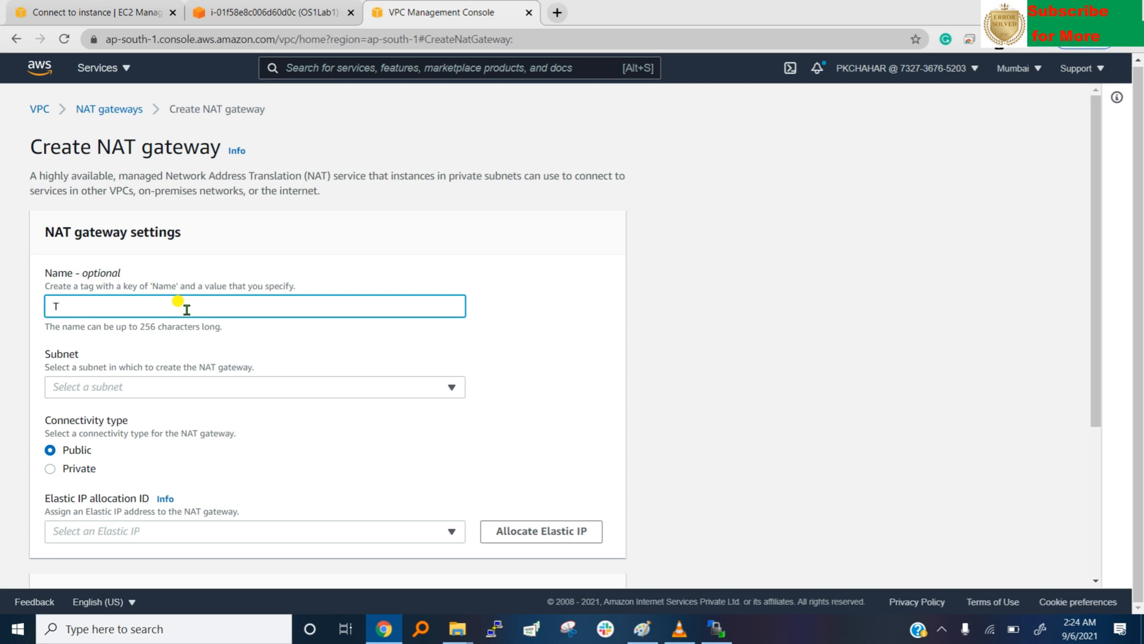
pyautogui.write('N')
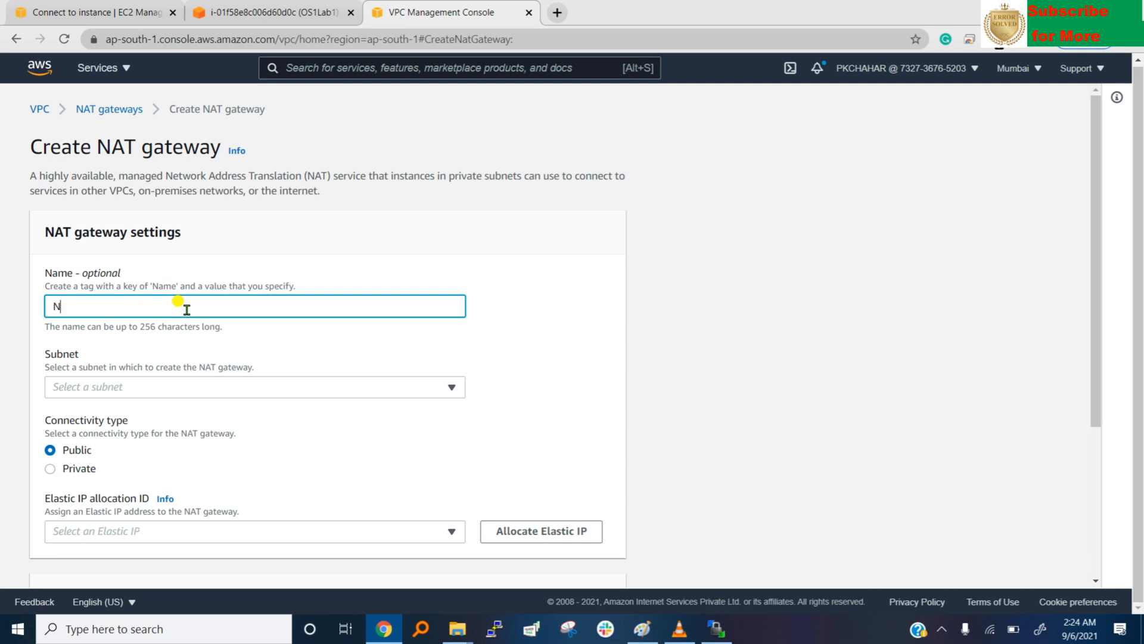
pyautogui.write('G0')
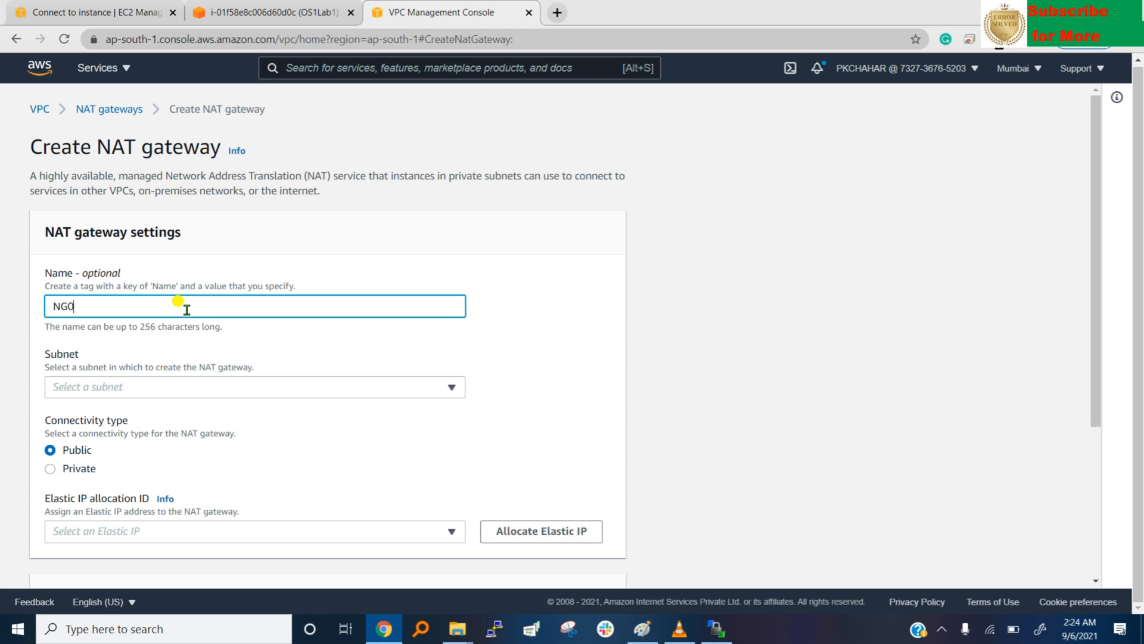
pyautogui.write('1')
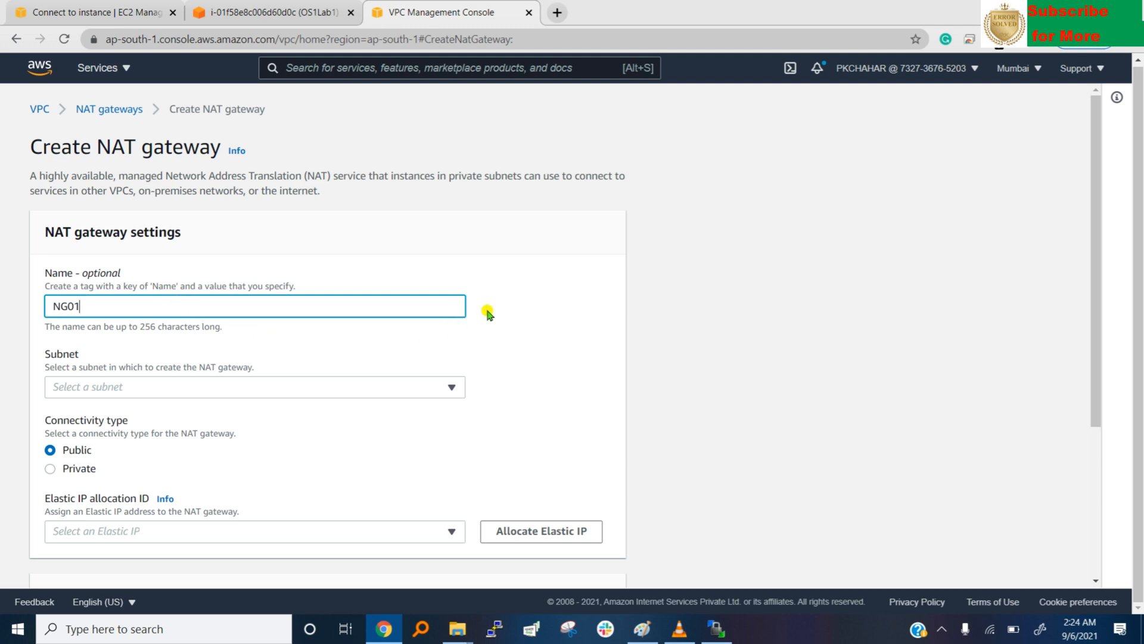
# Put NG01 in the Lab1 subnet, allocate a new Elastic IP for it, and create the gateway
pyautogui.click(255, 387)
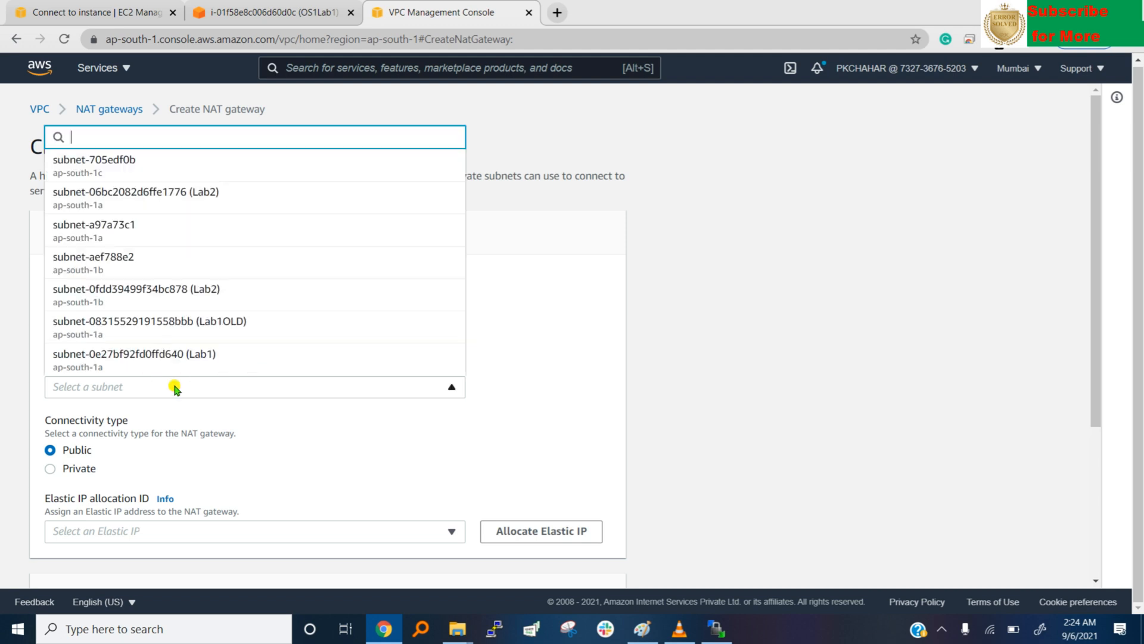
pyautogui.moveTo(266, 199)
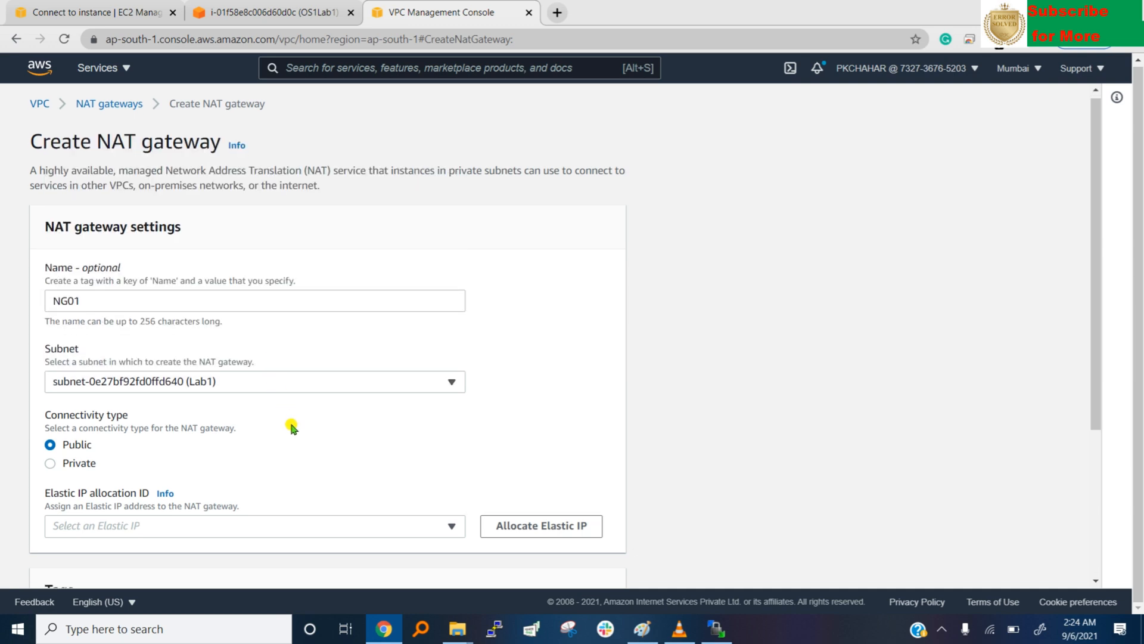
pyautogui.scroll(-3)
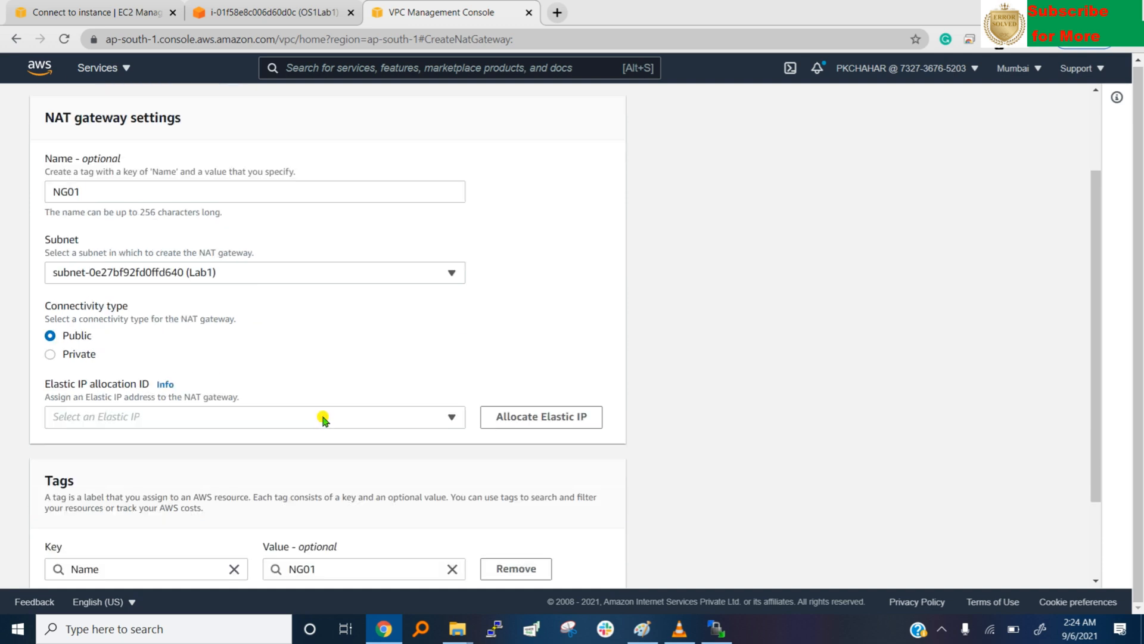
pyautogui.click(541, 418)
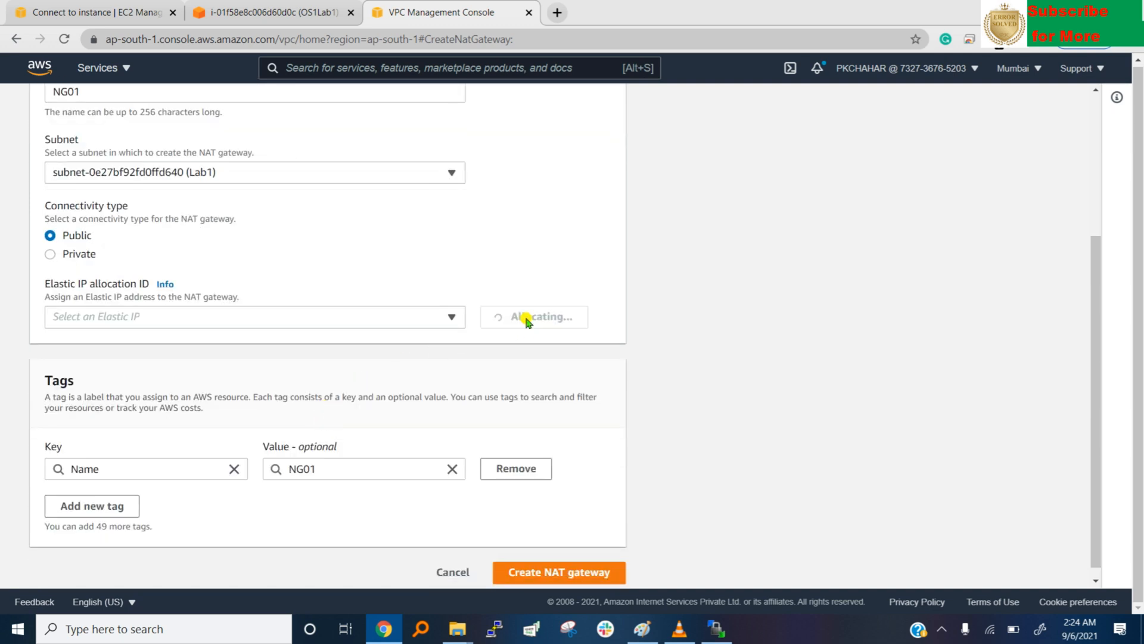
pyautogui.click(534, 316)
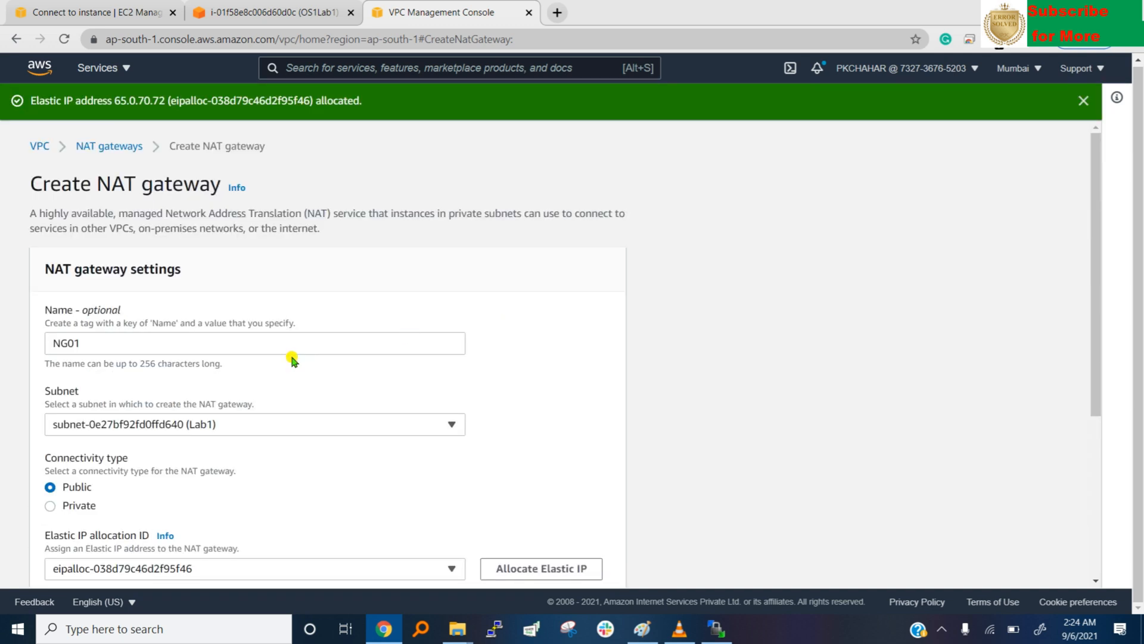
pyautogui.scroll(-3)
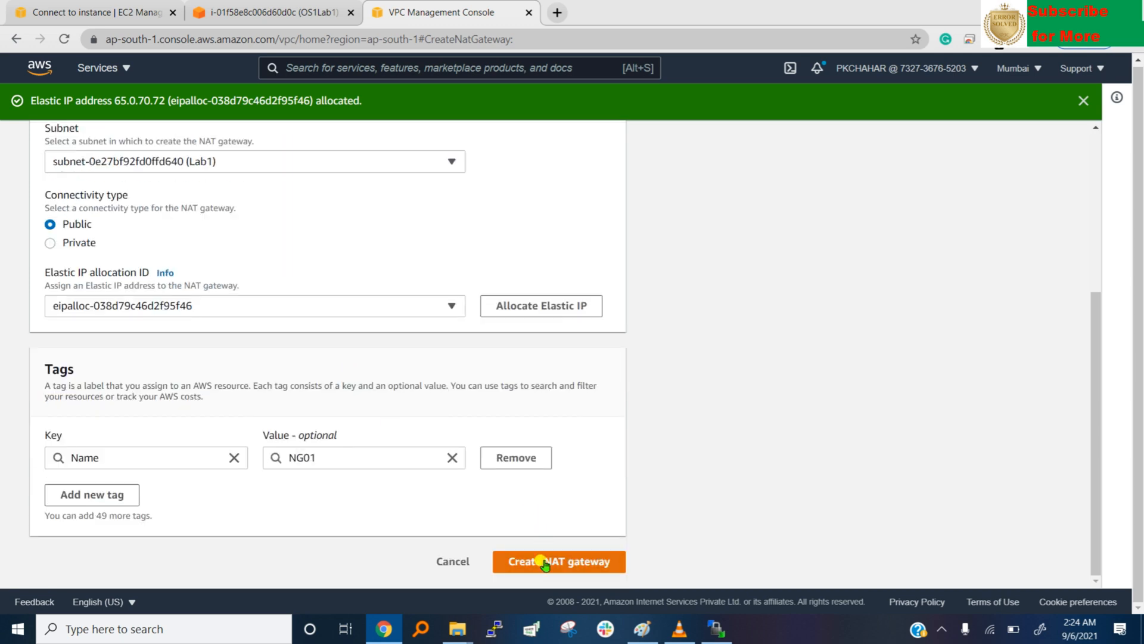
pyautogui.click(557, 562)
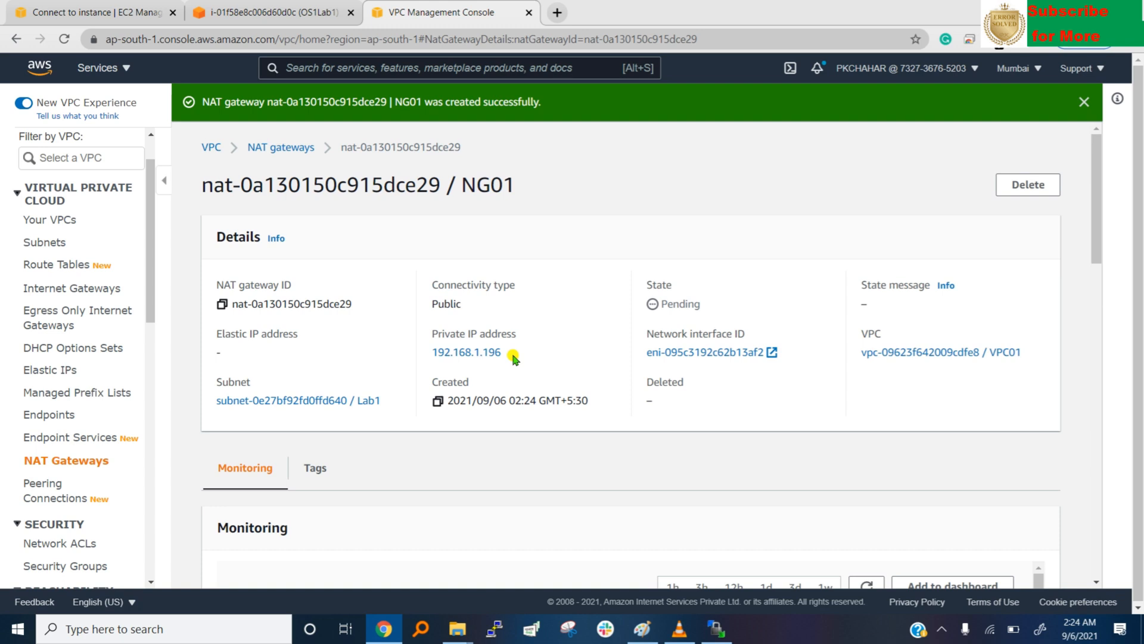
pyautogui.moveTo(865, 351)
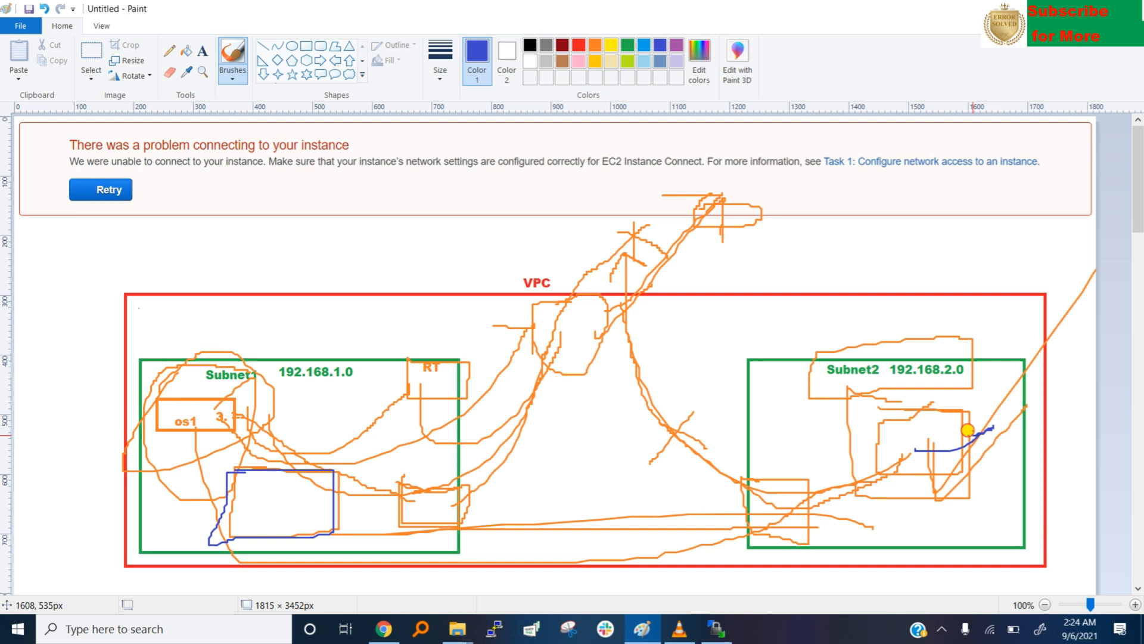
# Draw blue route strokes in Paint leading into the Subnet1 and Subnet2 boxes
pyautogui.moveTo(968, 428); pyautogui.dragTo(907, 507)
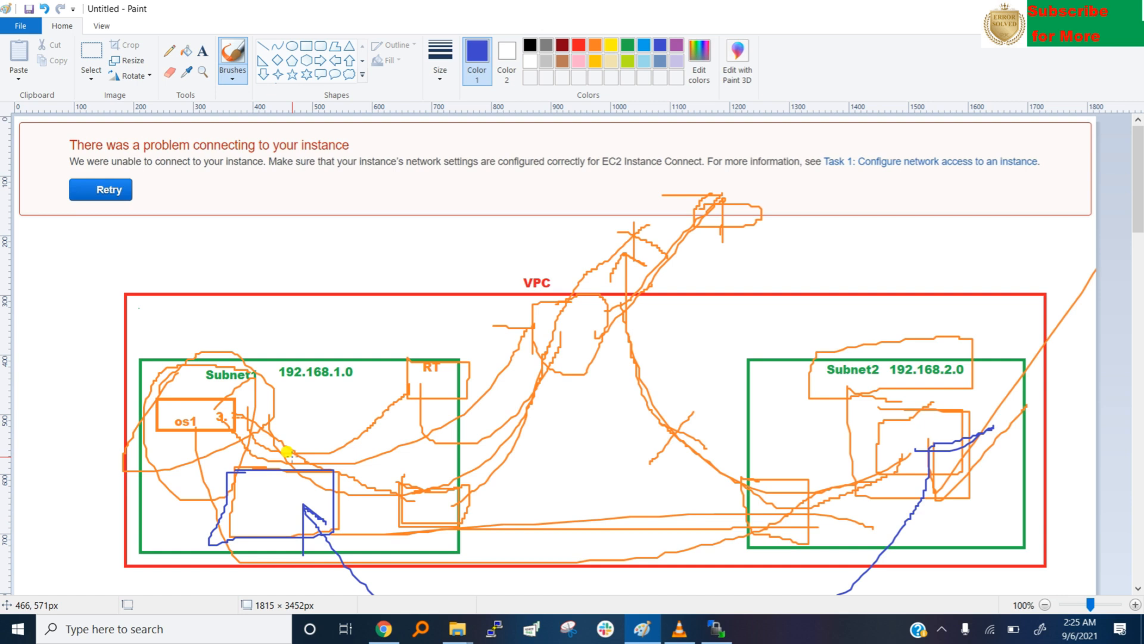
pyautogui.moveTo(317, 462)
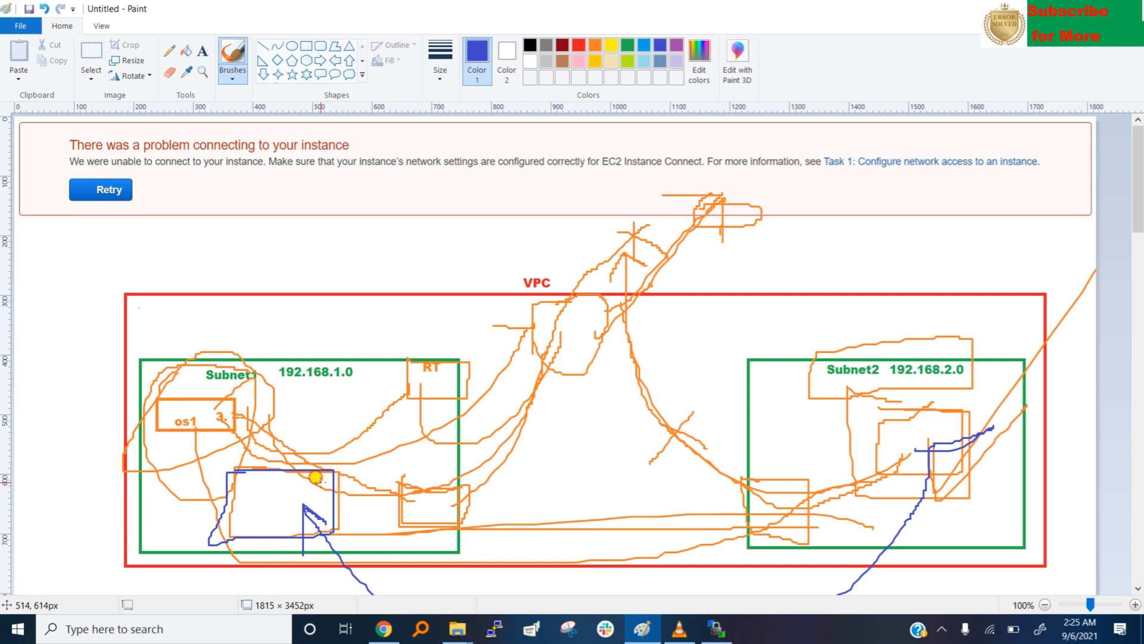
pyautogui.moveTo(313, 478); pyautogui.dragTo(726, 162)
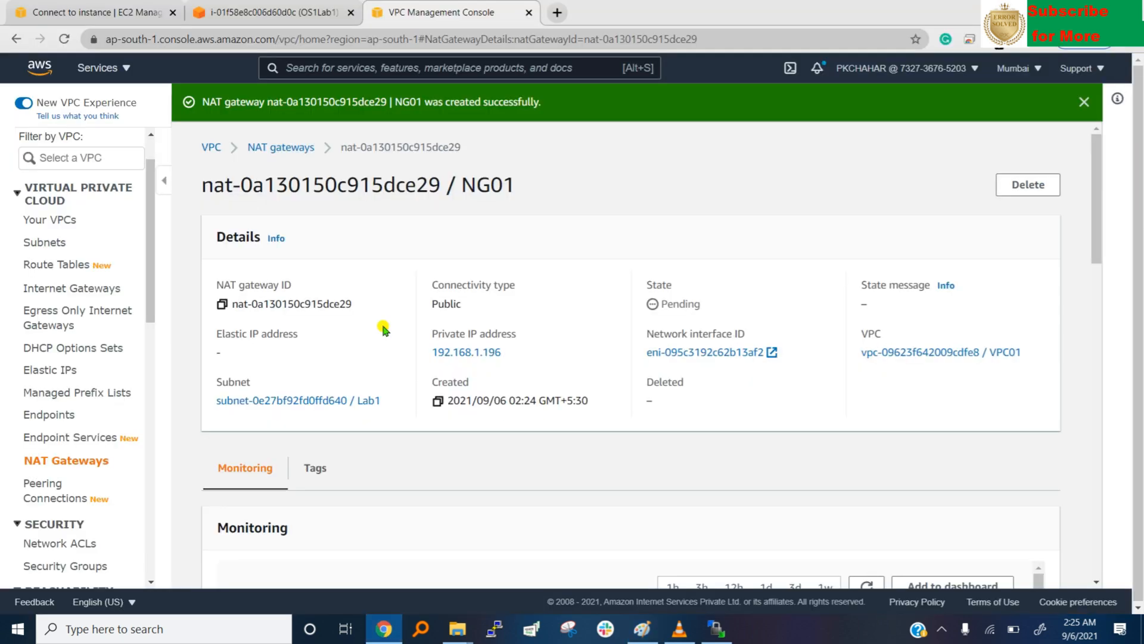
pyautogui.moveTo(73, 347)
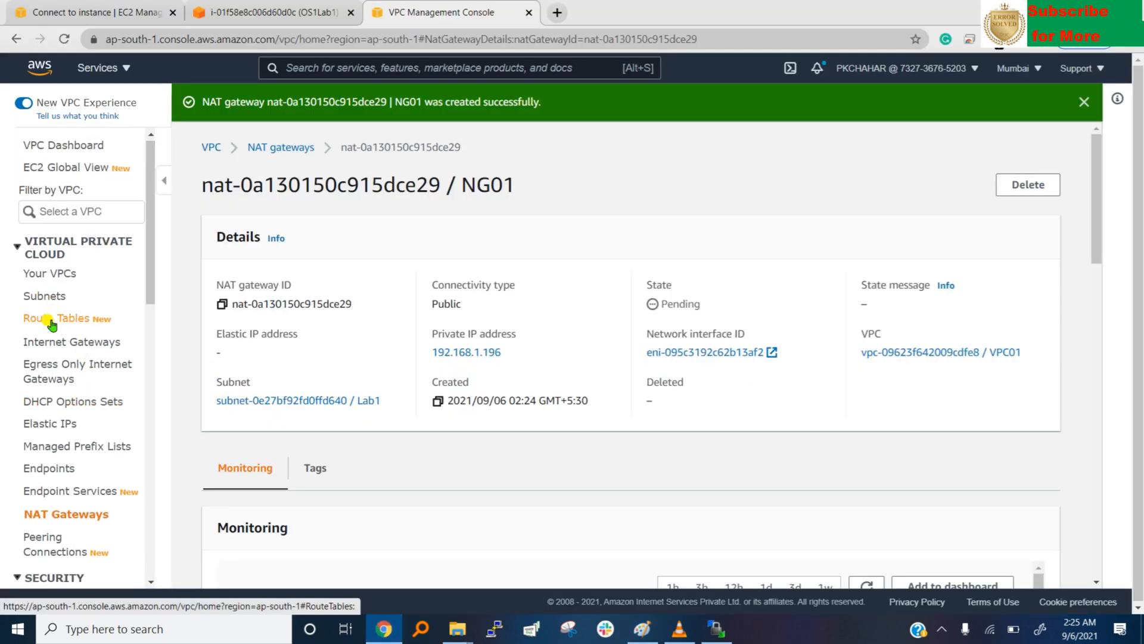
# Create route table RT2 in VPC01 from the Route Tables list
pyautogui.click(62, 317)
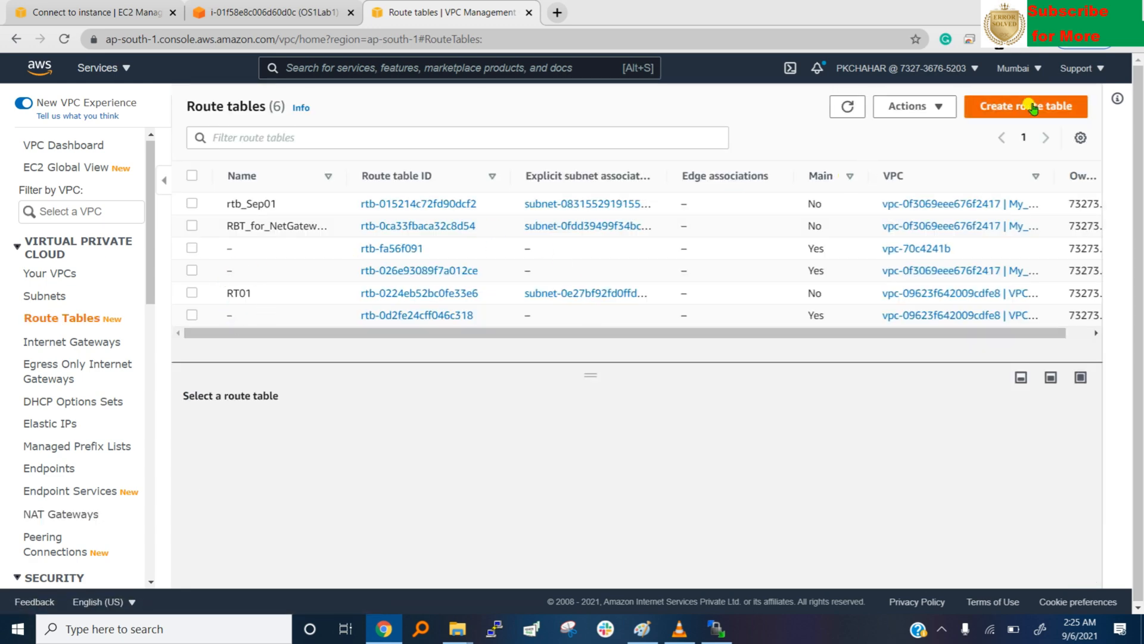
pyautogui.click(1025, 107)
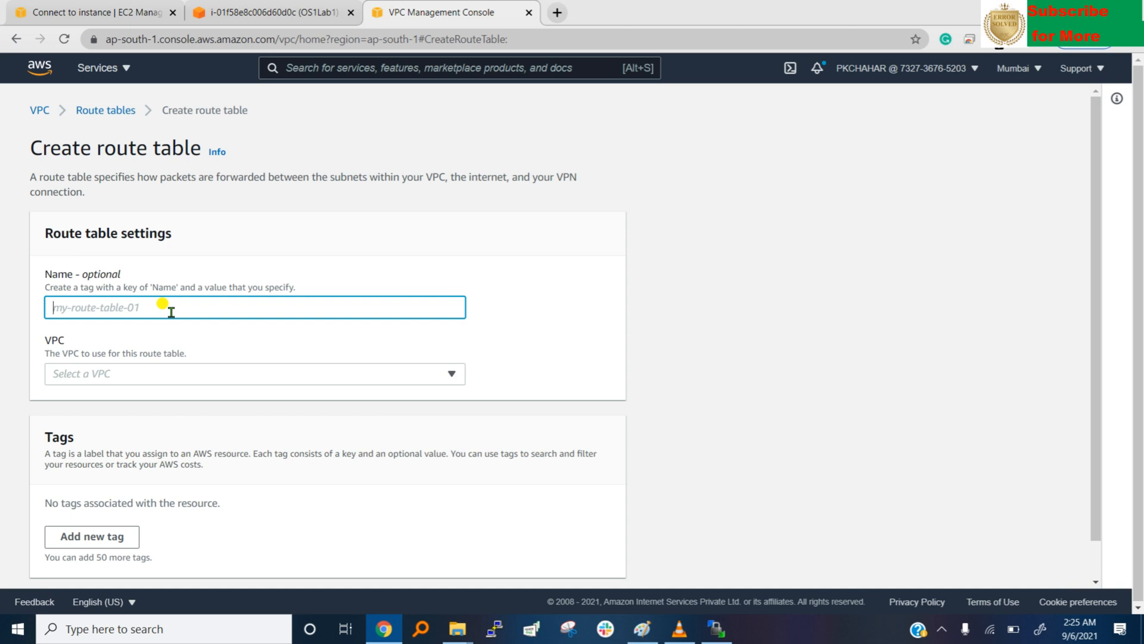
pyautogui.write('R')
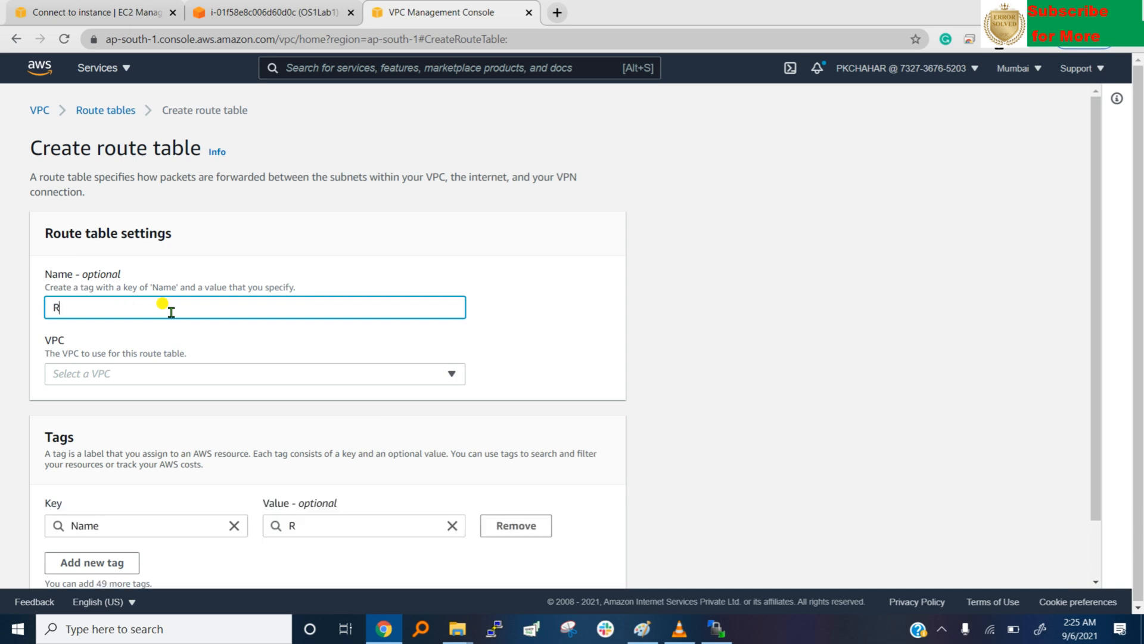
pyautogui.write('T2')
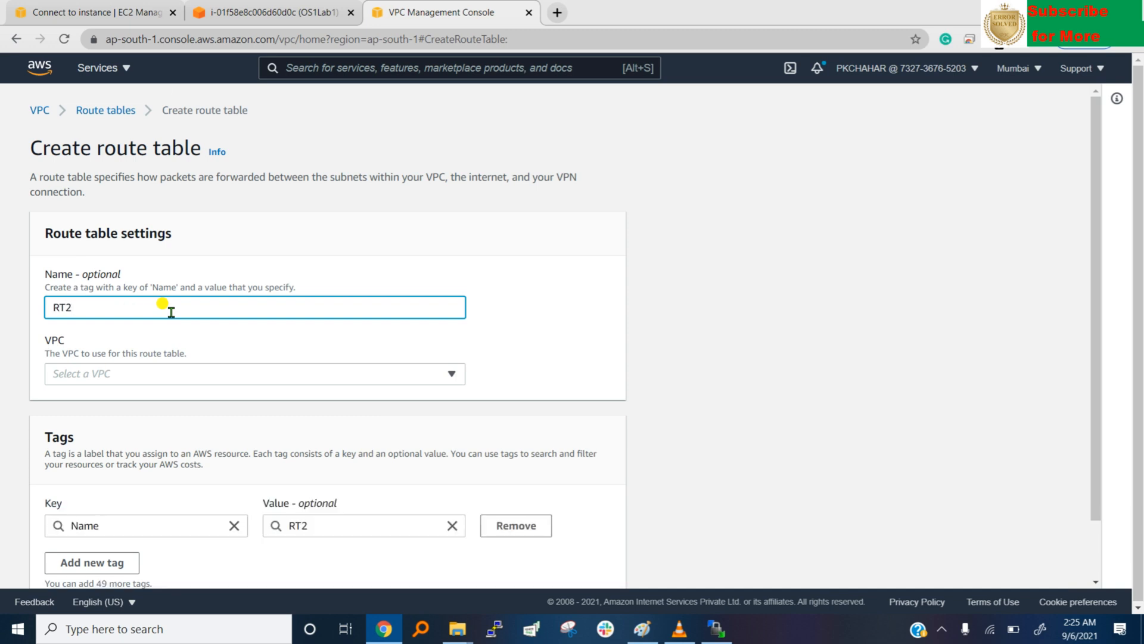
pyautogui.click(254, 373)
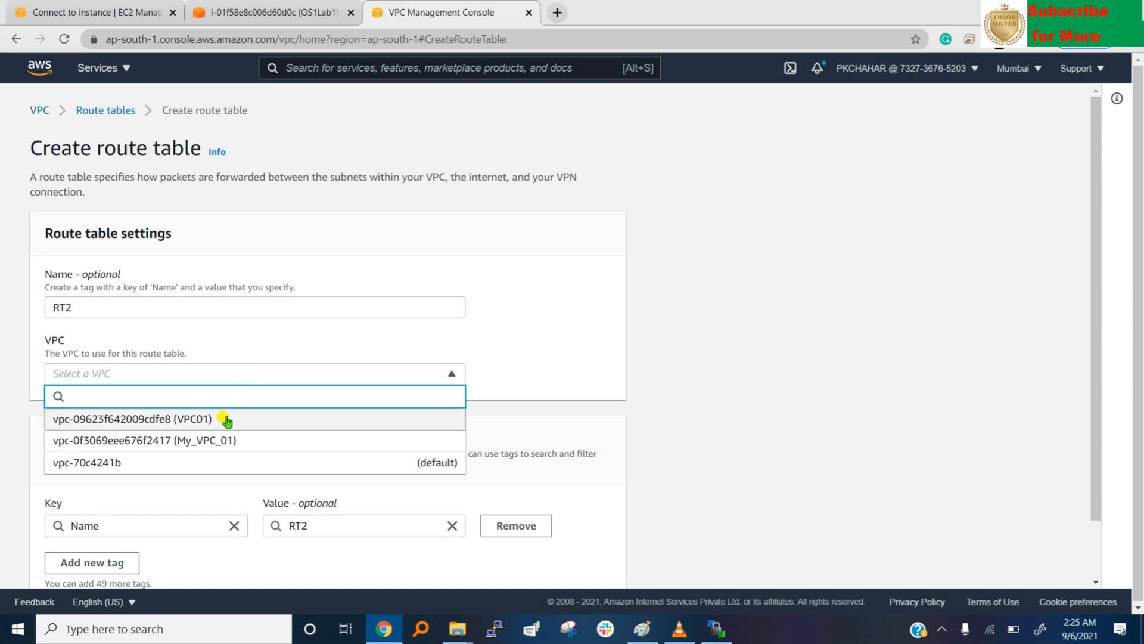
pyautogui.click(125, 418)
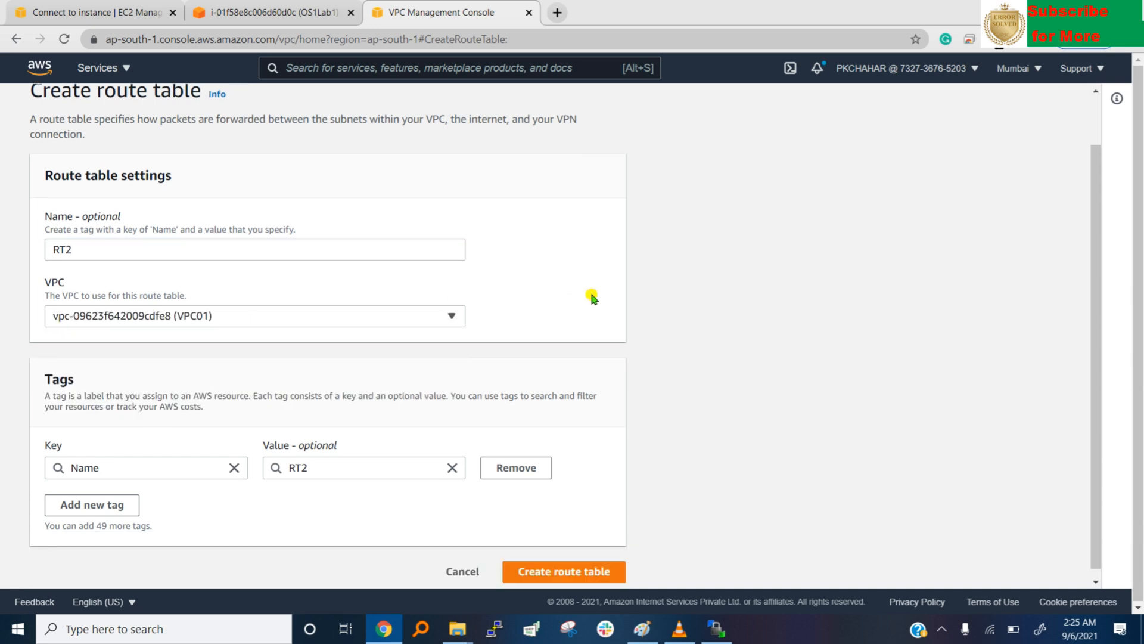
pyautogui.click(562, 571)
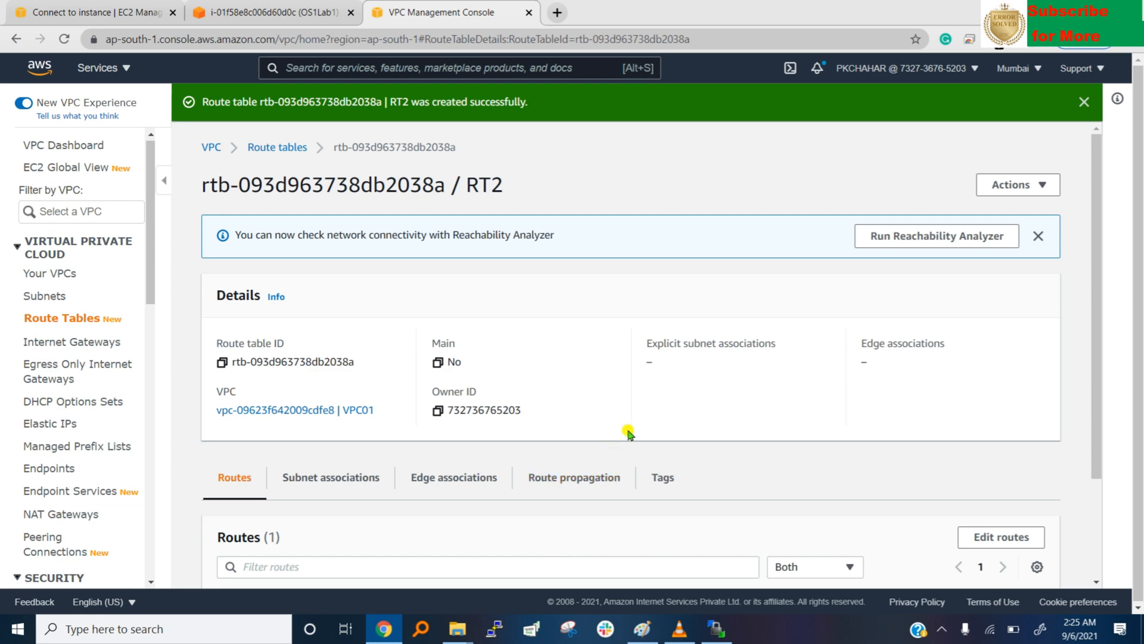
pyautogui.scroll(-3)
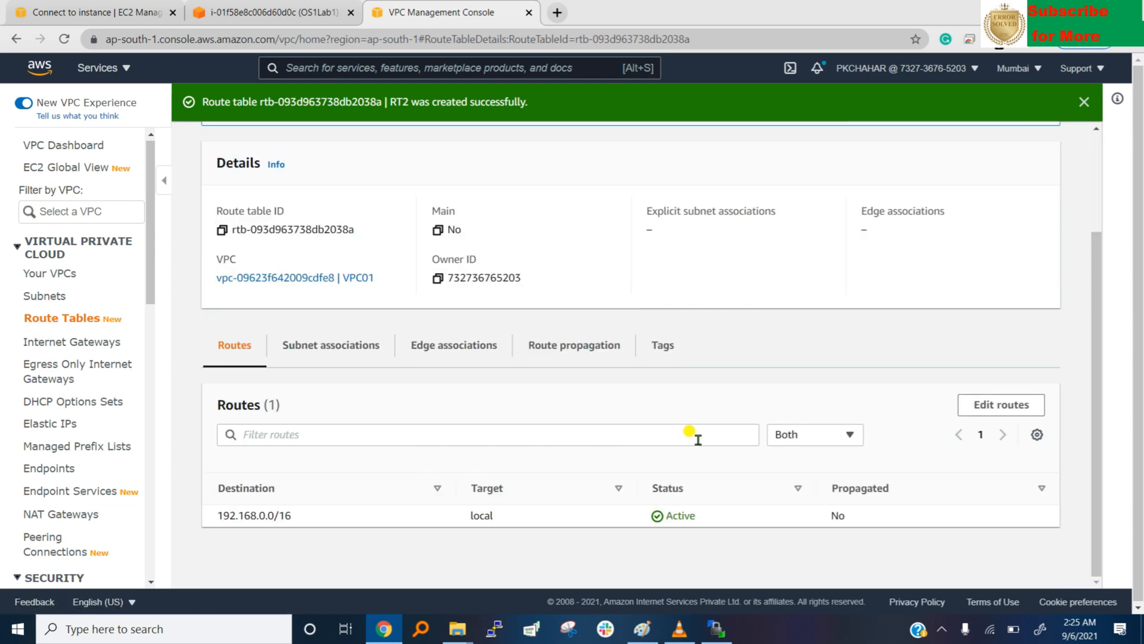
# Add a 0.0.0.0/0 route targeting NAT gateway nat-0a130150c915dce29 to RT2 and save the routes
pyautogui.click(1000, 405)
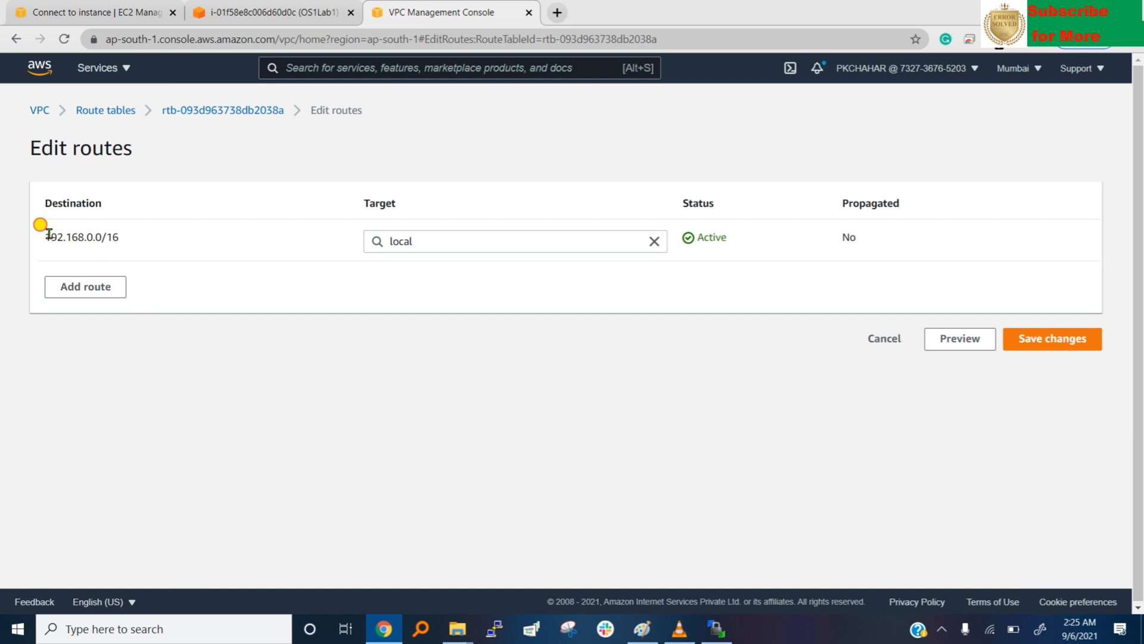
pyautogui.click(85, 286)
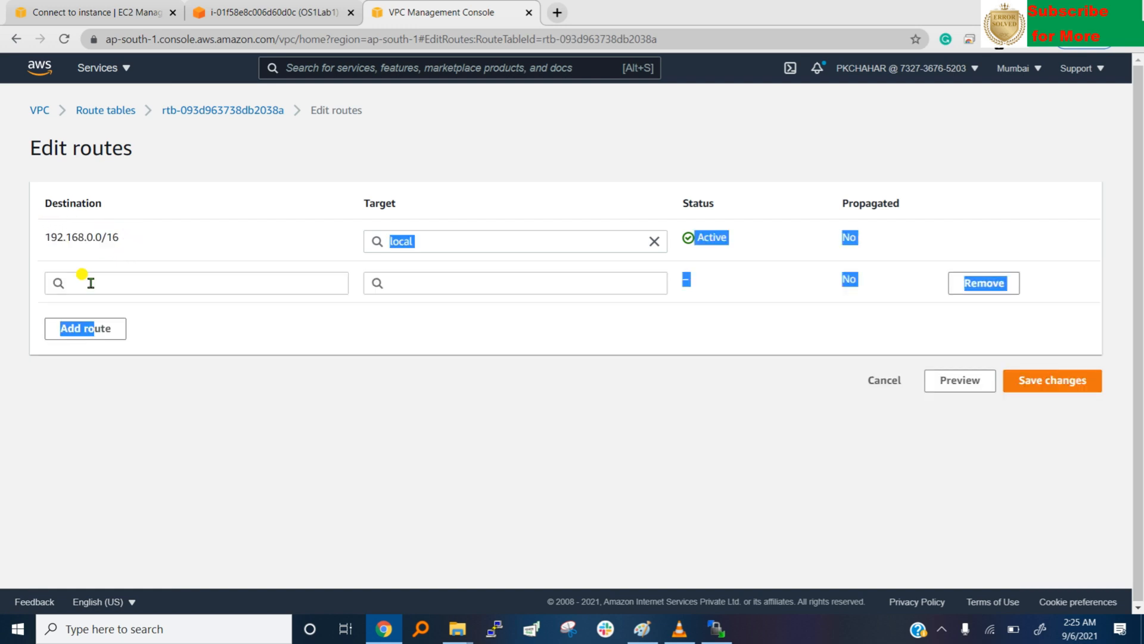
pyautogui.click(195, 283)
pyautogui.write('0.0.0.0/0')
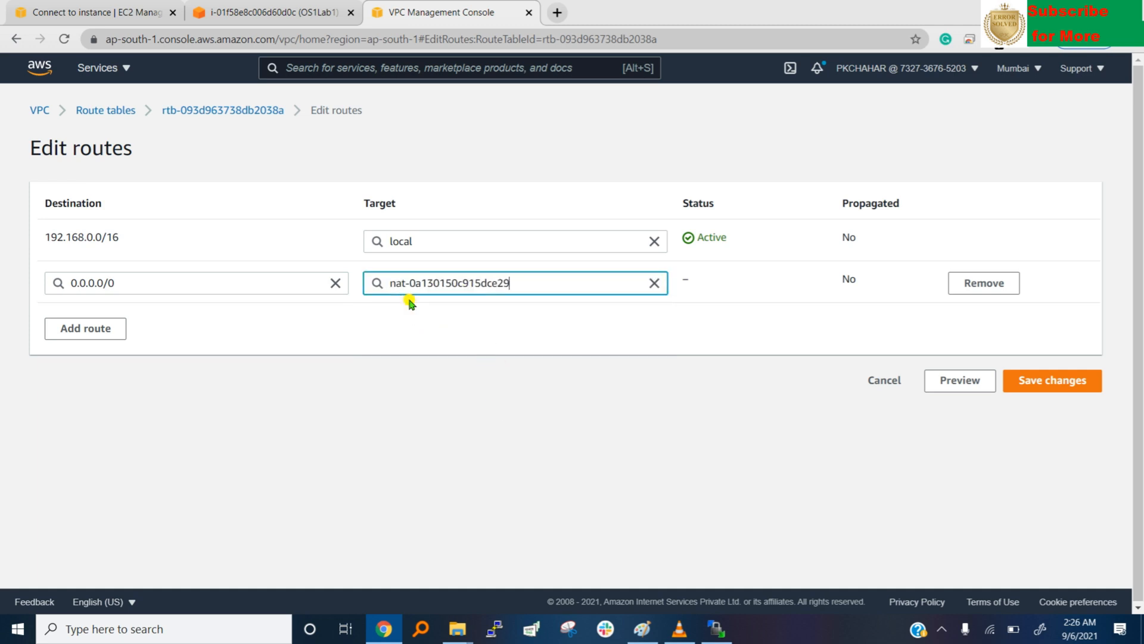
pyautogui.click(1052, 380)
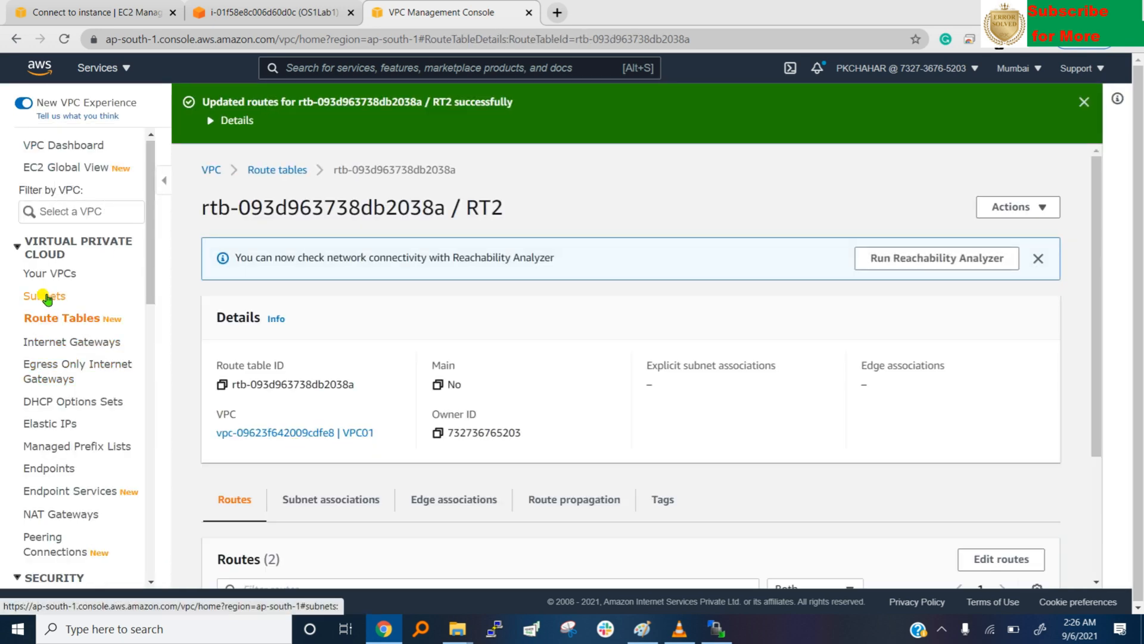
pyautogui.moveTo(50, 255)
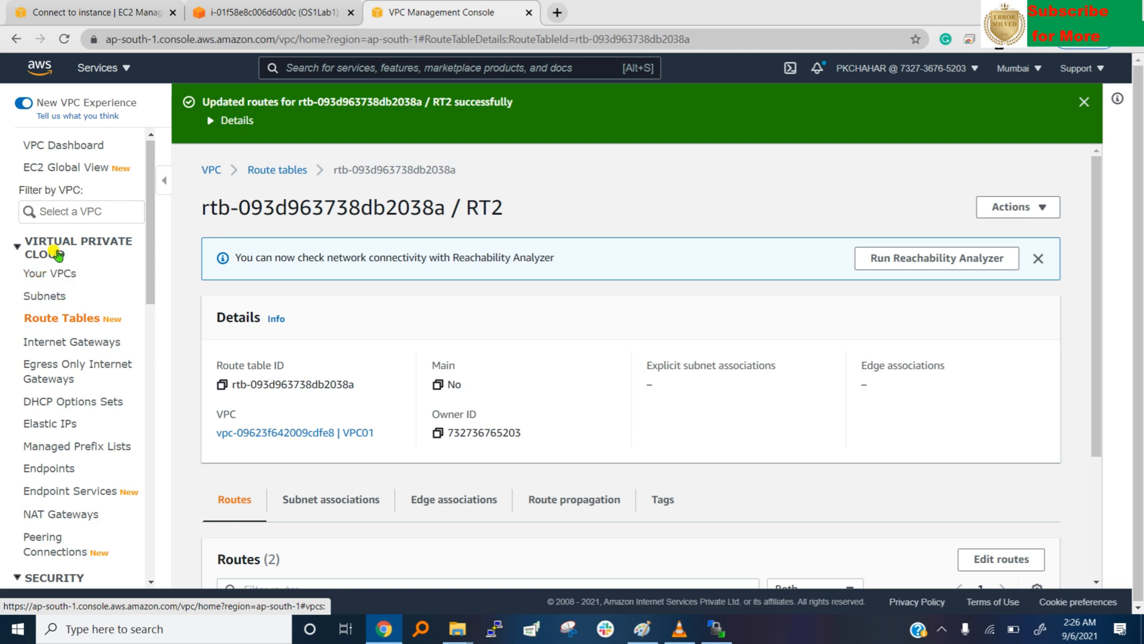
# Move between the instance sessions and the RT2 page, then bring up the VPC subnets list
pyautogui.click(93, 12)
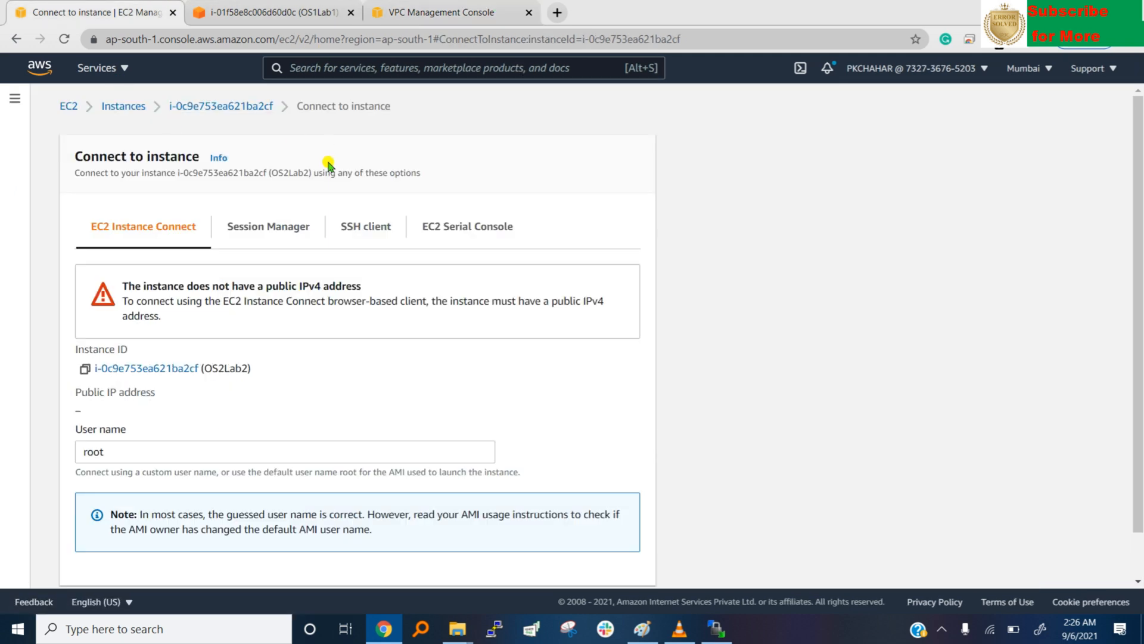
pyautogui.moveTo(145, 368)
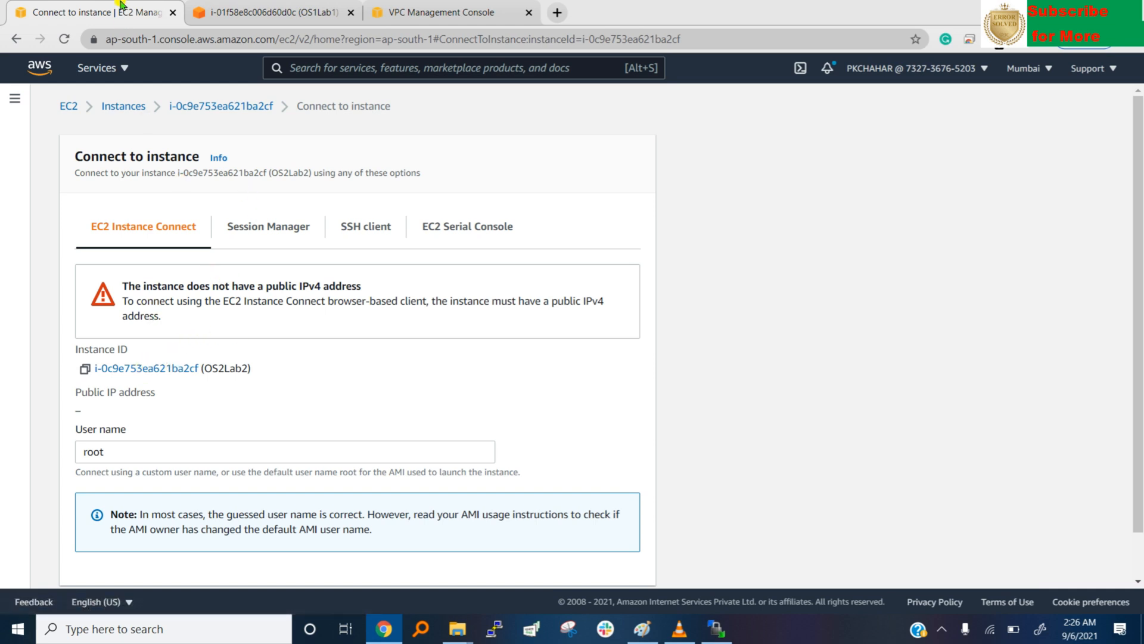
pyautogui.click(270, 12)
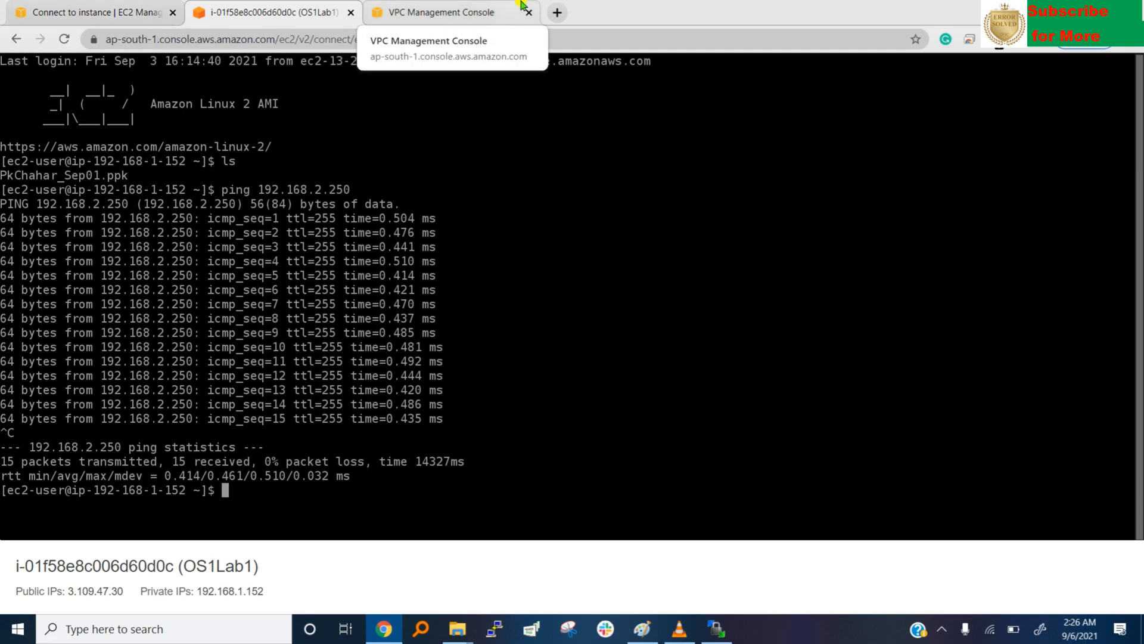
pyautogui.click(434, 11)
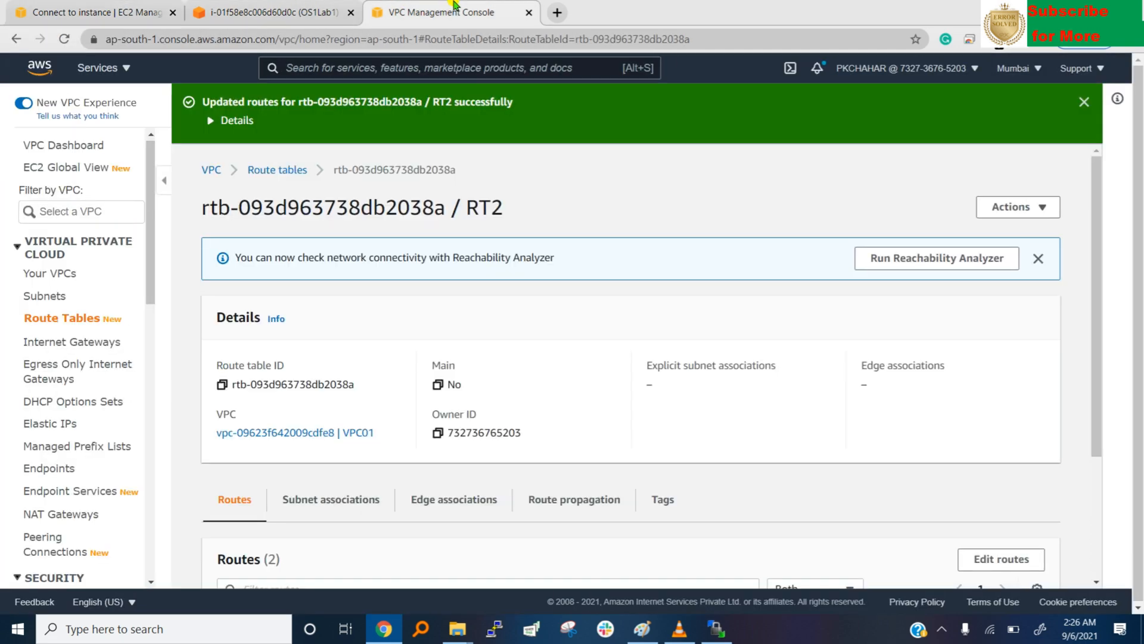
pyautogui.click(44, 295)
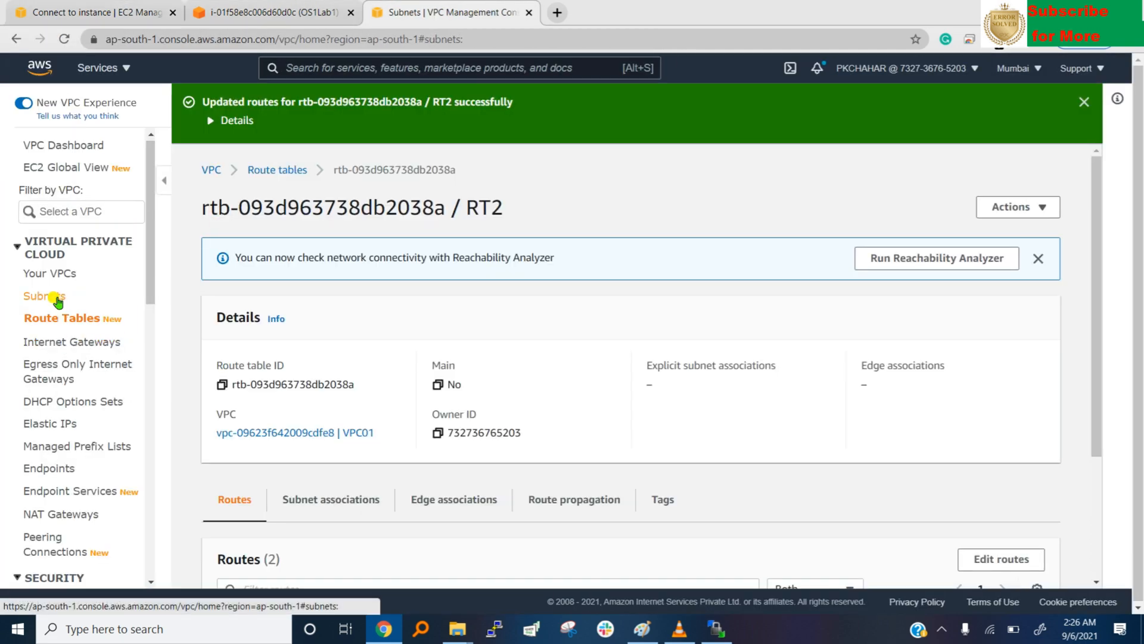
pyautogui.click(44, 296)
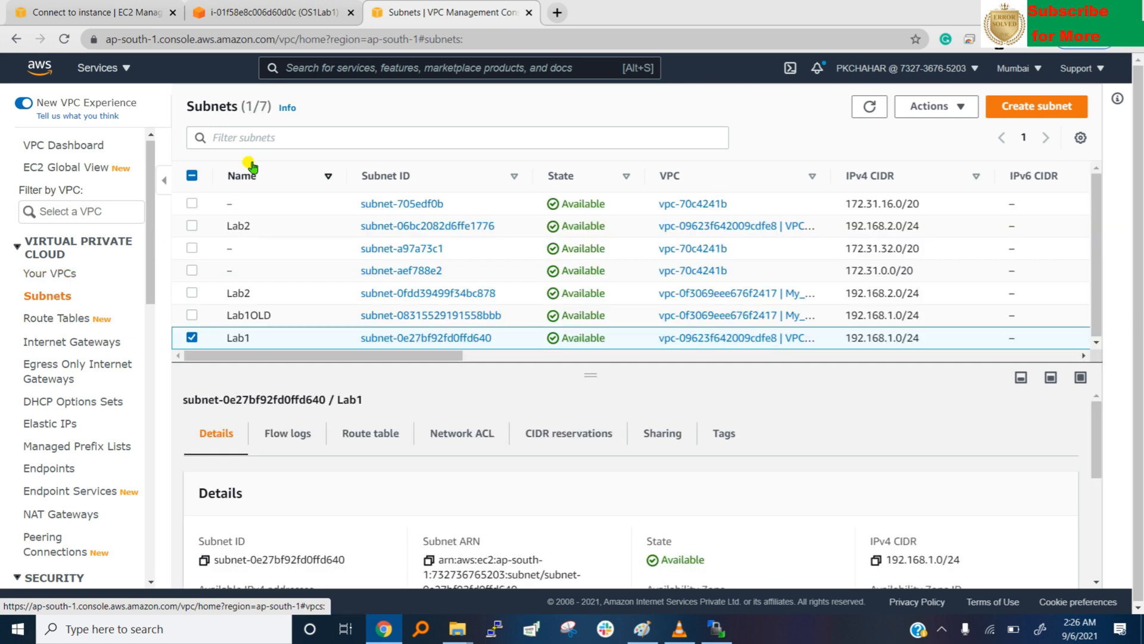
# Check on OS2Lab2's instance details that its subnet is Lab2, then return to the subnets list
pyautogui.click(96, 12)
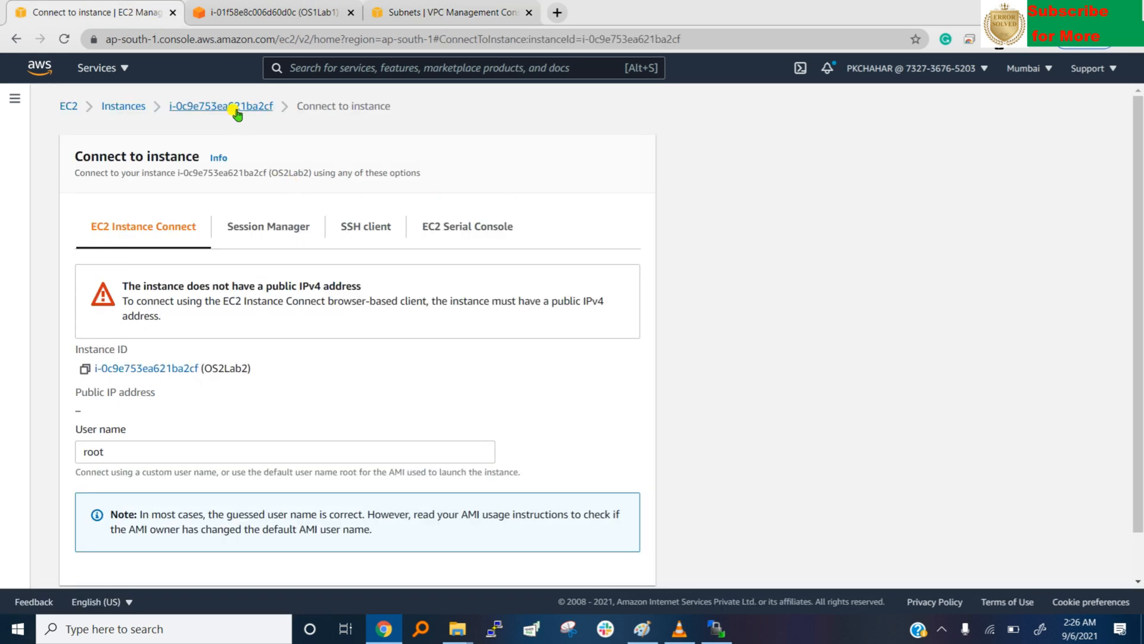
pyautogui.click(222, 106)
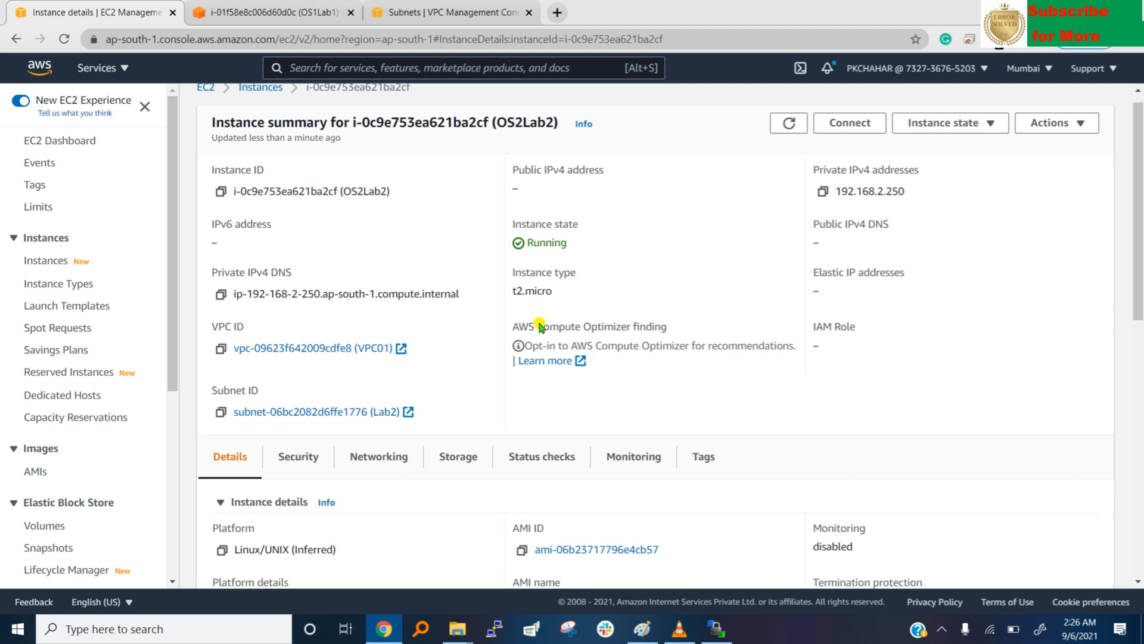
pyautogui.scroll(-3)
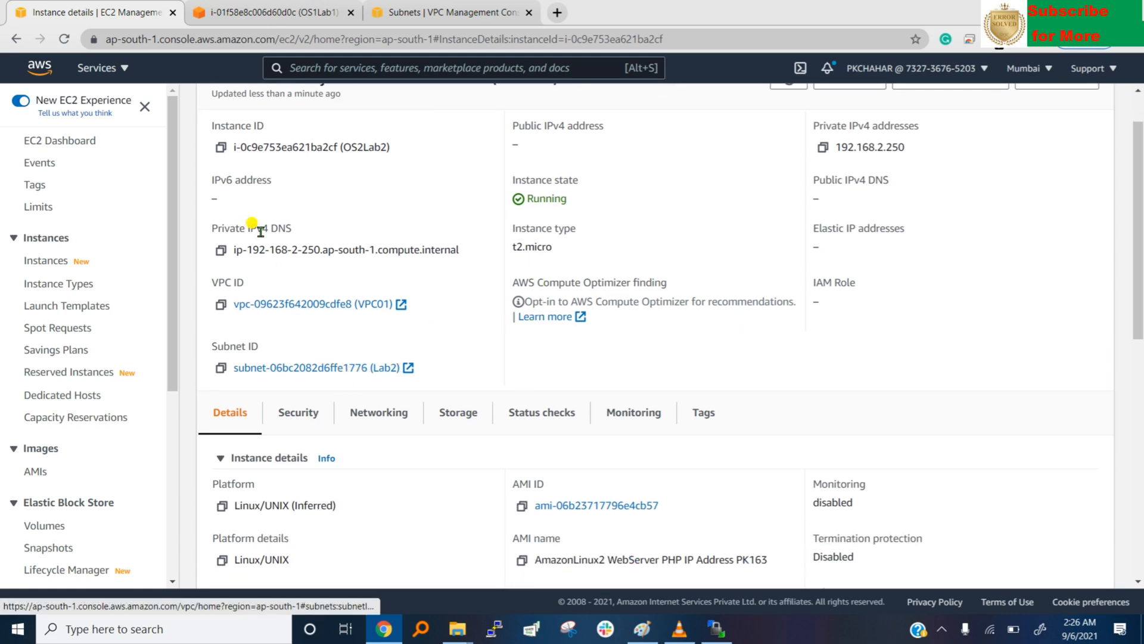
pyautogui.click(453, 12)
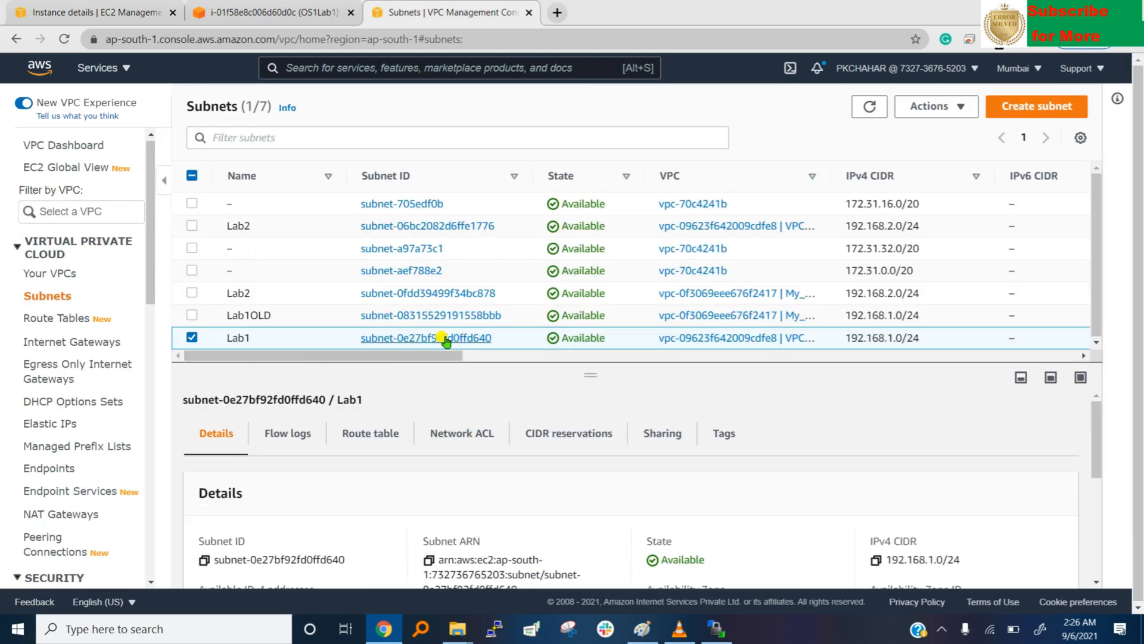
pyautogui.moveTo(230, 260)
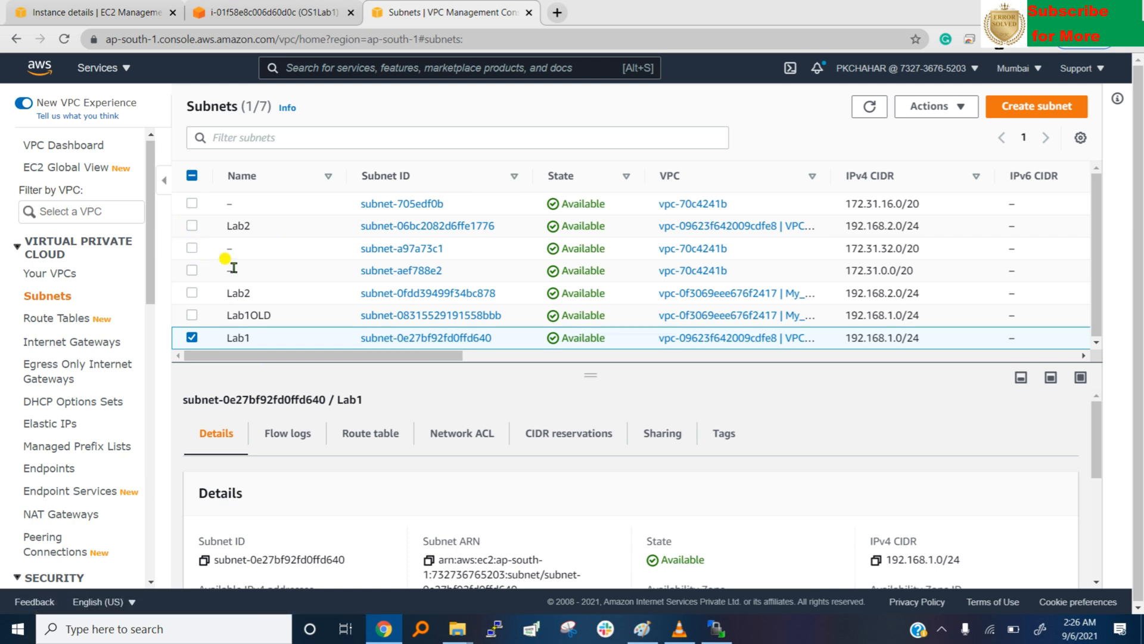
# Rename the old VPC's Lab2 subnet to Lab2OLD, then go to VPC01's Lab2 subnet subnet-06bc2082d6ffe1776
pyautogui.click(261, 293)
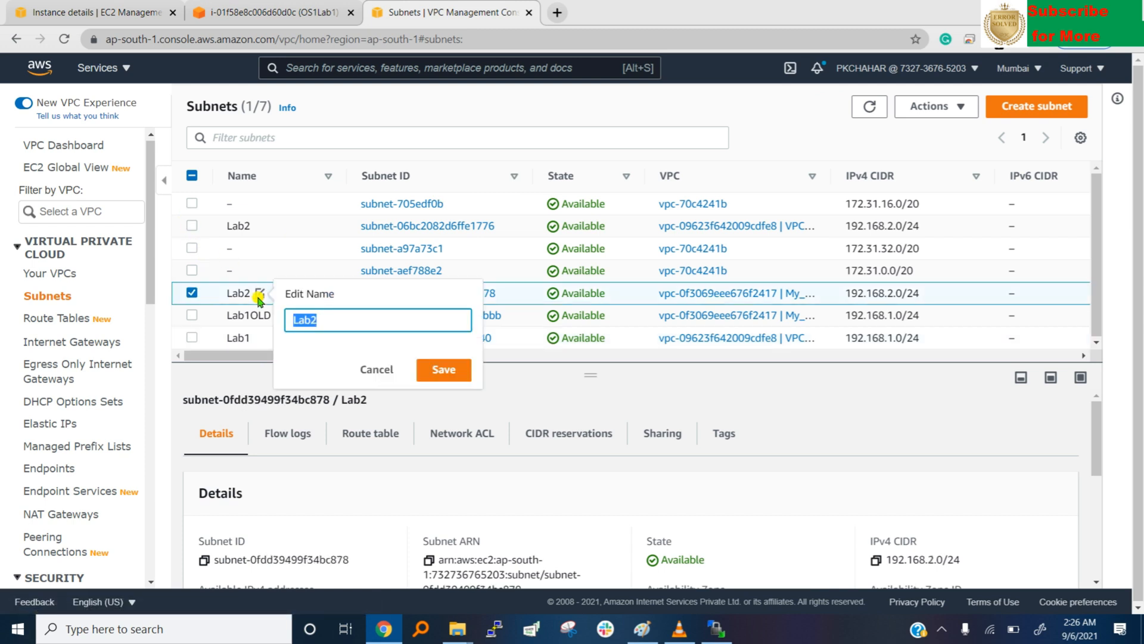
pyautogui.click(360, 320)
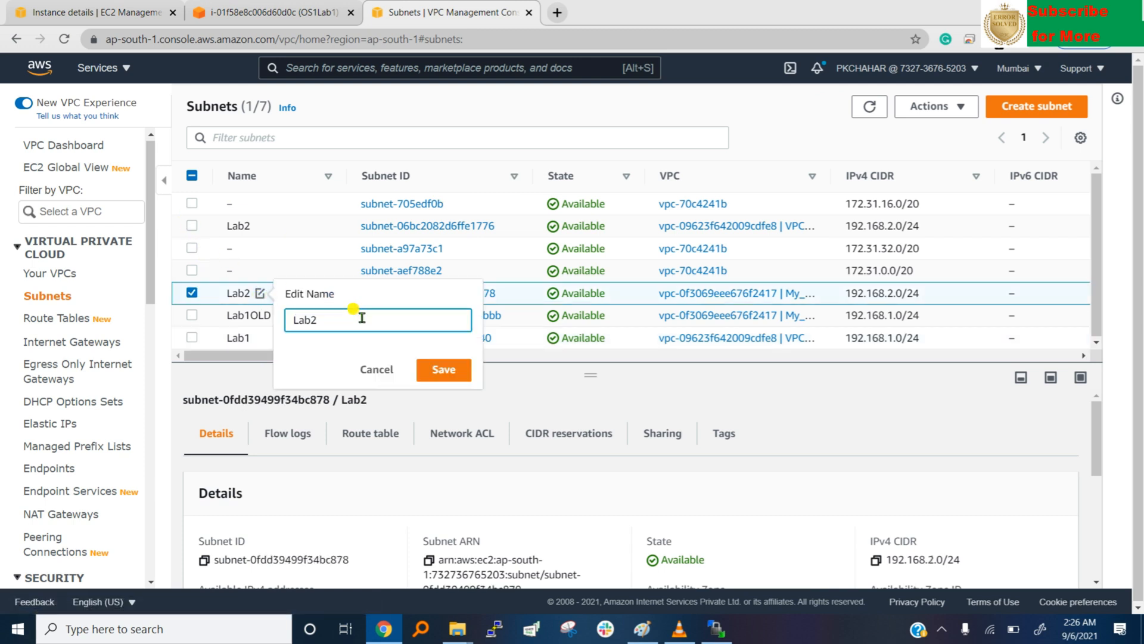
pyautogui.write('OLD')
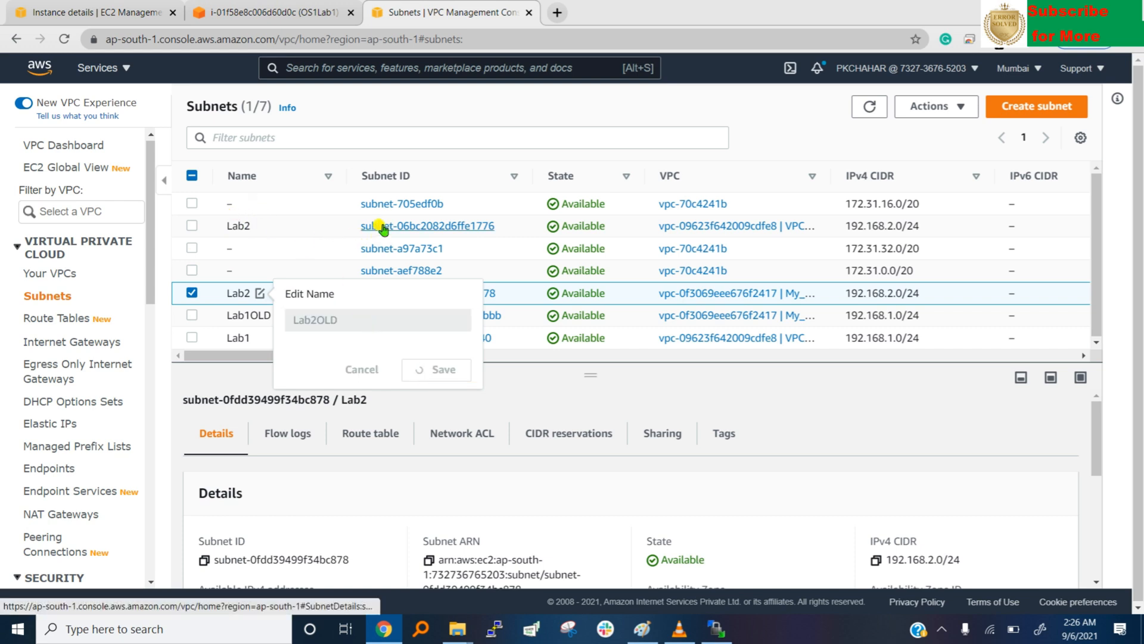
pyautogui.click(428, 226)
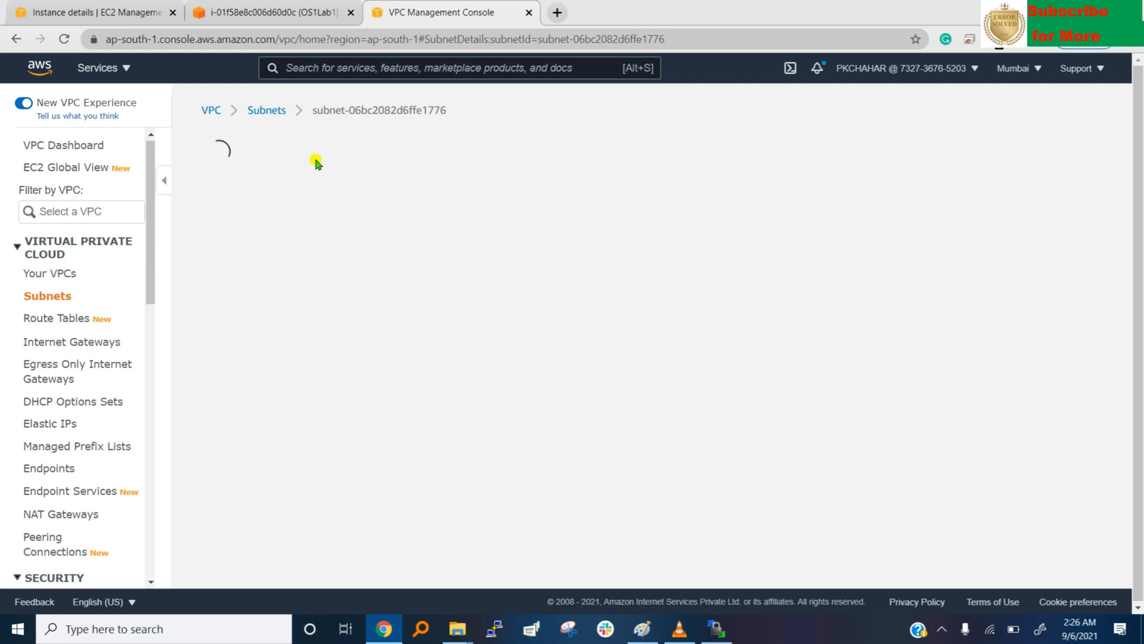
# Review the Lab2 subnet details showing route table rtb-0d2fe24cff046c318 and move down to the tabs
pyautogui.click(66, 40)
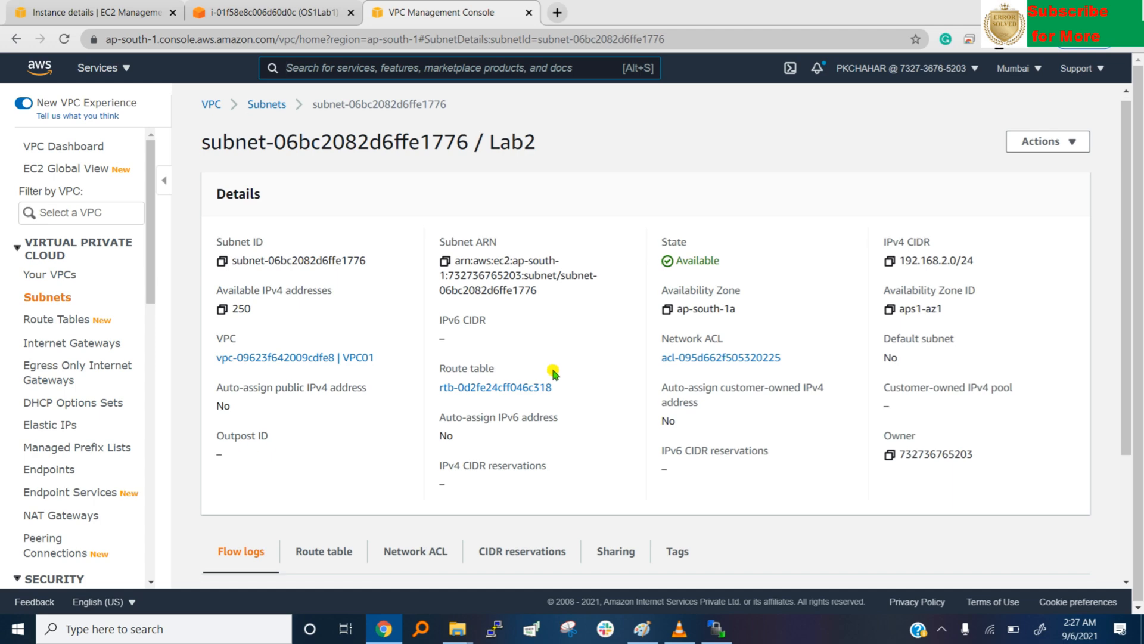
pyautogui.scroll(-3)
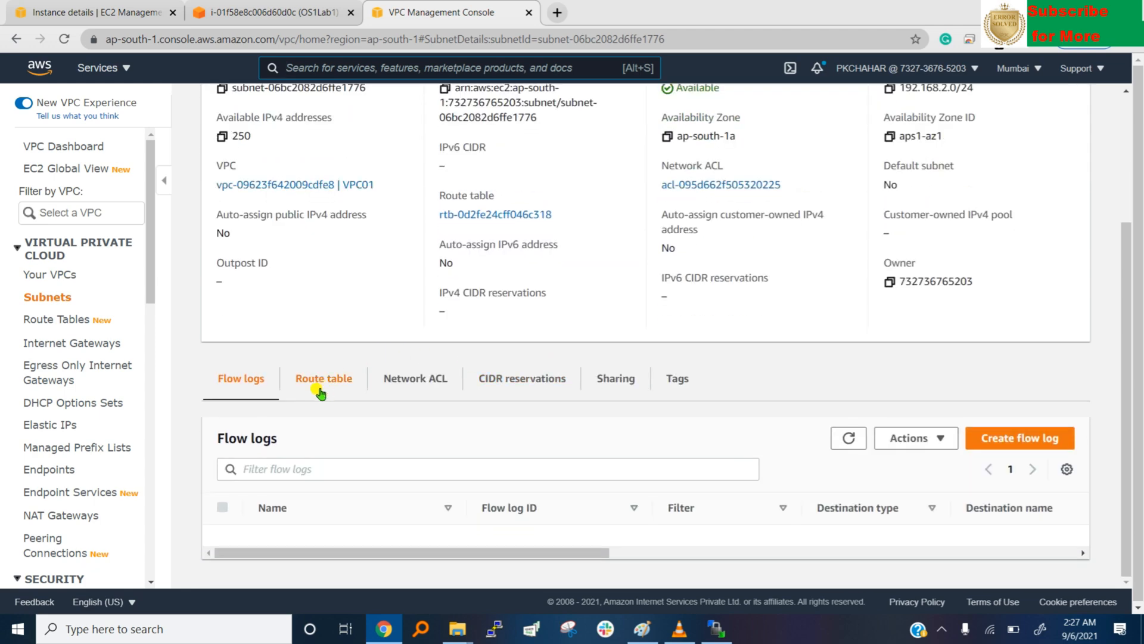
# Change Lab2's route table association to RT2 (rtb-093d963738db2038a) with its 0.0.0.0/0 NAT route and save
pyautogui.click(323, 378)
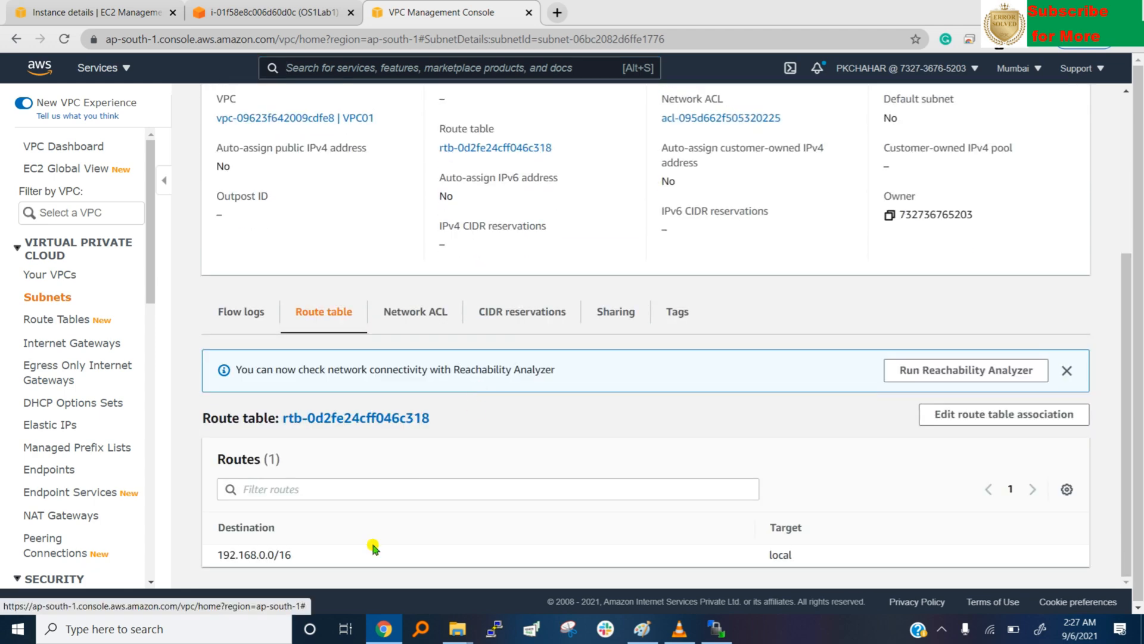
pyautogui.moveTo(1004, 413)
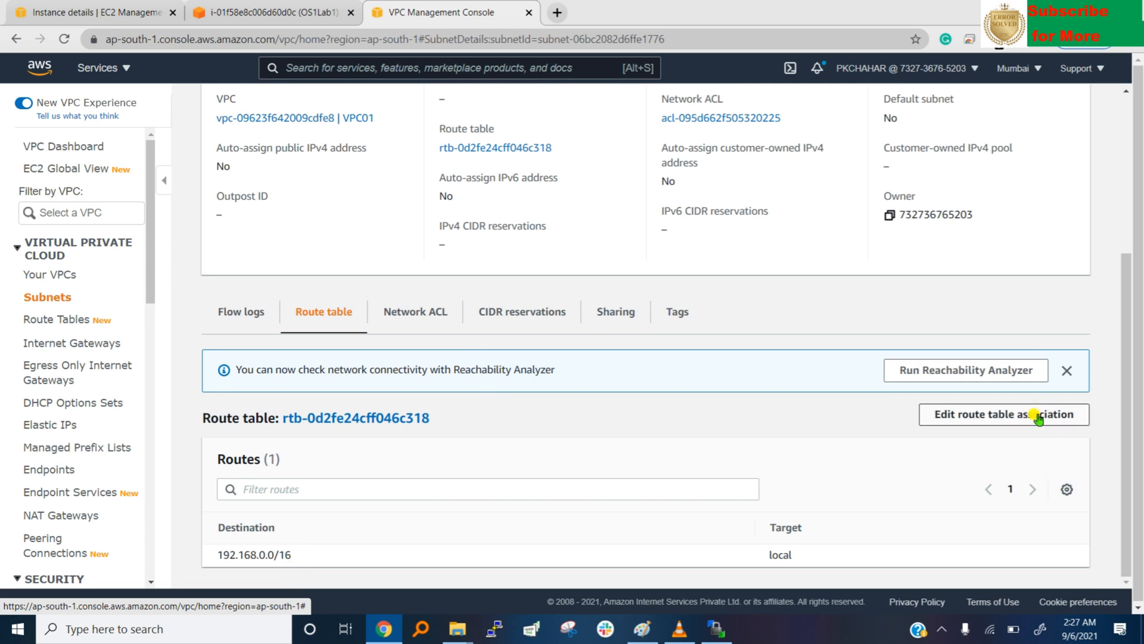
pyautogui.click(1003, 415)
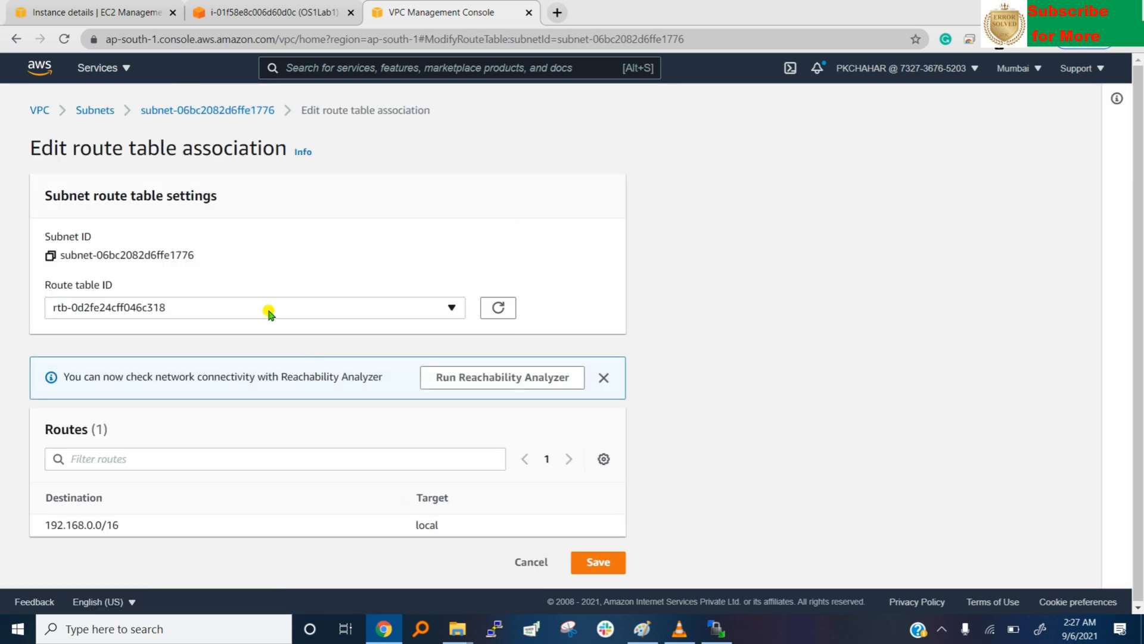
pyautogui.click(253, 307)
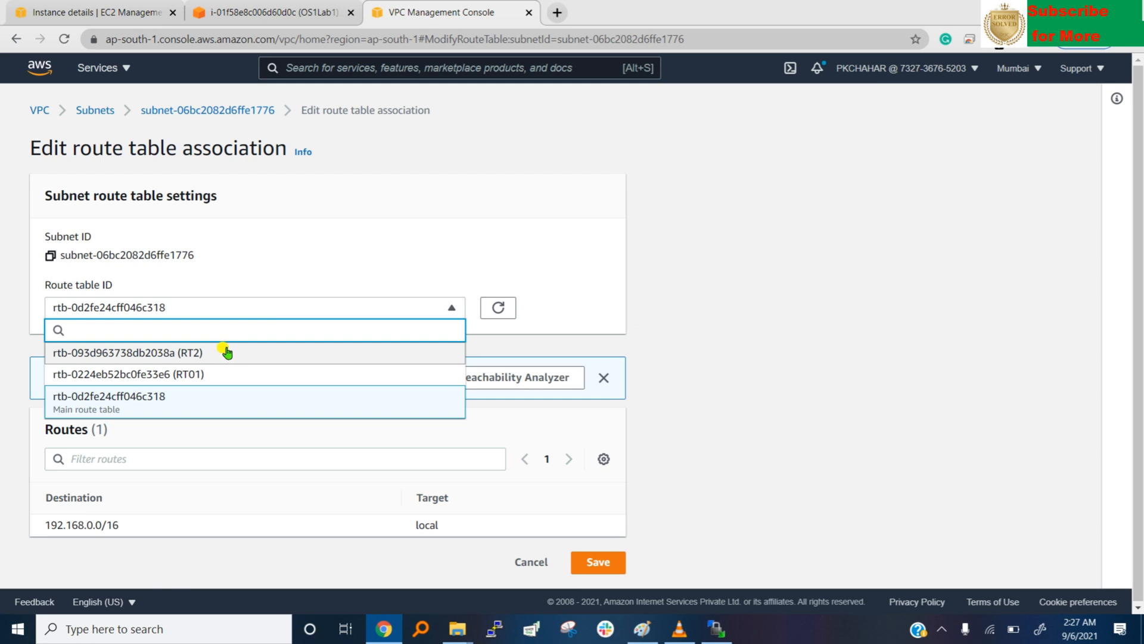
pyautogui.click(129, 353)
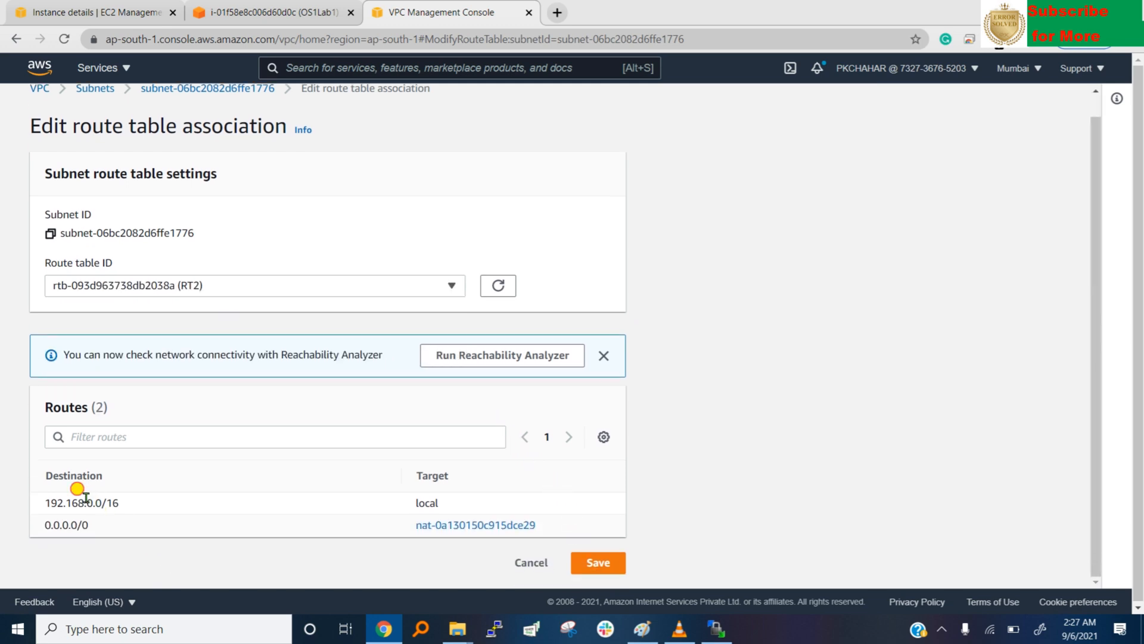
pyautogui.doubleClick(65, 525)
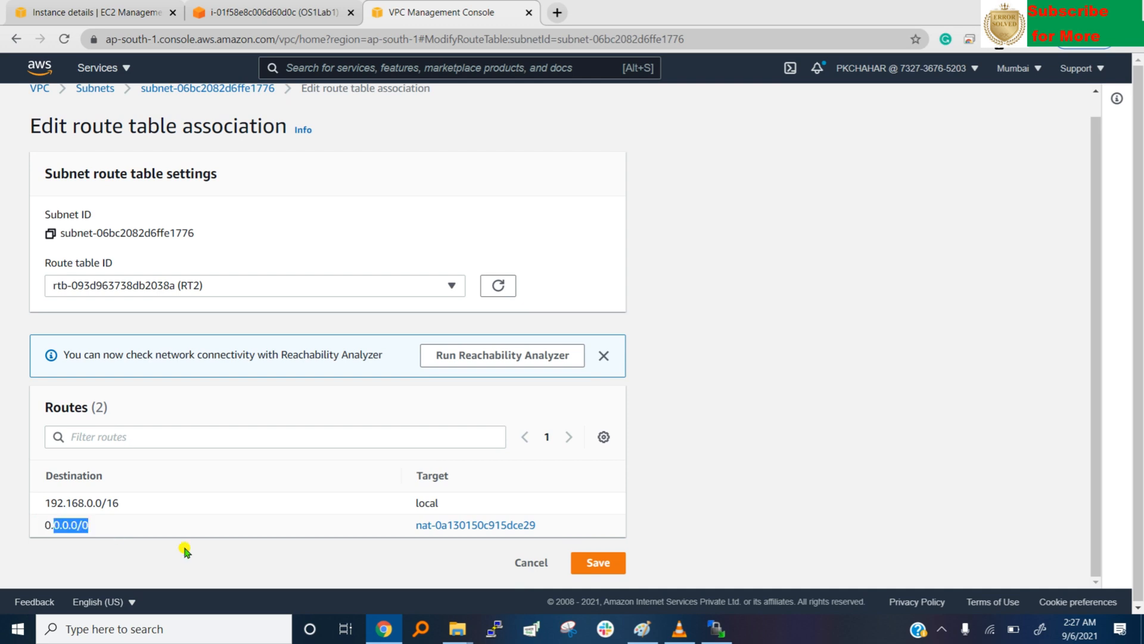
pyautogui.click(597, 563)
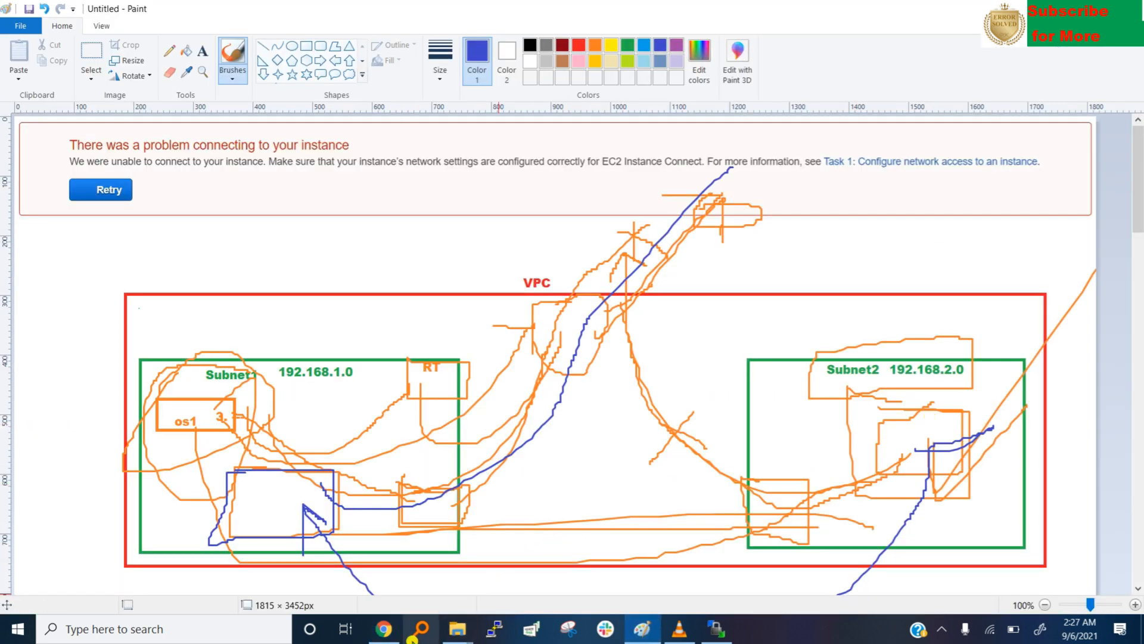
pyautogui.moveTo(383, 629)
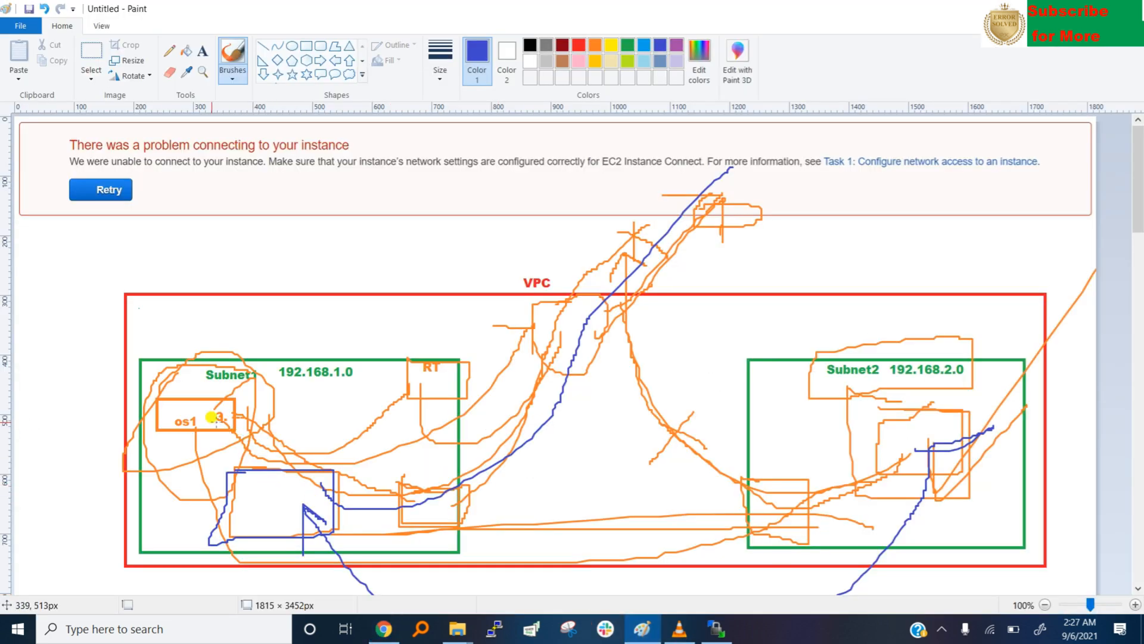
# Draw blue traffic path lines from os1 across Subnet1 and Subnet2 on the diagram
pyautogui.moveTo(212, 417); pyautogui.dragTo(891, 437)
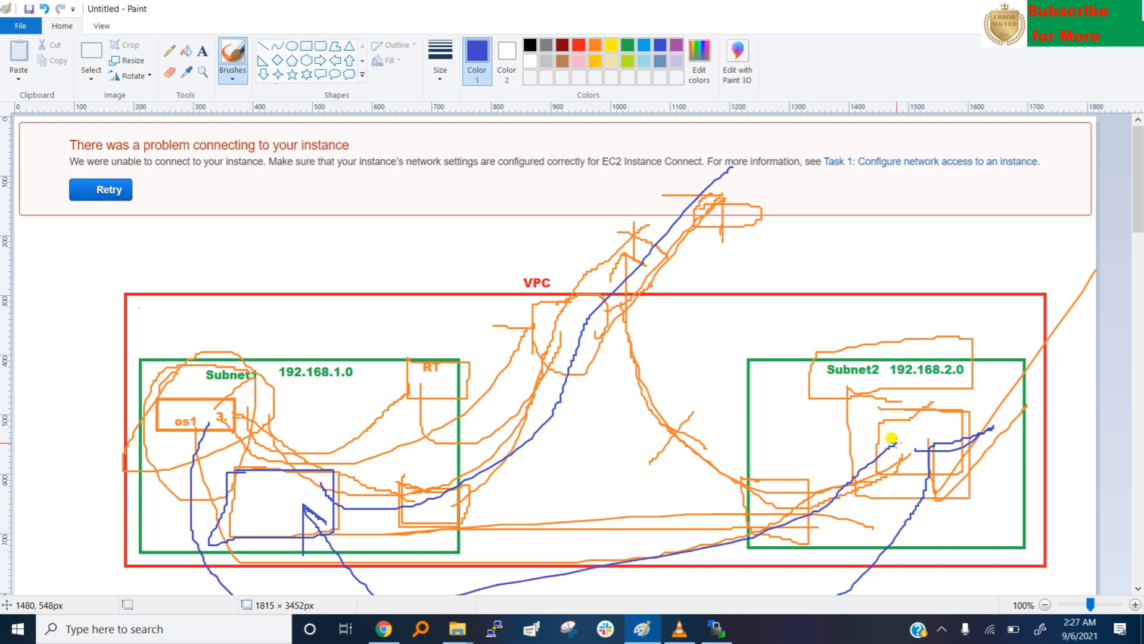
pyautogui.moveTo(891, 437); pyautogui.dragTo(527, 349)
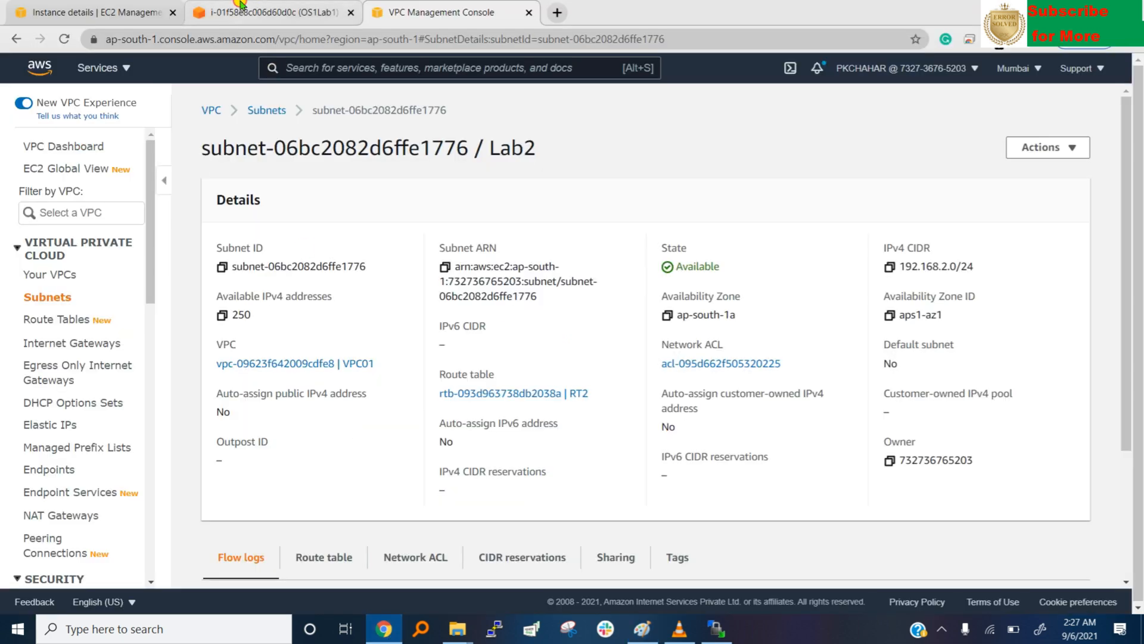
pyautogui.click(255, 12)
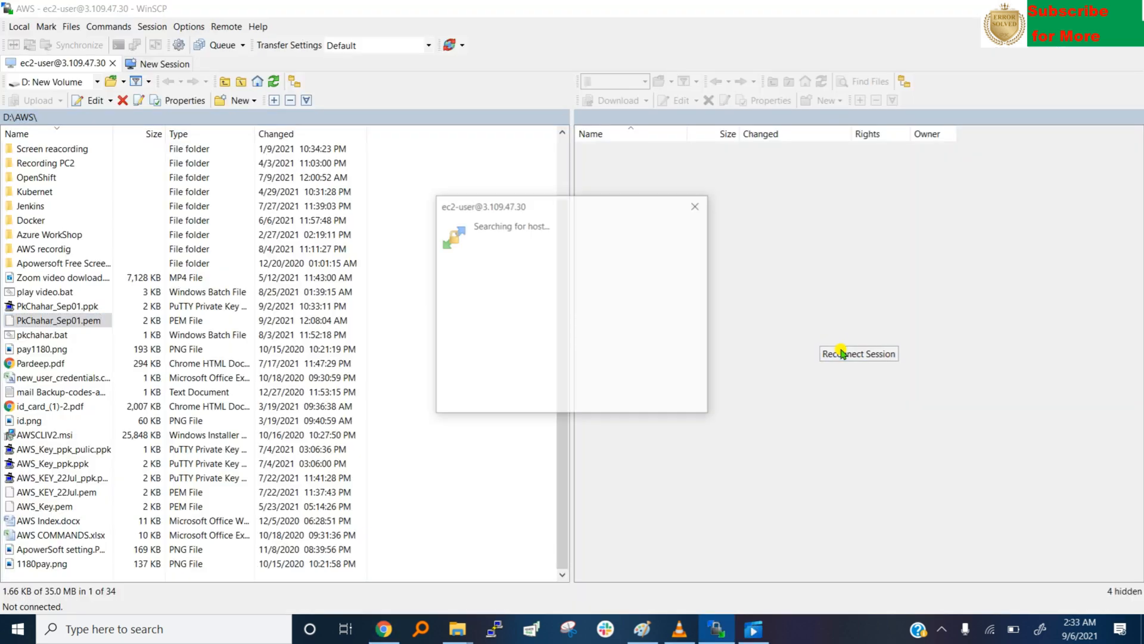
# Reconnect the WinSCP session so /home/ec2-user lists PkChahar_Sep01.pem and .ppk
pyautogui.click(859, 353)
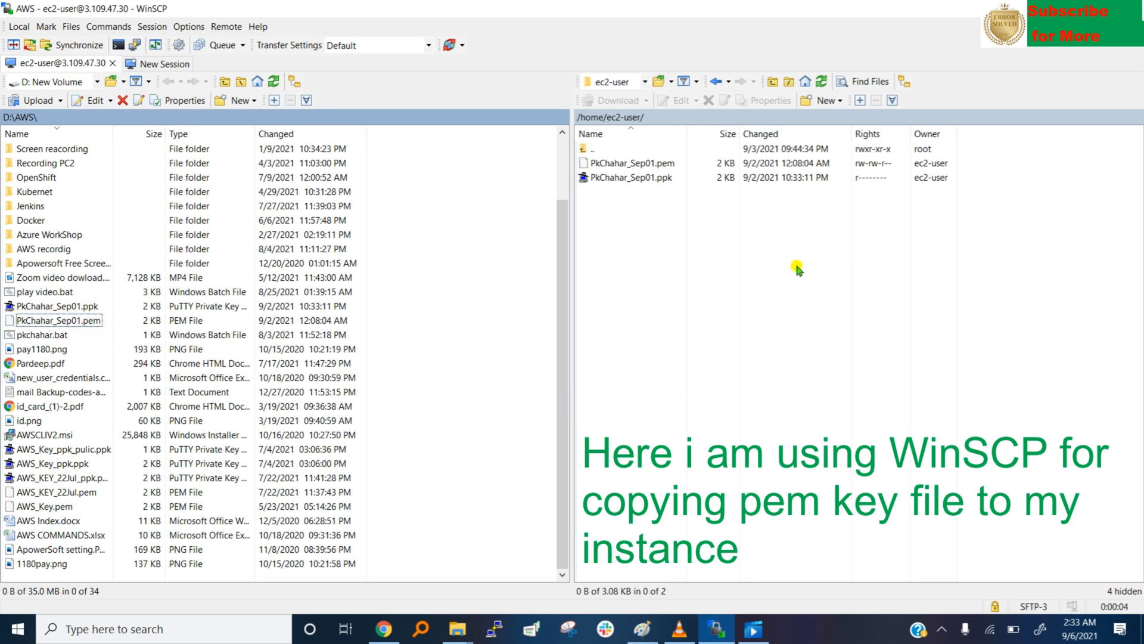
pyautogui.click(632, 163)
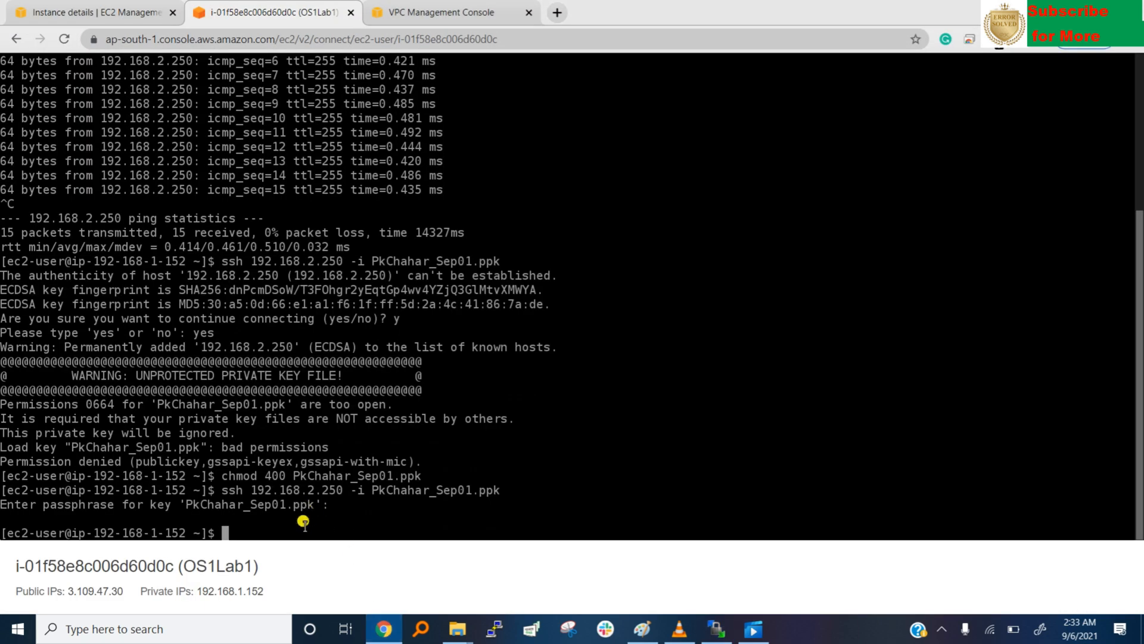
# List the home folder and attempt ssh 192.168.2.250 -i PkChahar_Sep01.pem from OS1Lab1
pyautogui.write('ls')
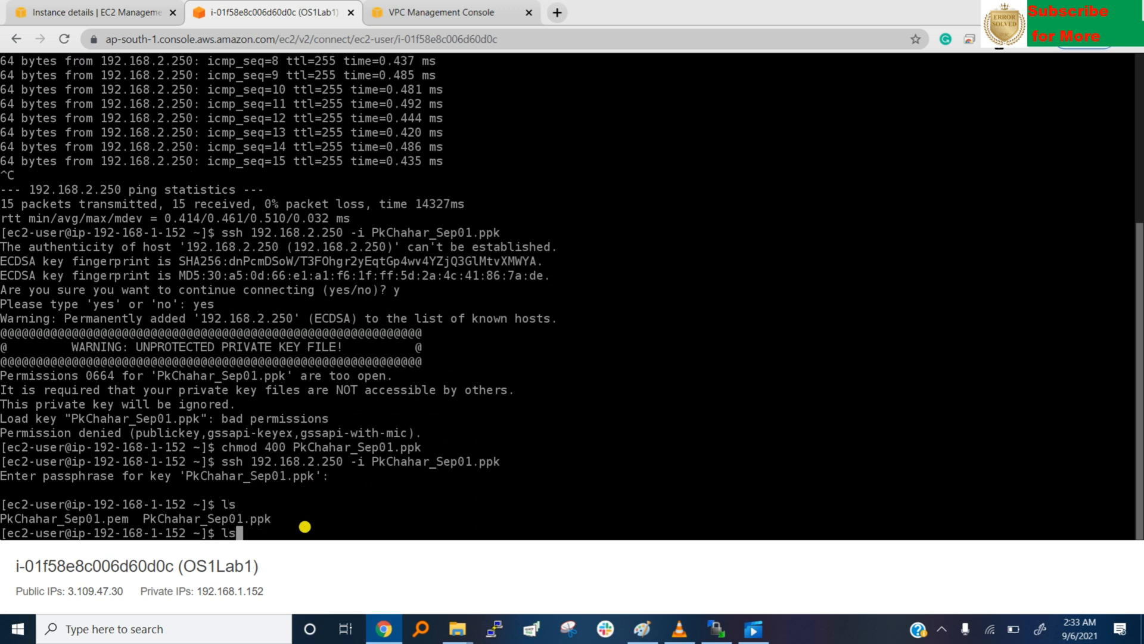
pyautogui.write('ssh 192.168.2.250 -i PkChahar_Sep01.ppk')
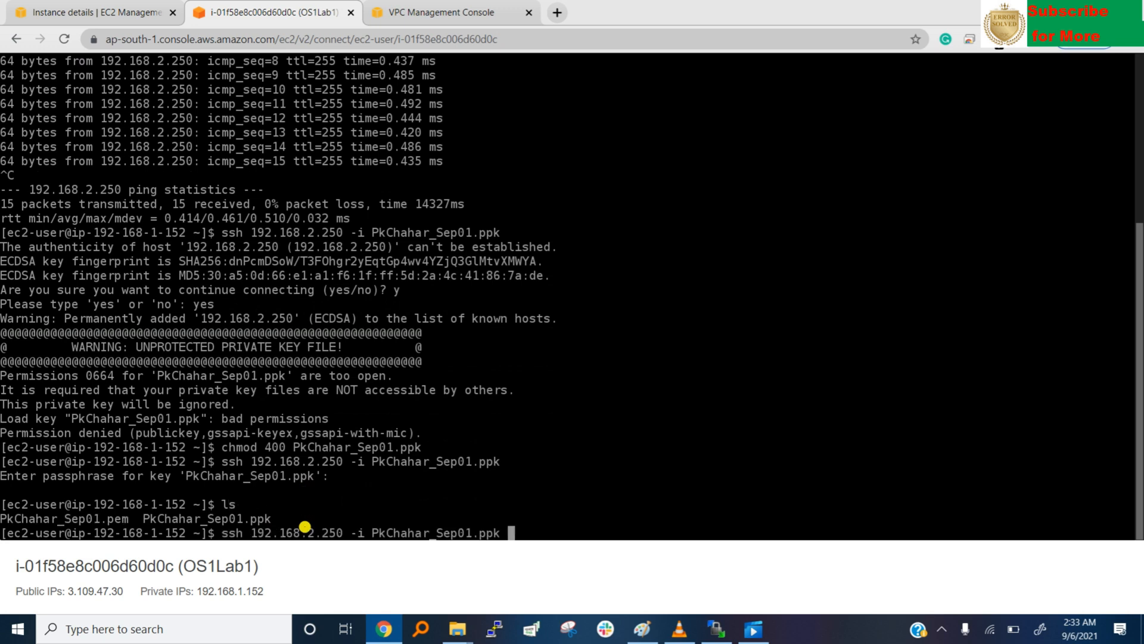
pyautogui.press('BackSpace')
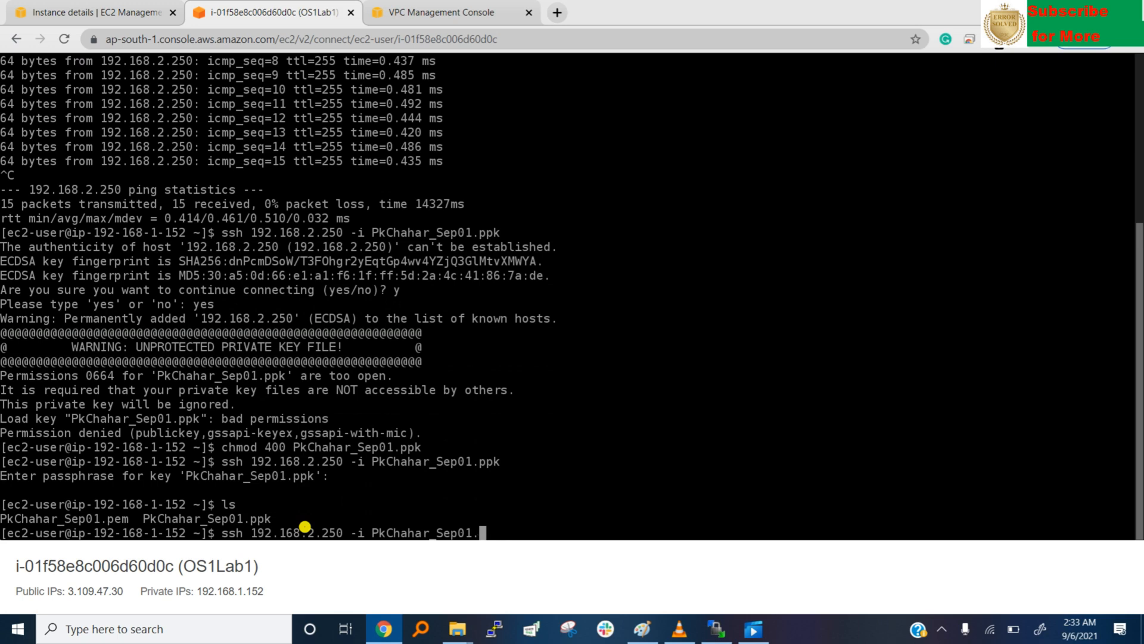
pyautogui.write('pem')
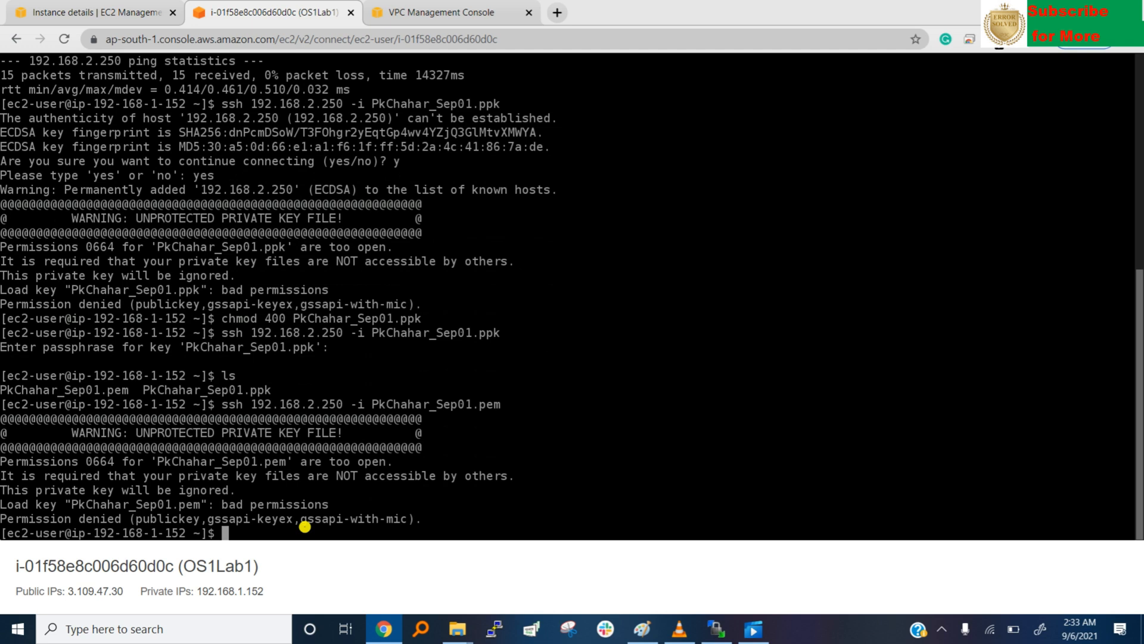
pyautogui.write('ssh 192.168.2.250 -i PkChahar_Sep01.pem')
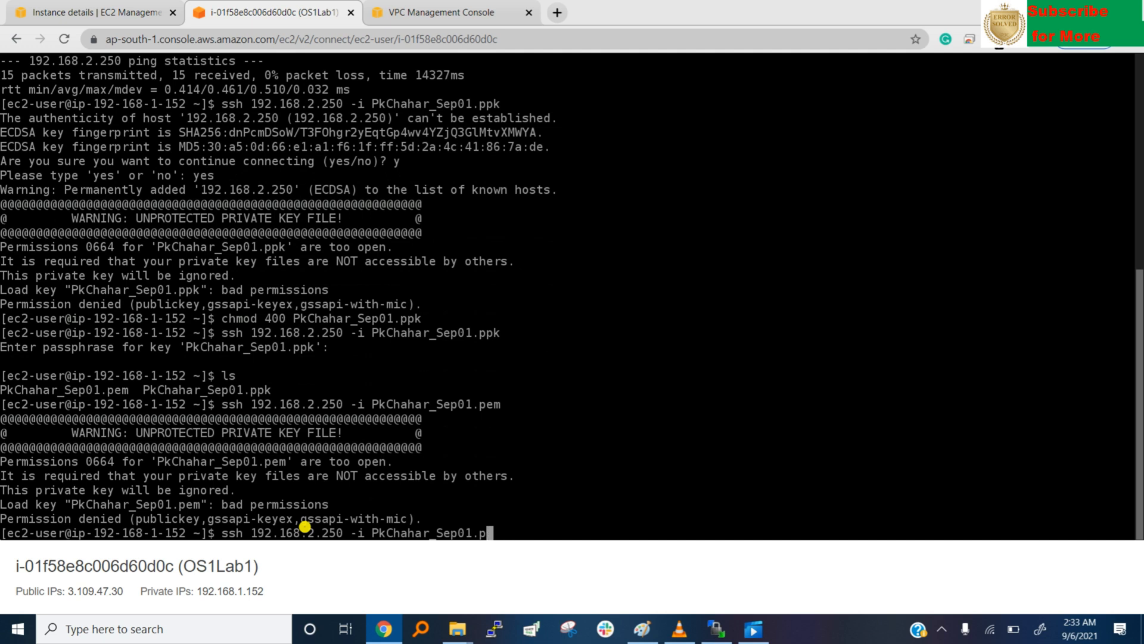
# Run chmod 400 PkChahar_Sep01.pem and retry the ssh login to 192.168.2.250
pyautogui.write('chmod 400 PkChahar_Sep01.ppk')
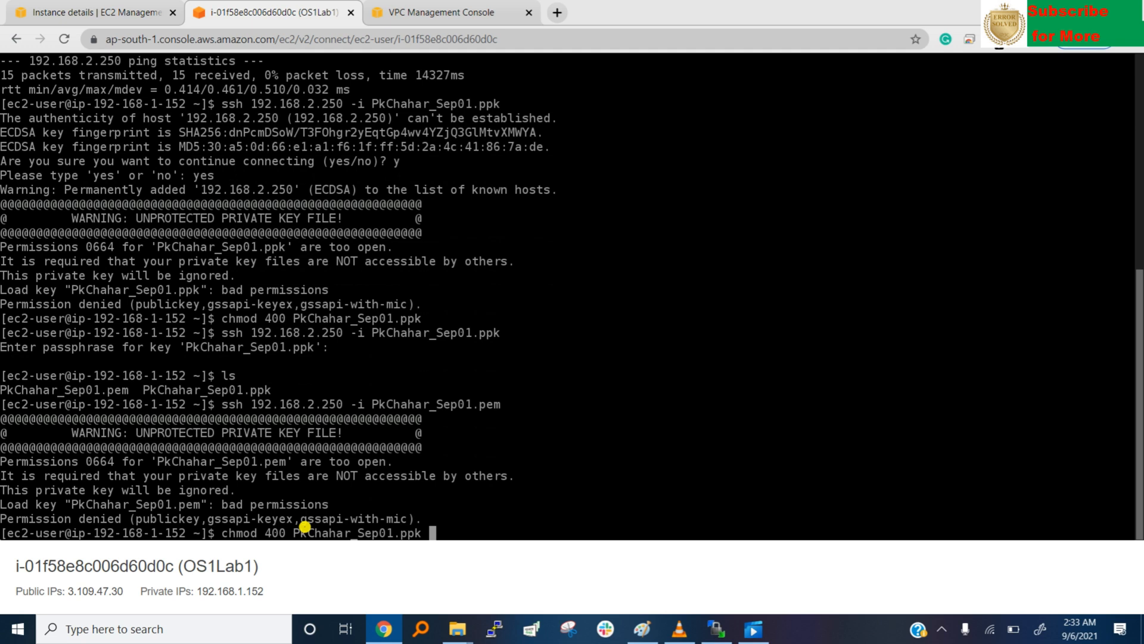
pyautogui.press('BackSpace')
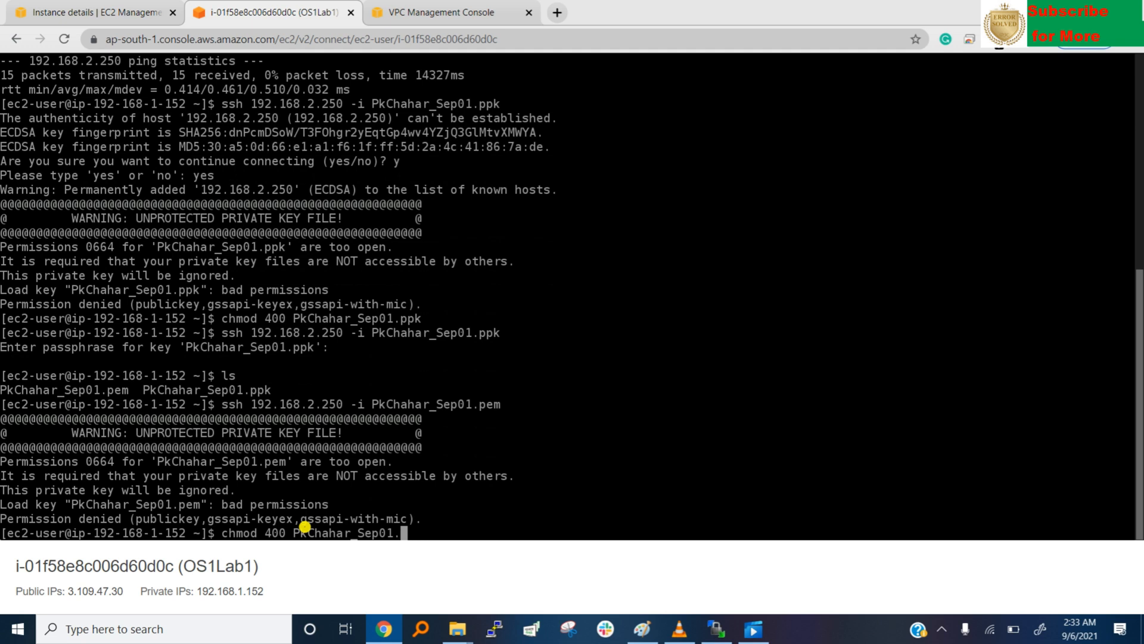
pyautogui.write('pem')
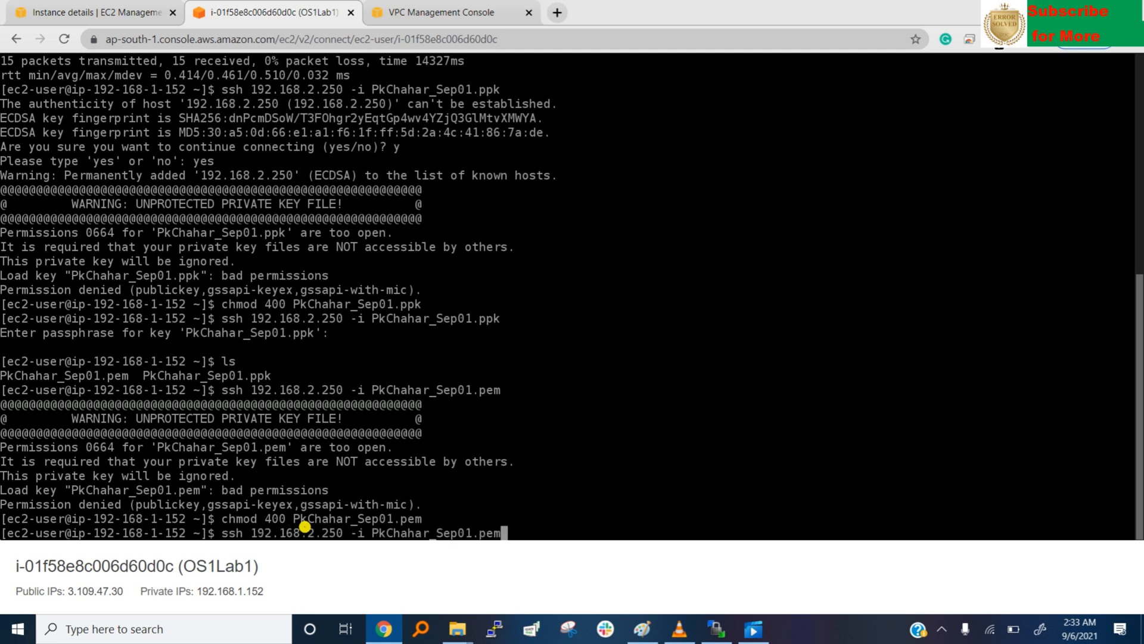
pyautogui.press('Backspace')
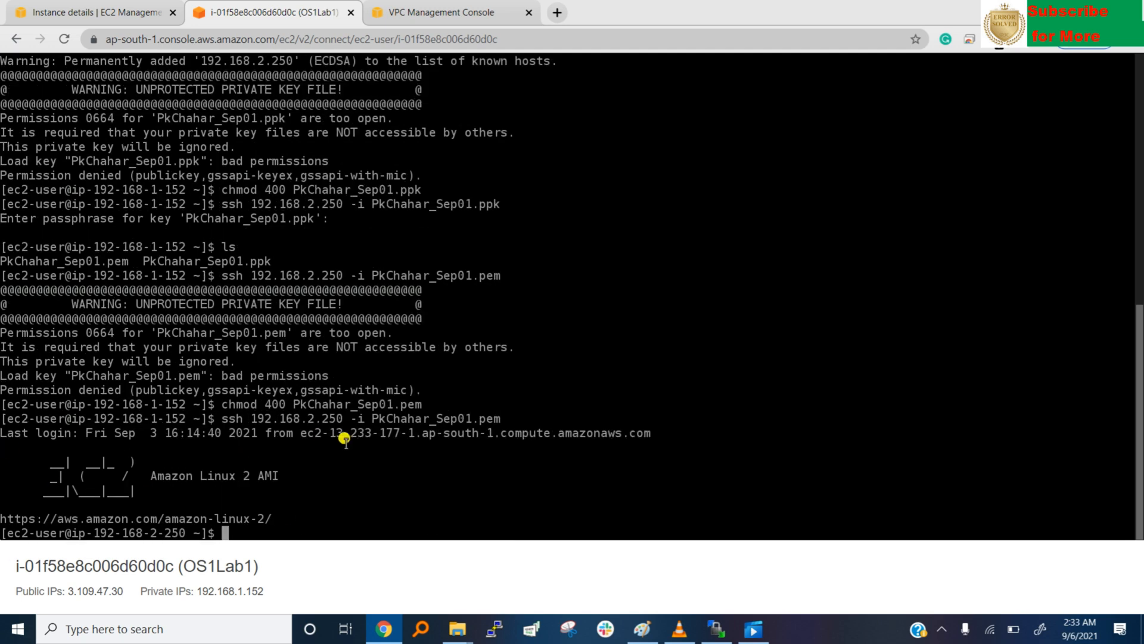
pyautogui.moveTo(93, 526)
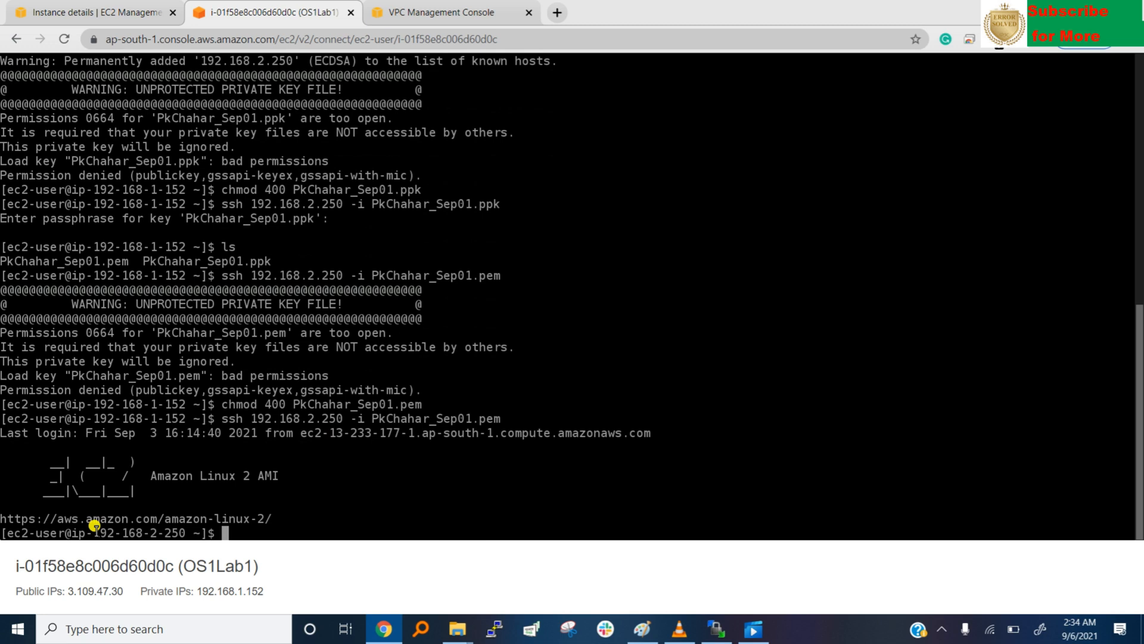
# Ping 8.8.8.8 from the private instance 192.168.2.250 to verify internet reachability
pyautogui.doubleClick(140, 532)
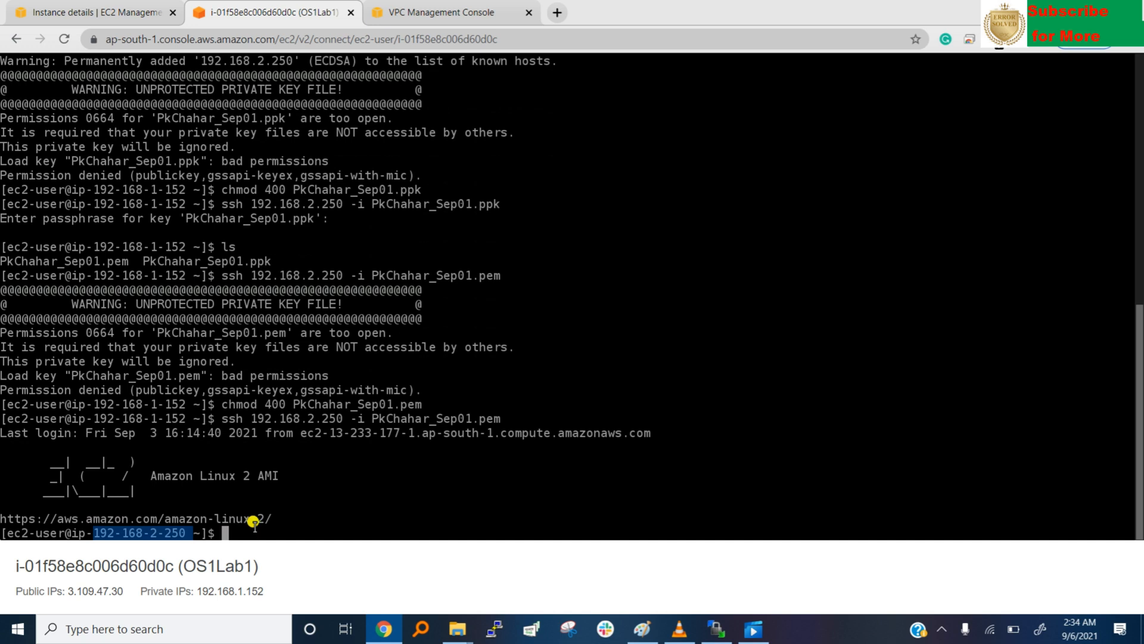
pyautogui.write('ping')
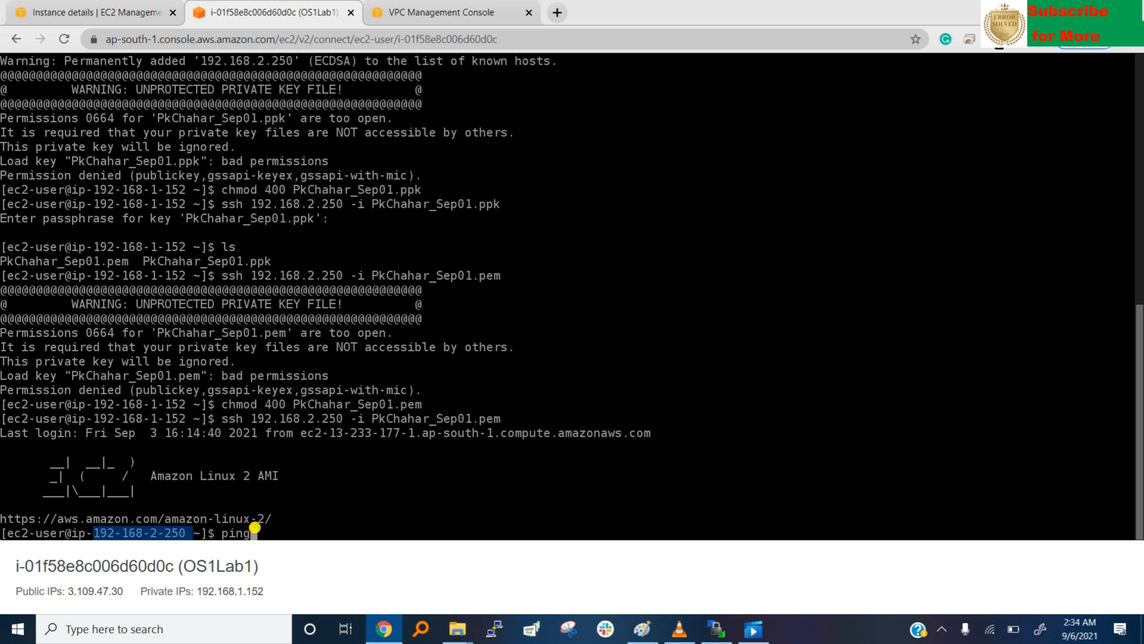
pyautogui.write('8')
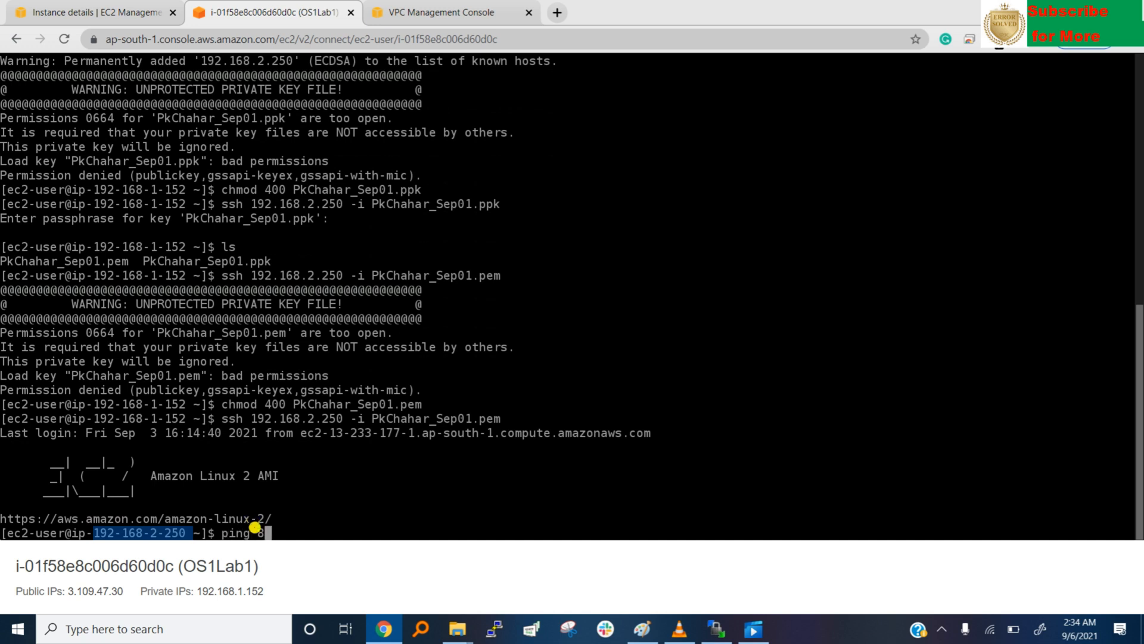
pyautogui.write('80')
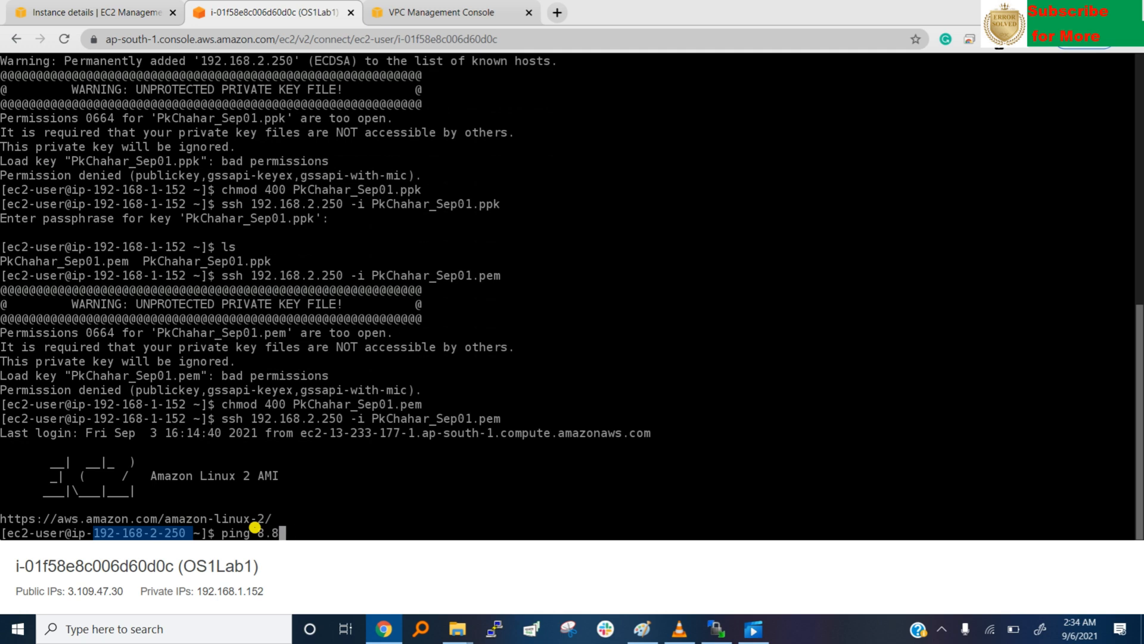
pyautogui.write('.8.8')
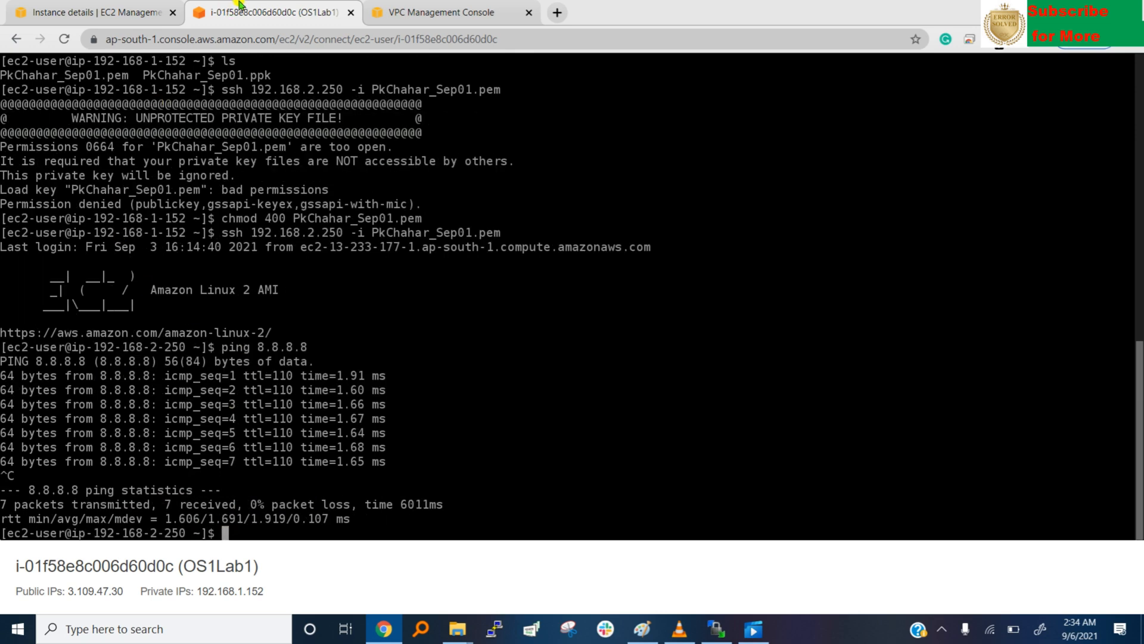
# Switch Lab2's route table association back to local-only rtb-0d2fe24cff046c318, save, and return to the terminal
pyautogui.click(448, 12)
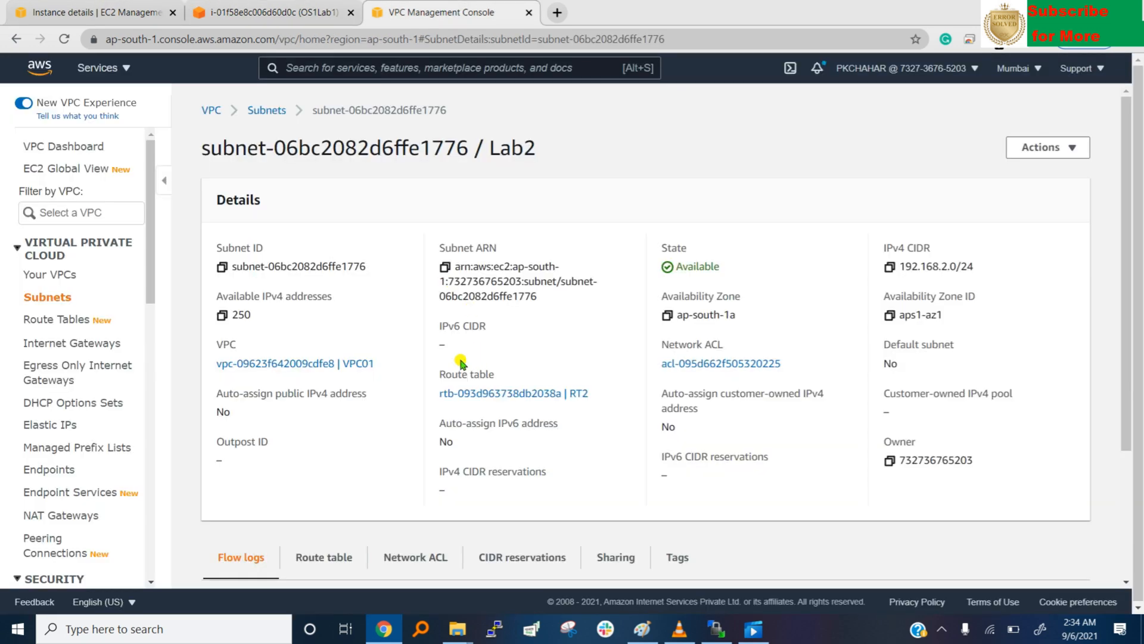
pyautogui.moveTo(565, 402)
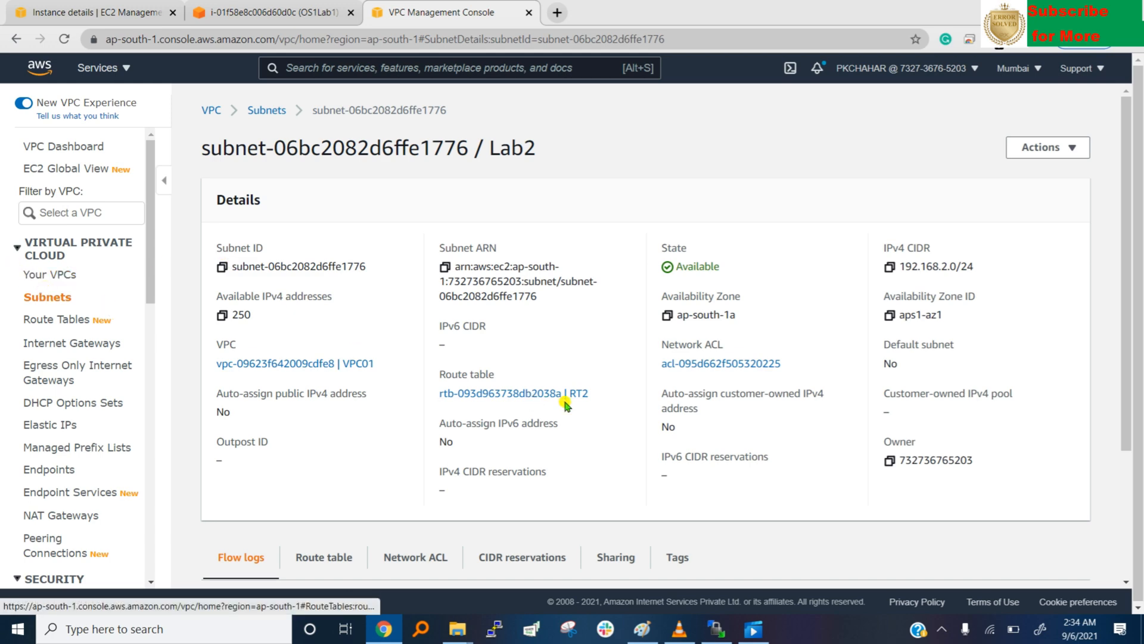
pyautogui.scroll(-3)
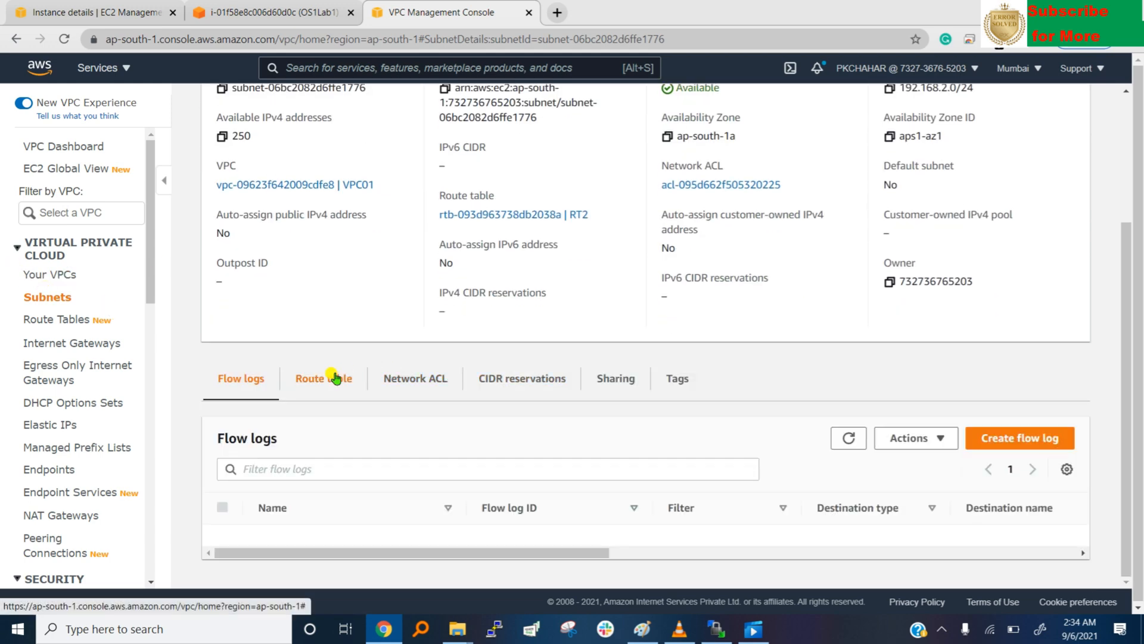
pyautogui.click(324, 378)
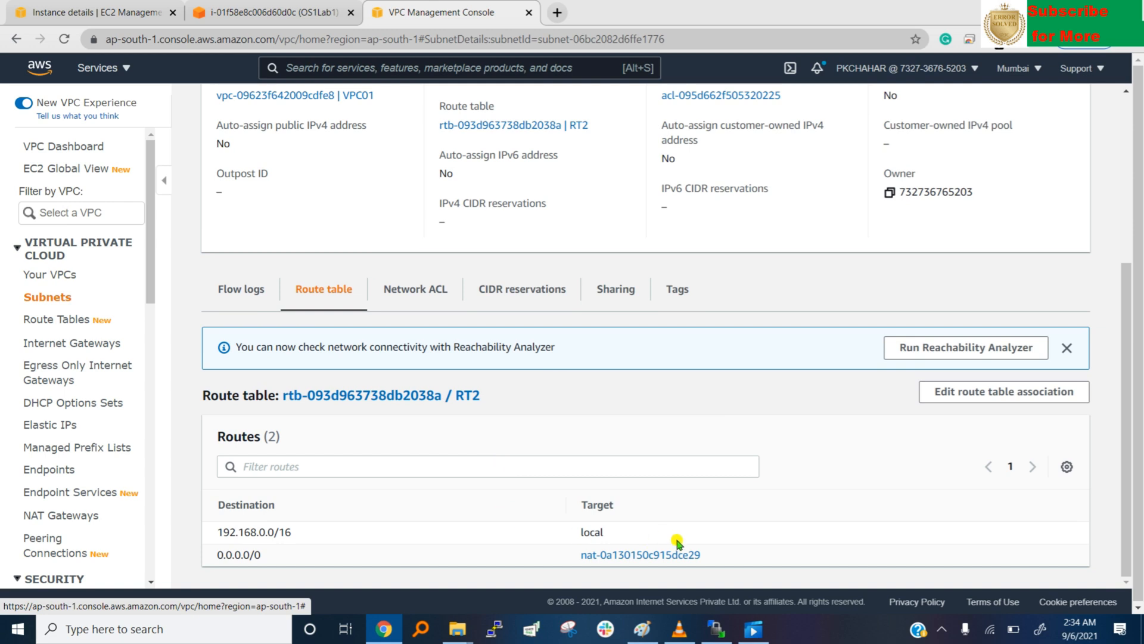
pyautogui.click(1002, 391)
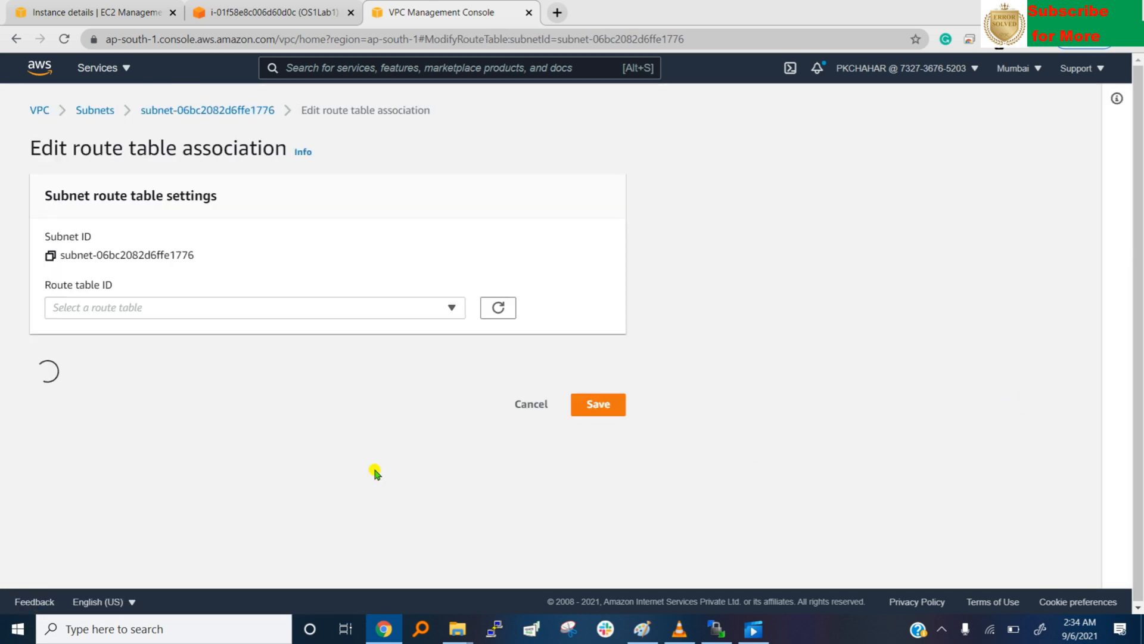
pyautogui.click(254, 307)
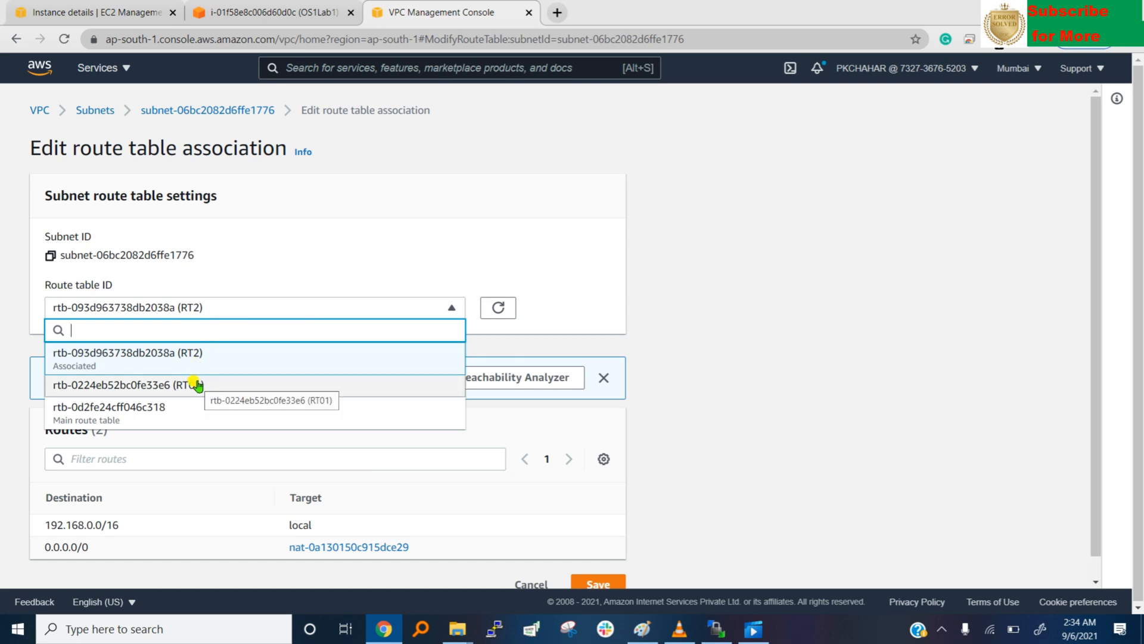
pyautogui.click(109, 406)
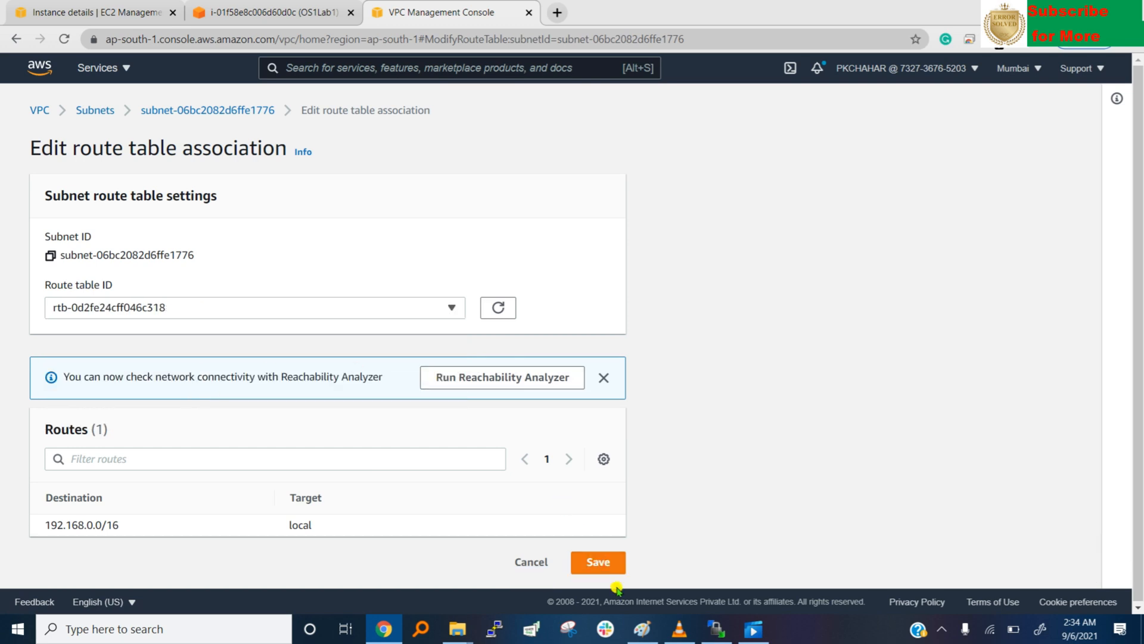
pyautogui.click(598, 561)
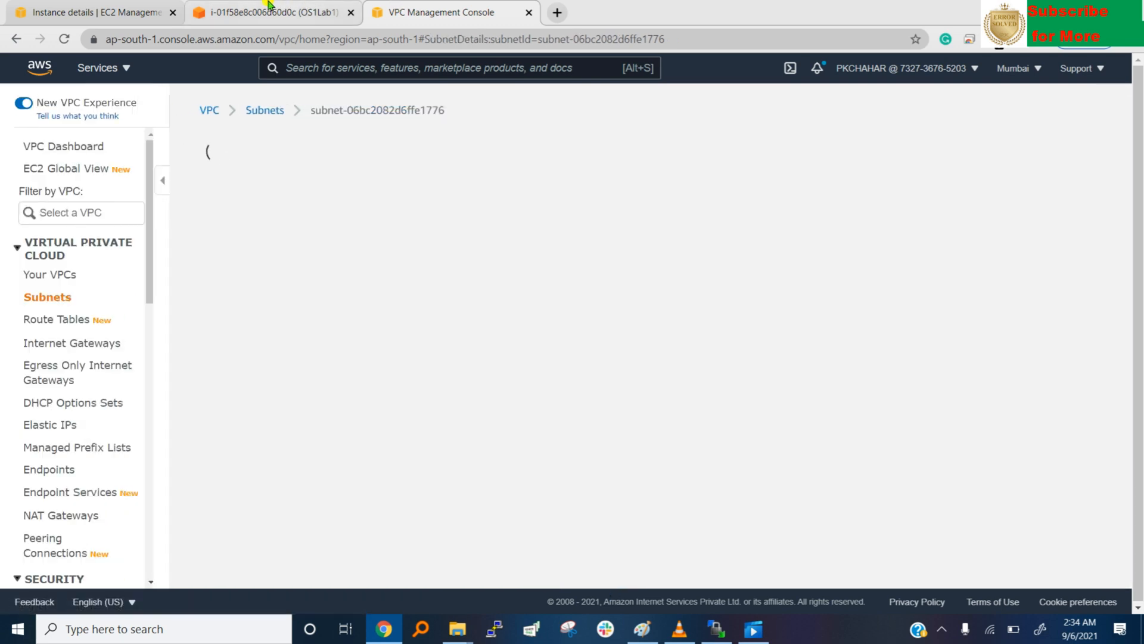
pyautogui.click(270, 12)
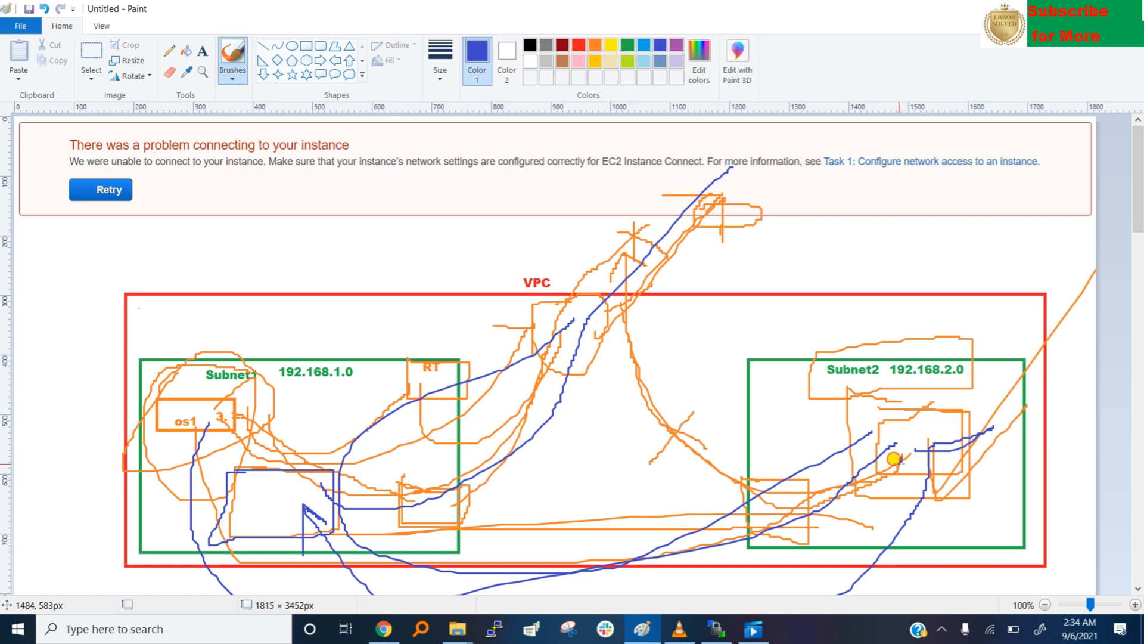
# Sketch a blue path inside Subnet2 on the diagram and return to the VPC console subnet page
pyautogui.moveTo(894, 458); pyautogui.dragTo(740, 544)
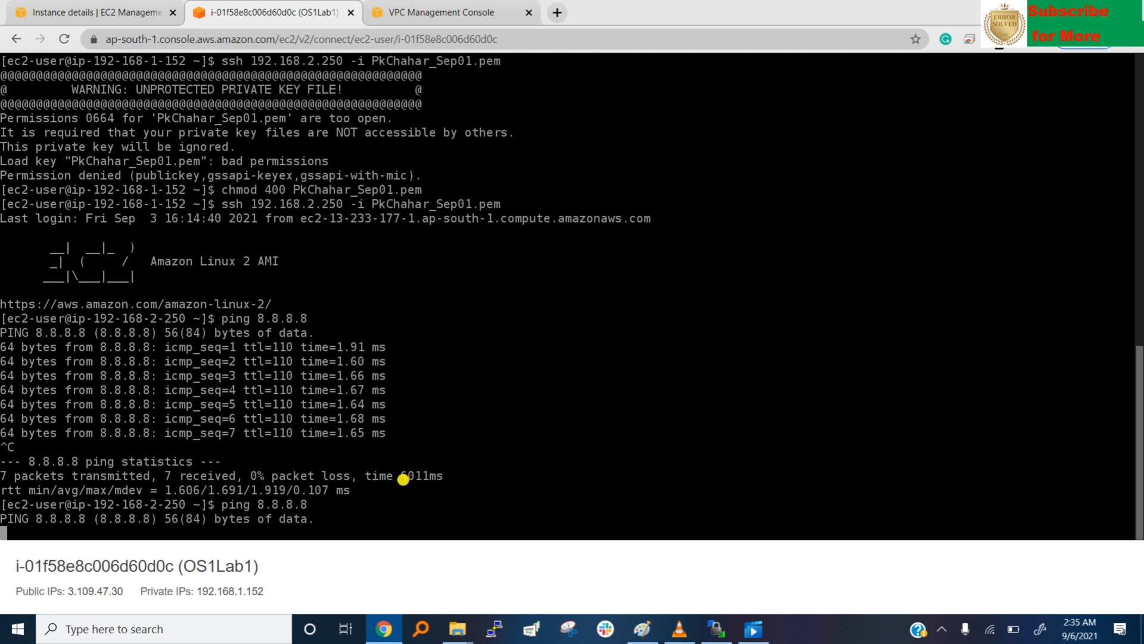
pyautogui.click(445, 12)
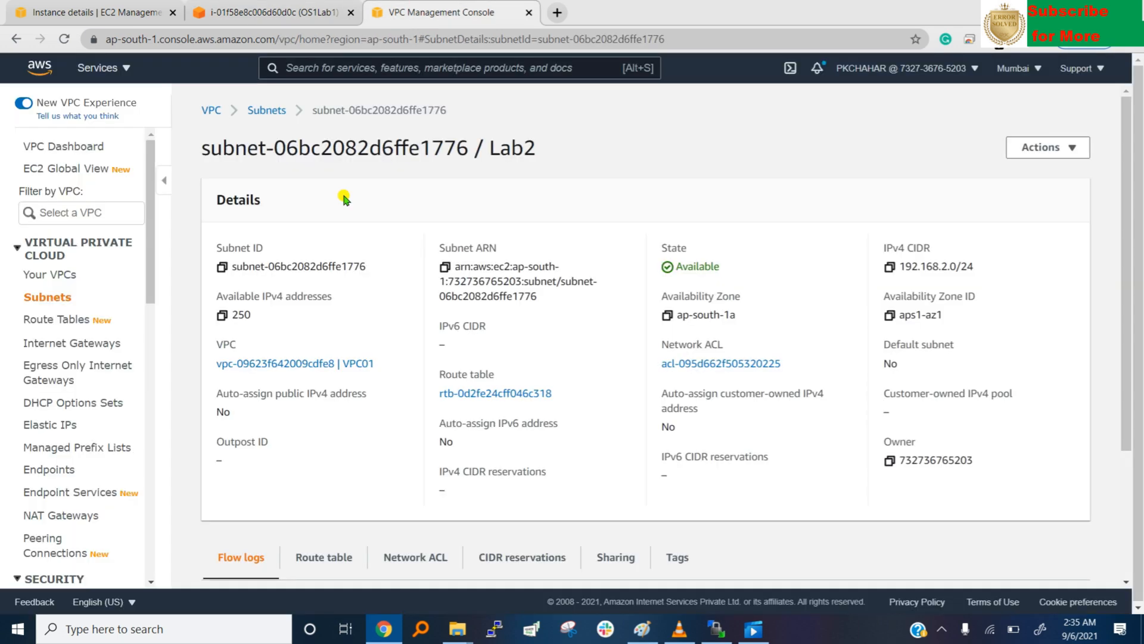
# Re-associate subnet Lab2 with route table RT2 (rtb-093d963738db2038a) carrying the NAT 0.0.0.0/0 route, and save
pyautogui.scroll(-3)
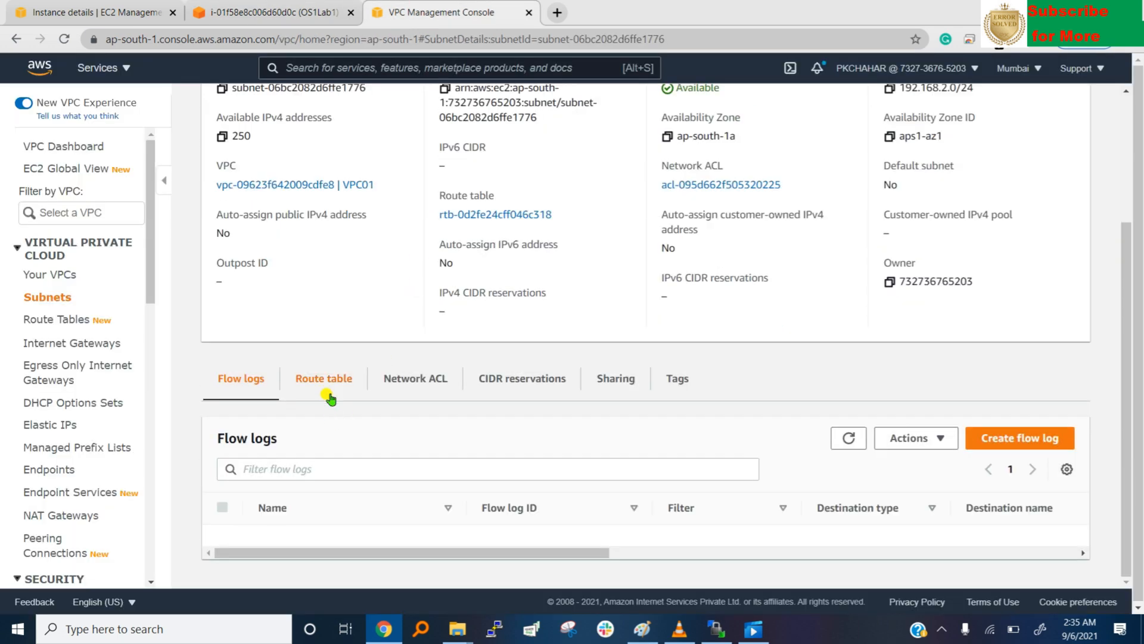
pyautogui.click(323, 378)
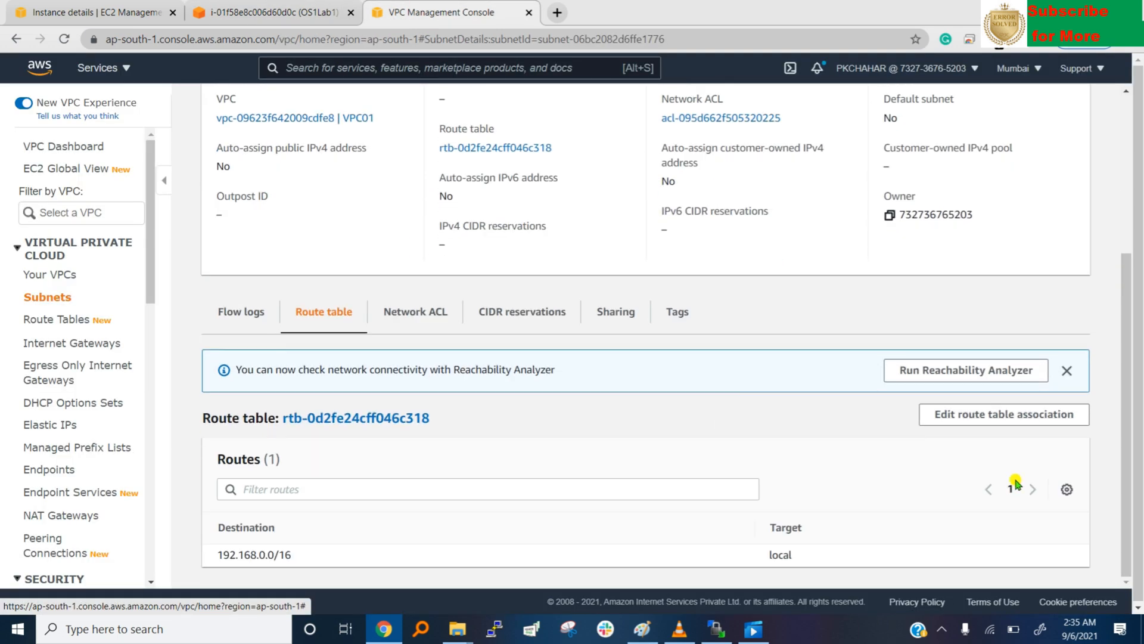
pyautogui.click(1002, 414)
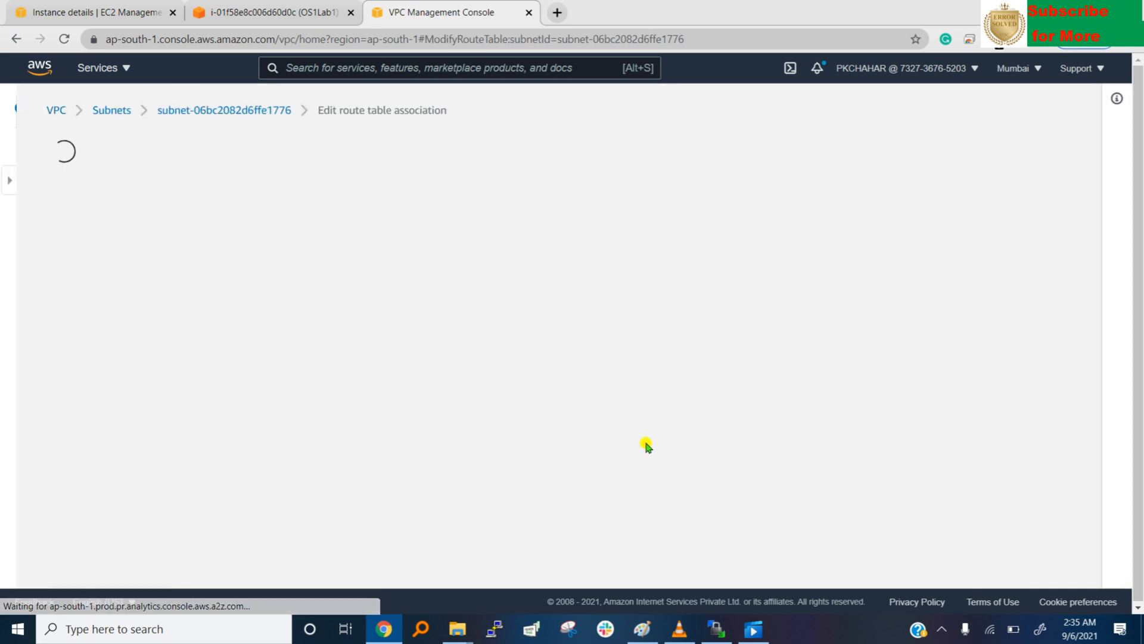
pyautogui.click(251, 308)
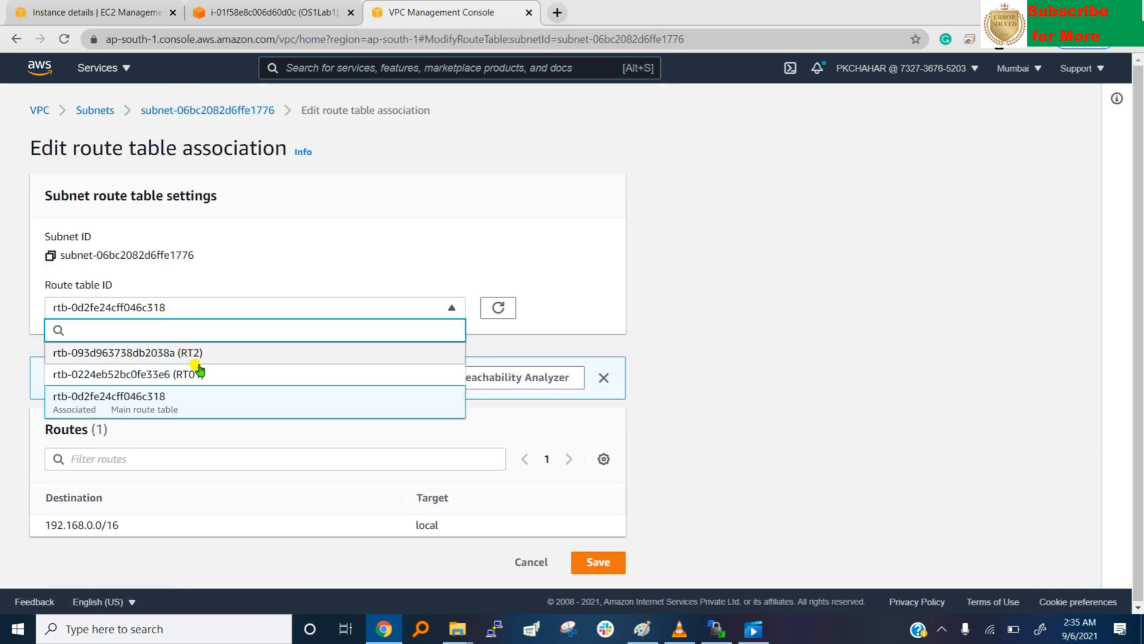
pyautogui.click(129, 353)
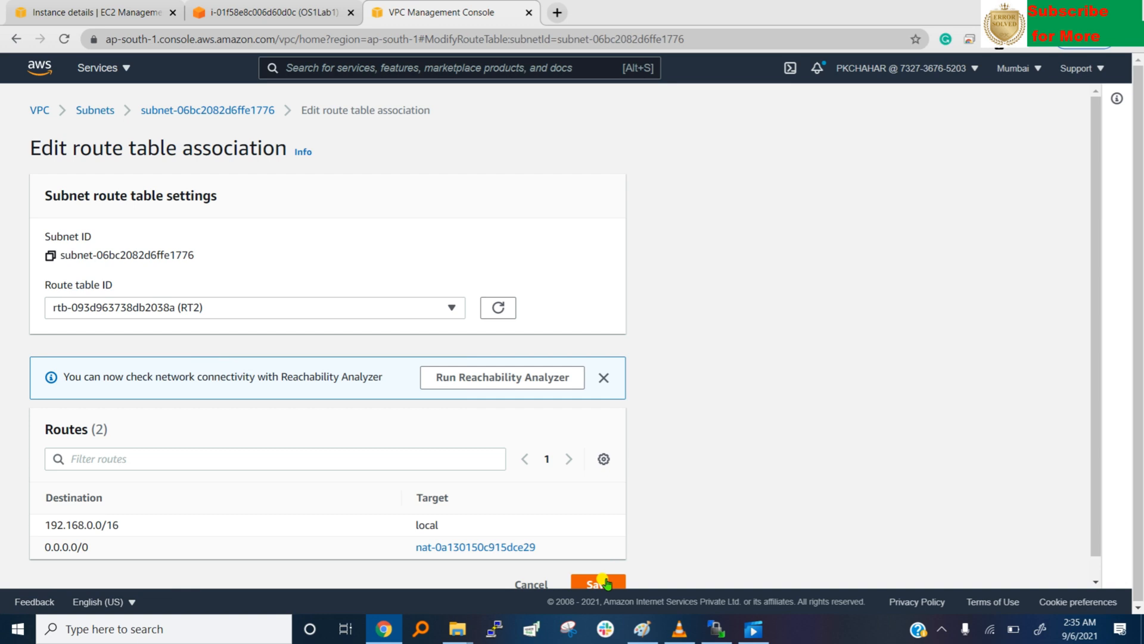
pyautogui.click(255, 12)
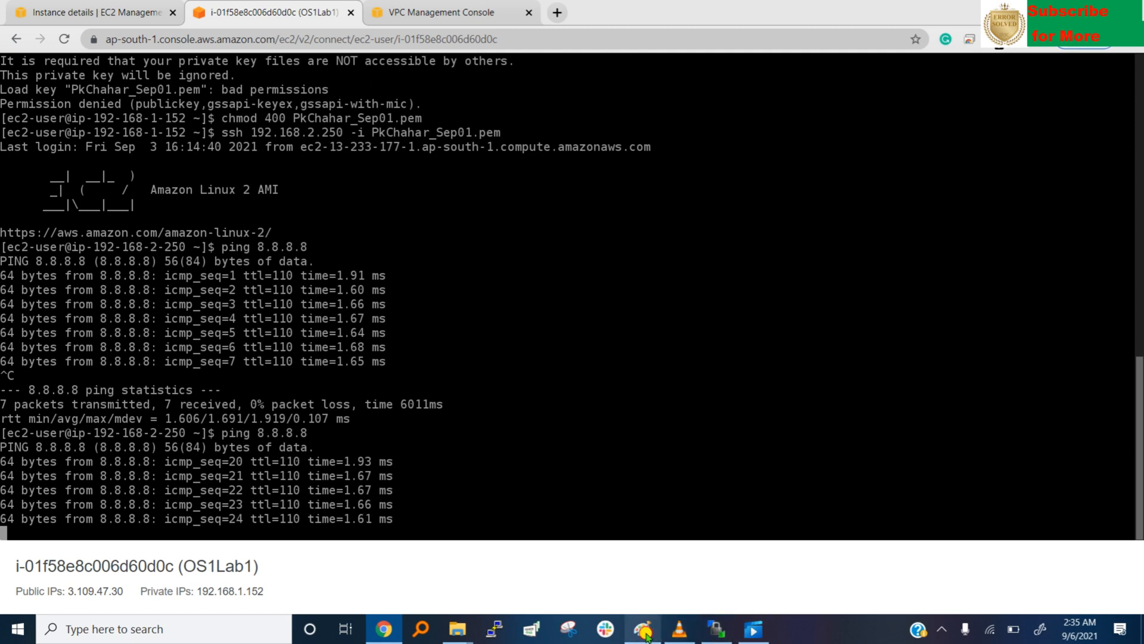
# Bring the VPC network diagram back up in Paint and sketch on it while the ping gets replies
pyautogui.click(641, 628)
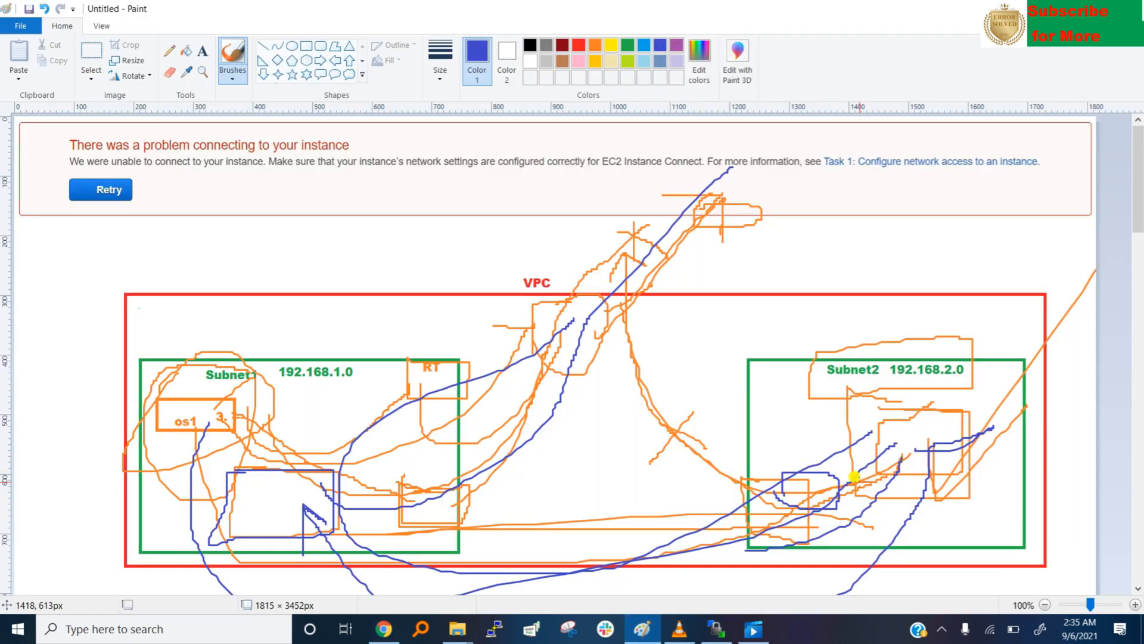
pyautogui.moveTo(854, 478); pyautogui.dragTo(580, 584)
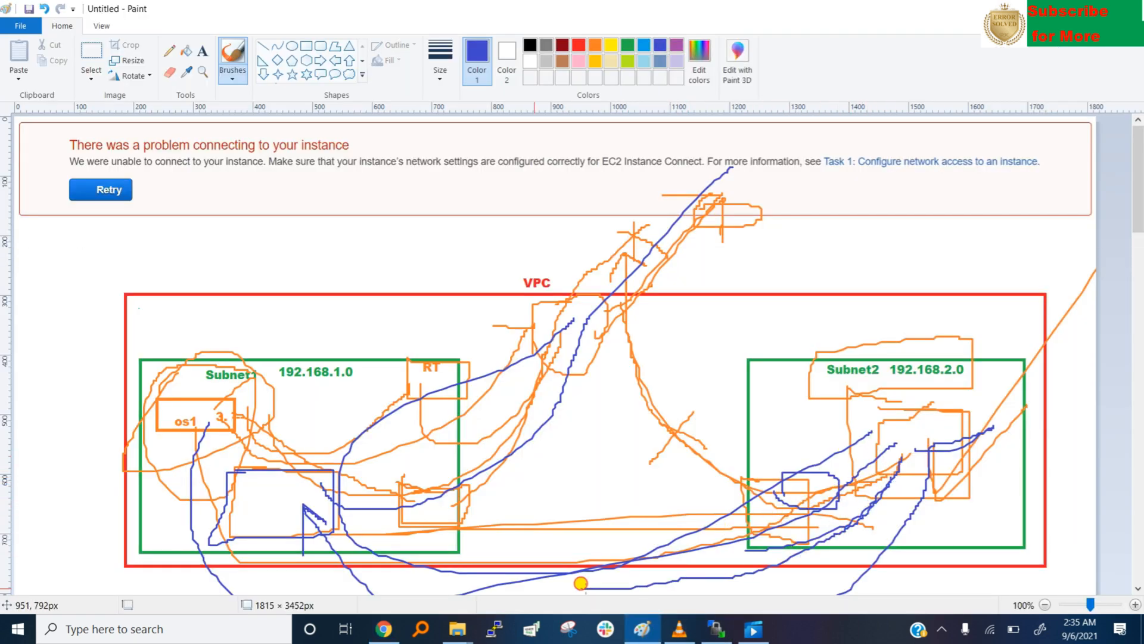